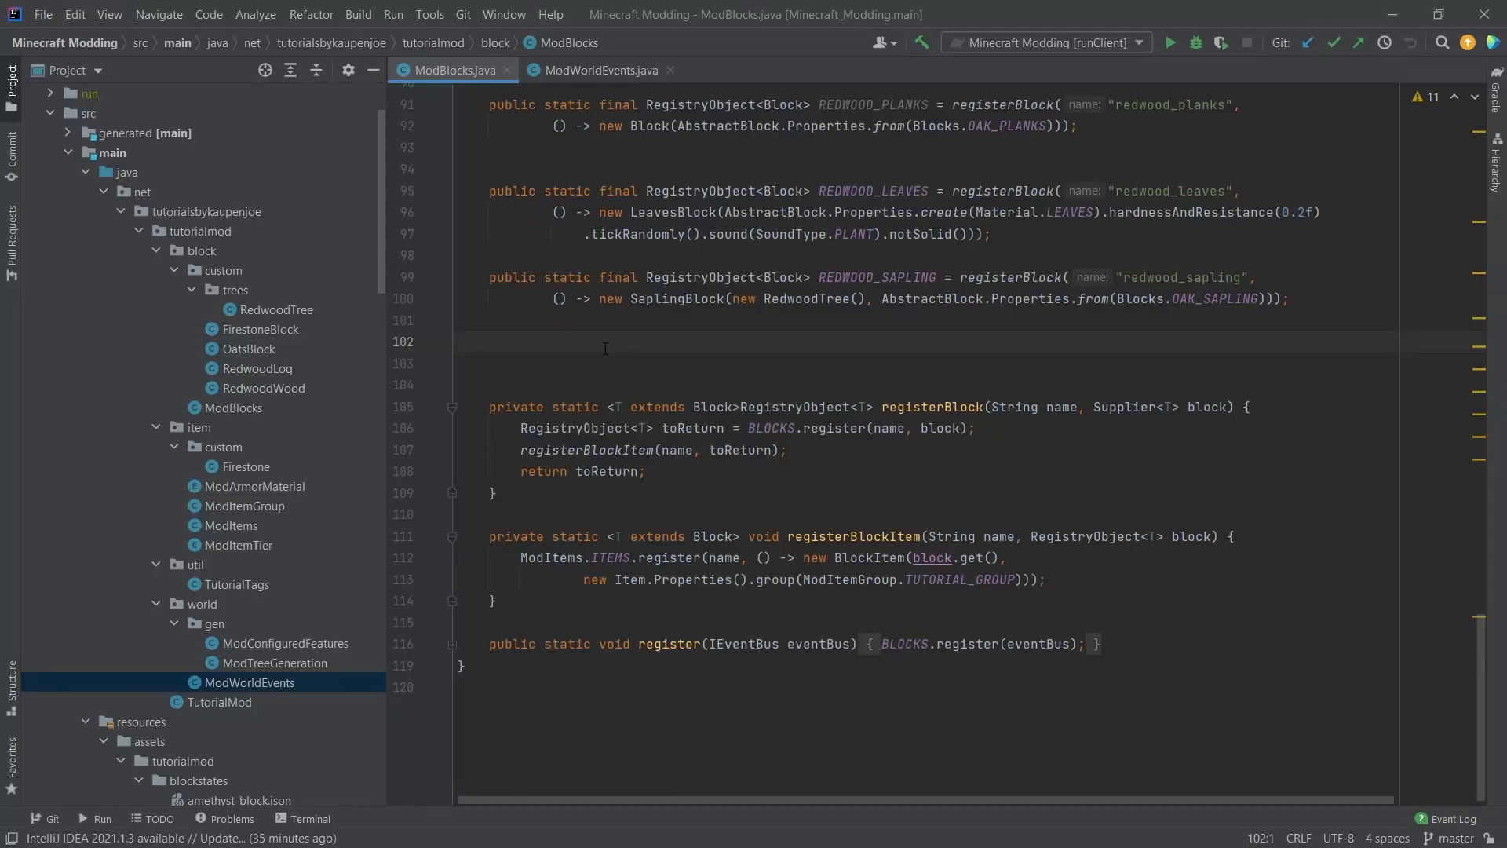
# Close the ModBlocks.java editor so only ModWorldEvents remains open
pyautogui.click(460, 342)
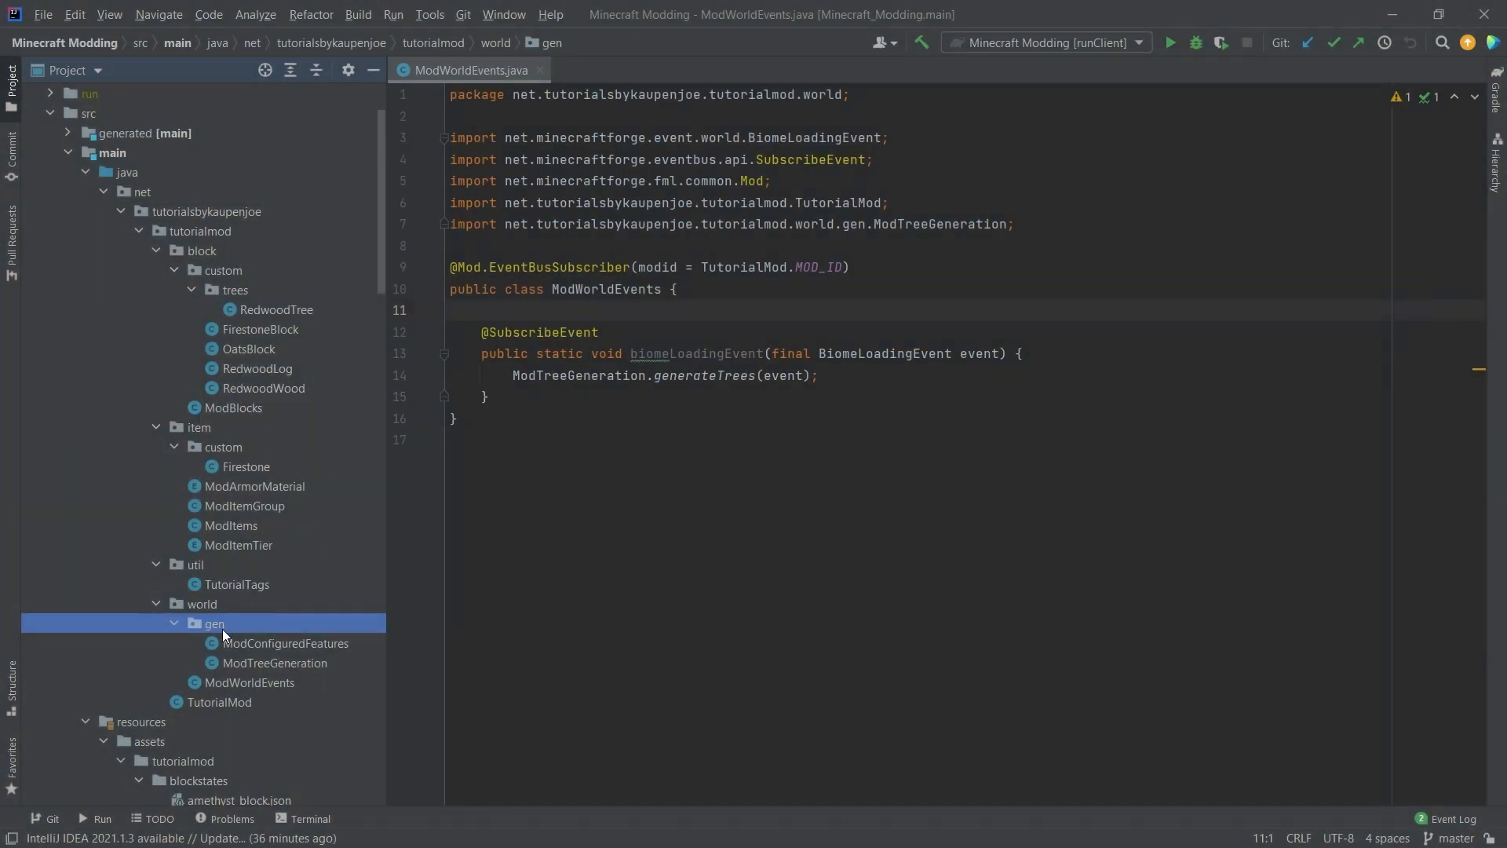
# Create enum OreType in the gen package with private final Lazy block, maxVeinSize, minHeight and maxHeight fields
pyautogui.rightClick(215, 624)
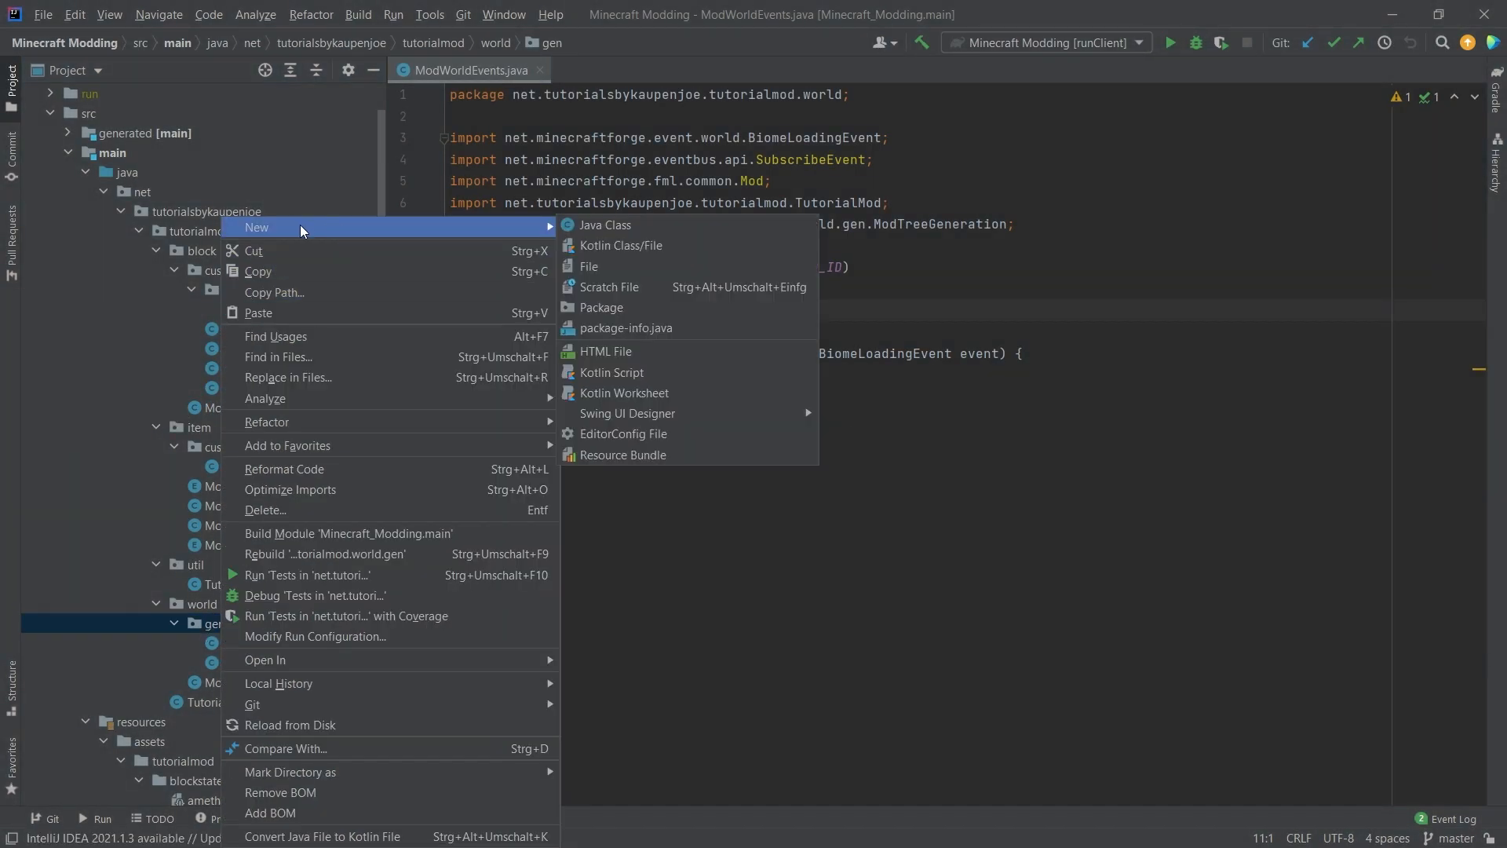
pyautogui.click(606, 225)
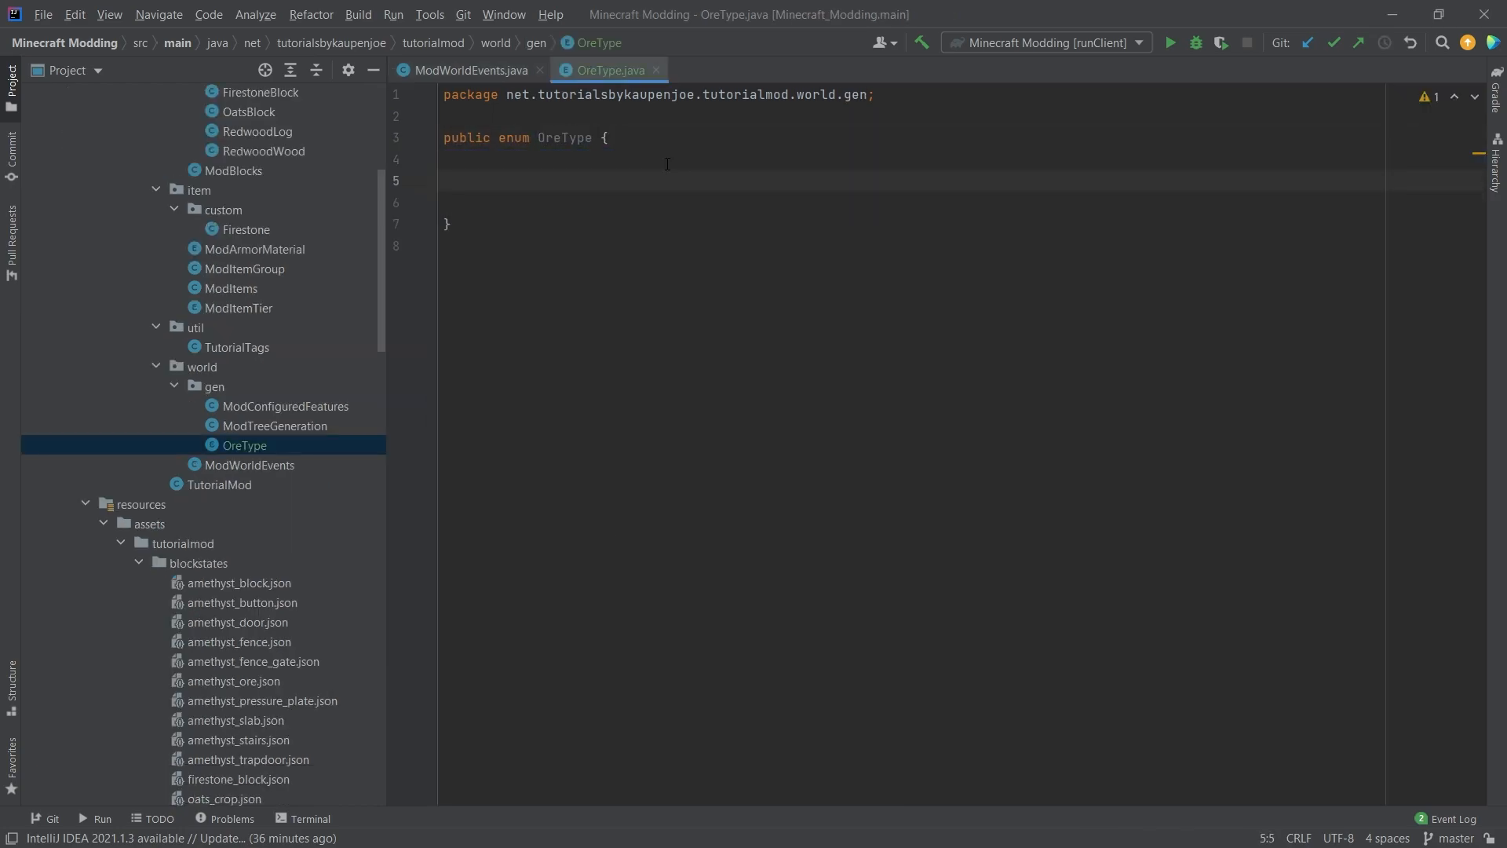
pyautogui.write(';')
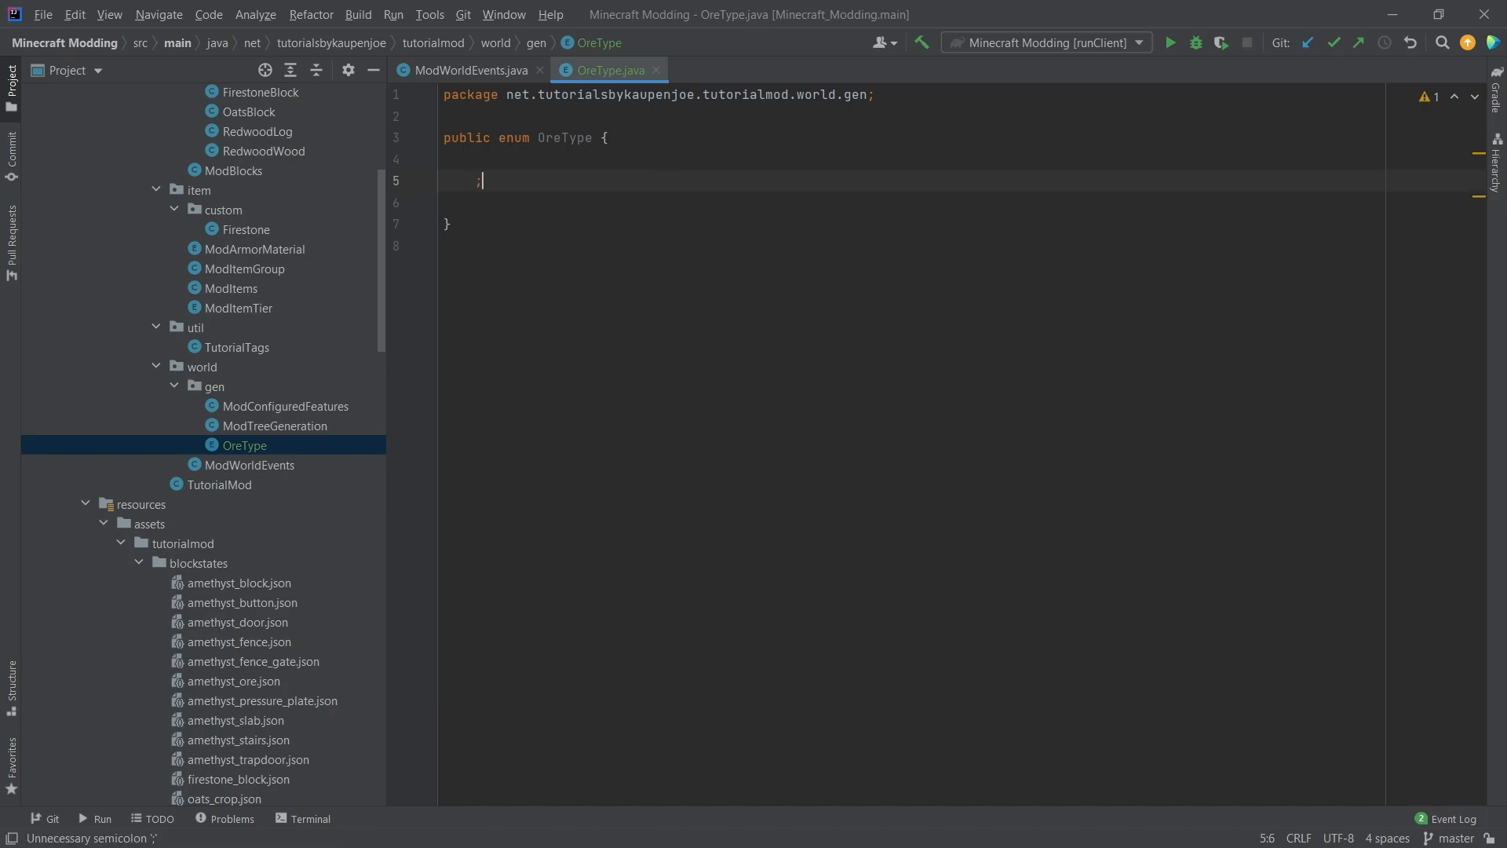
pyautogui.write('p')
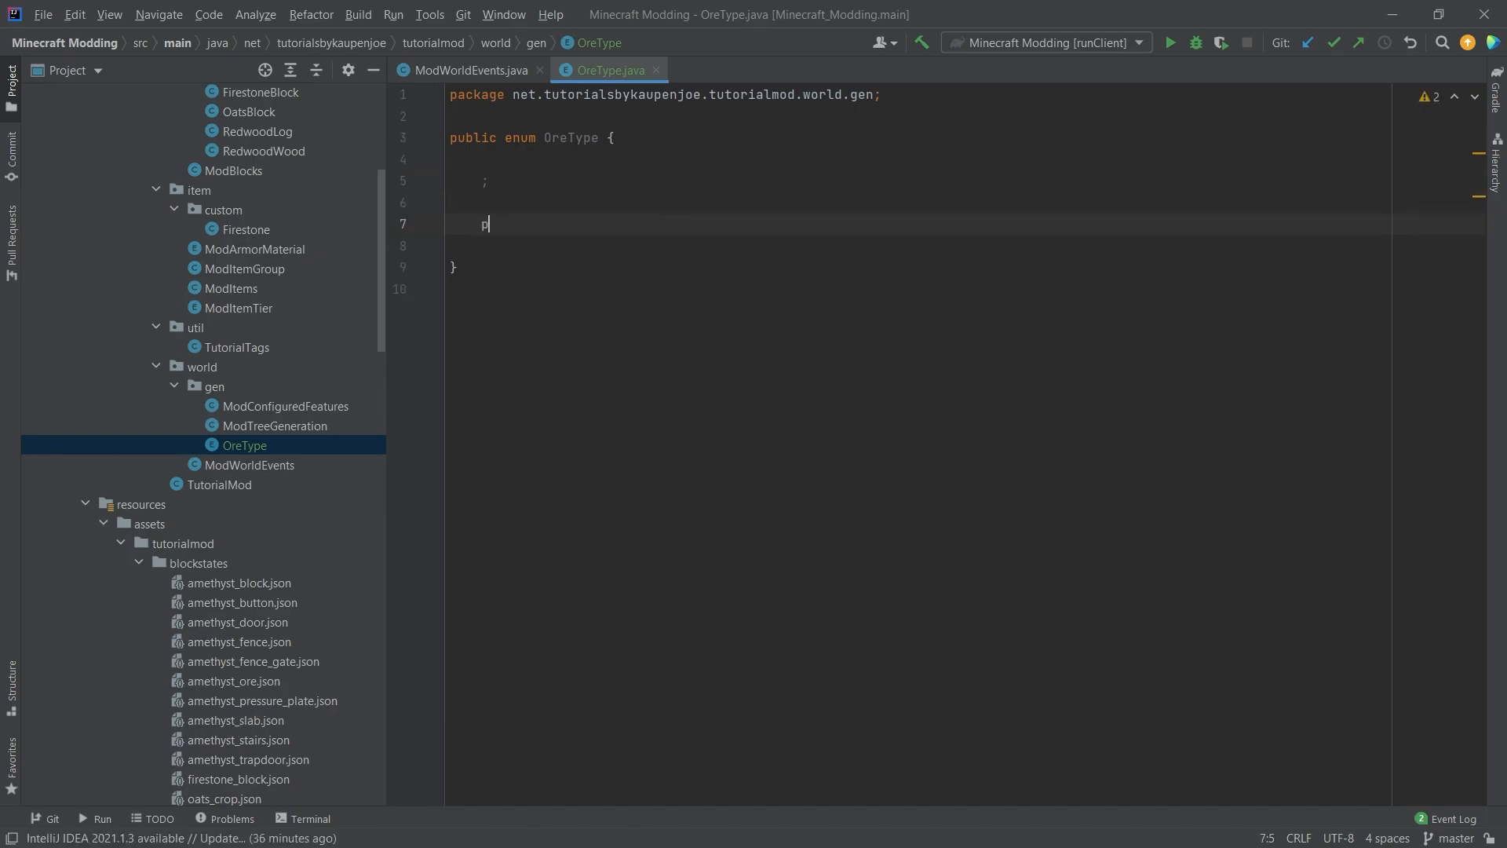
pyautogui.write('rivate final')
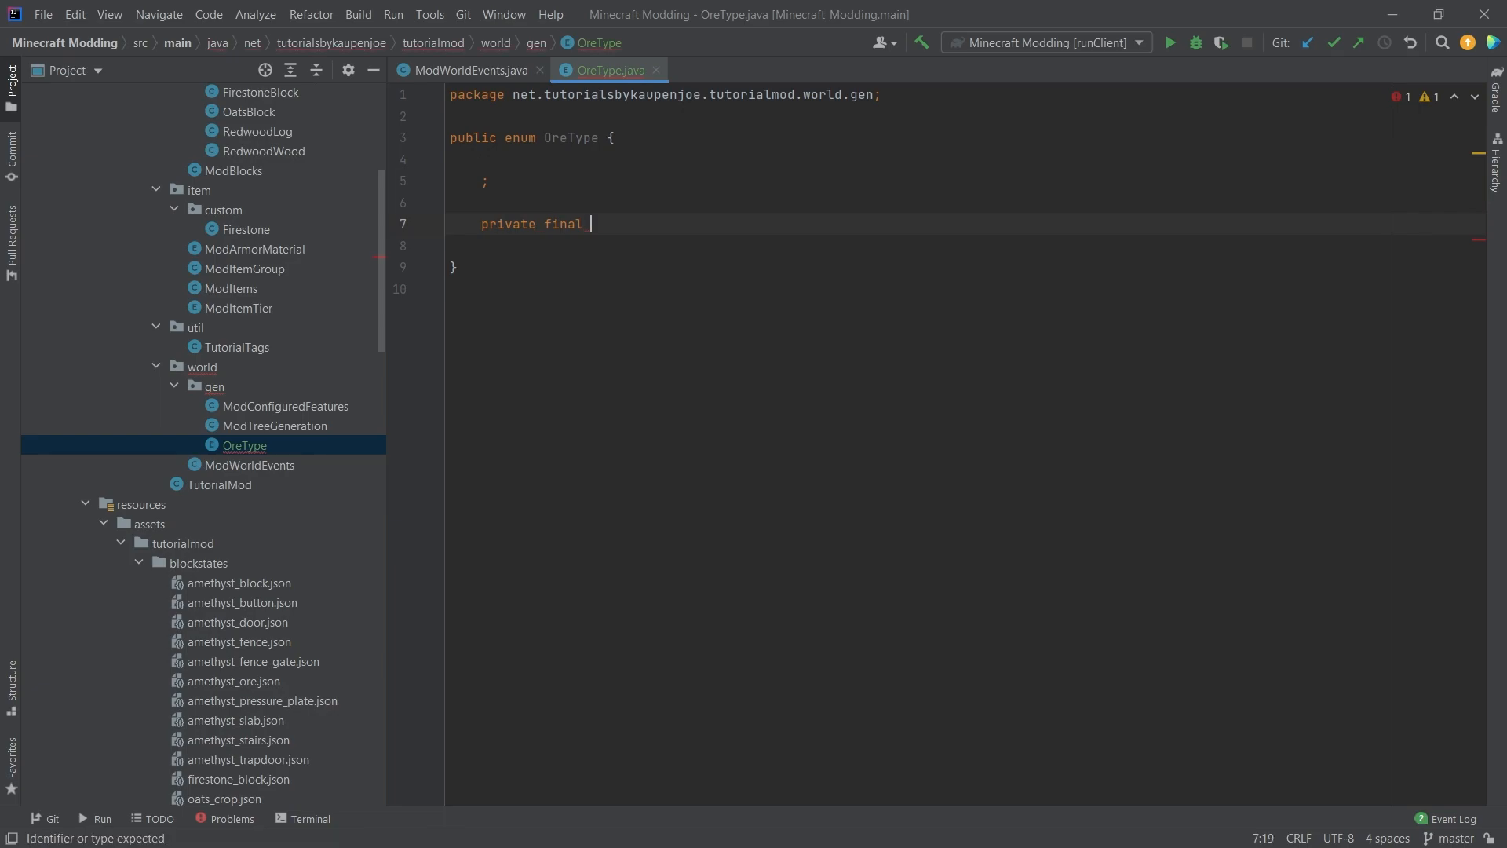
pyautogui.write('Lazy<Block> block;')
pyautogui.write('private final int')
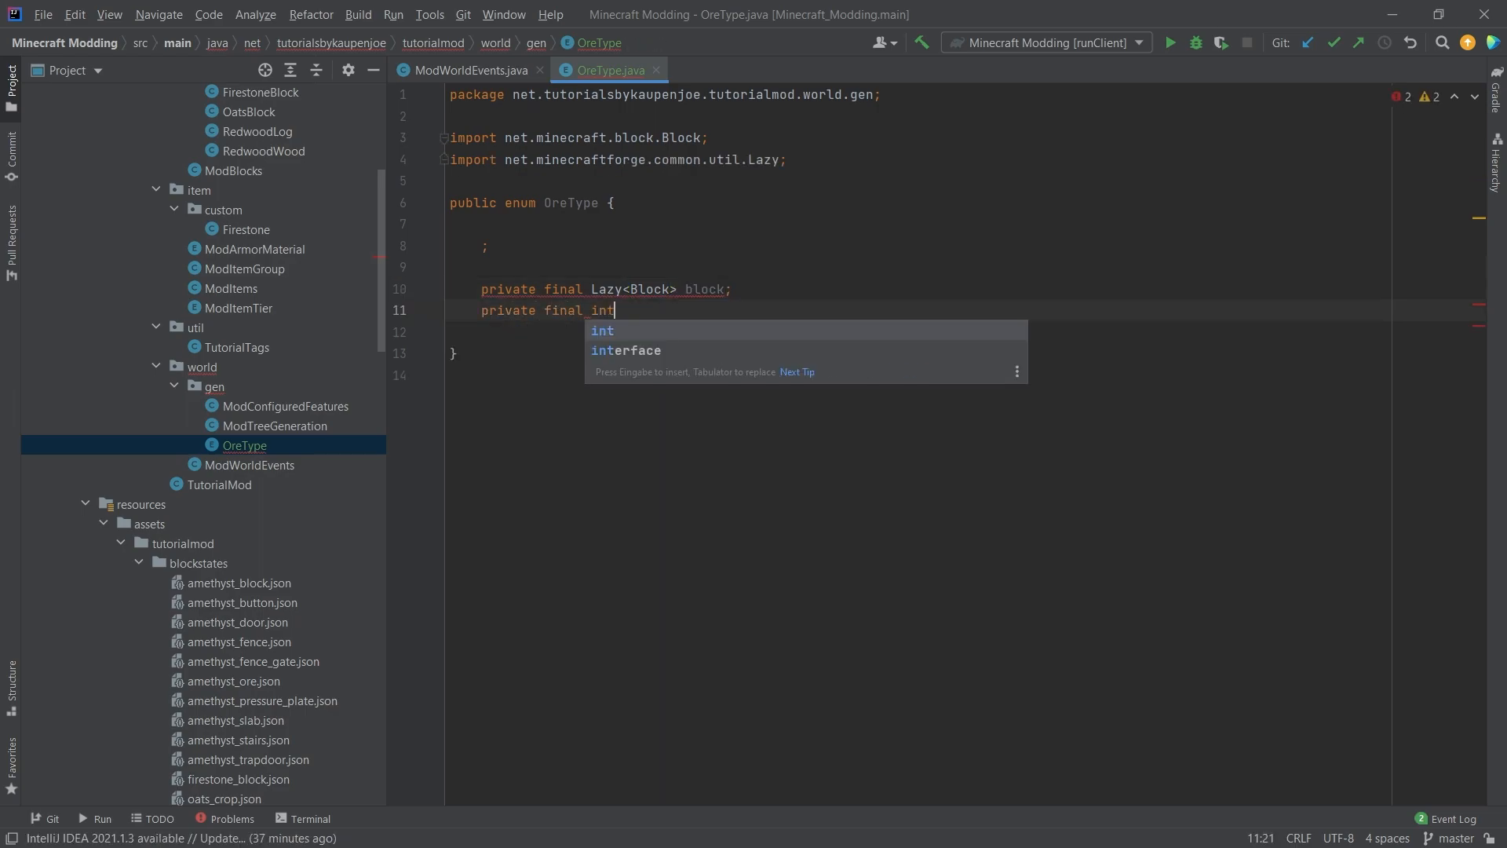
pyautogui.write('maxVeinSize;')
pyautogui.write('private final int')
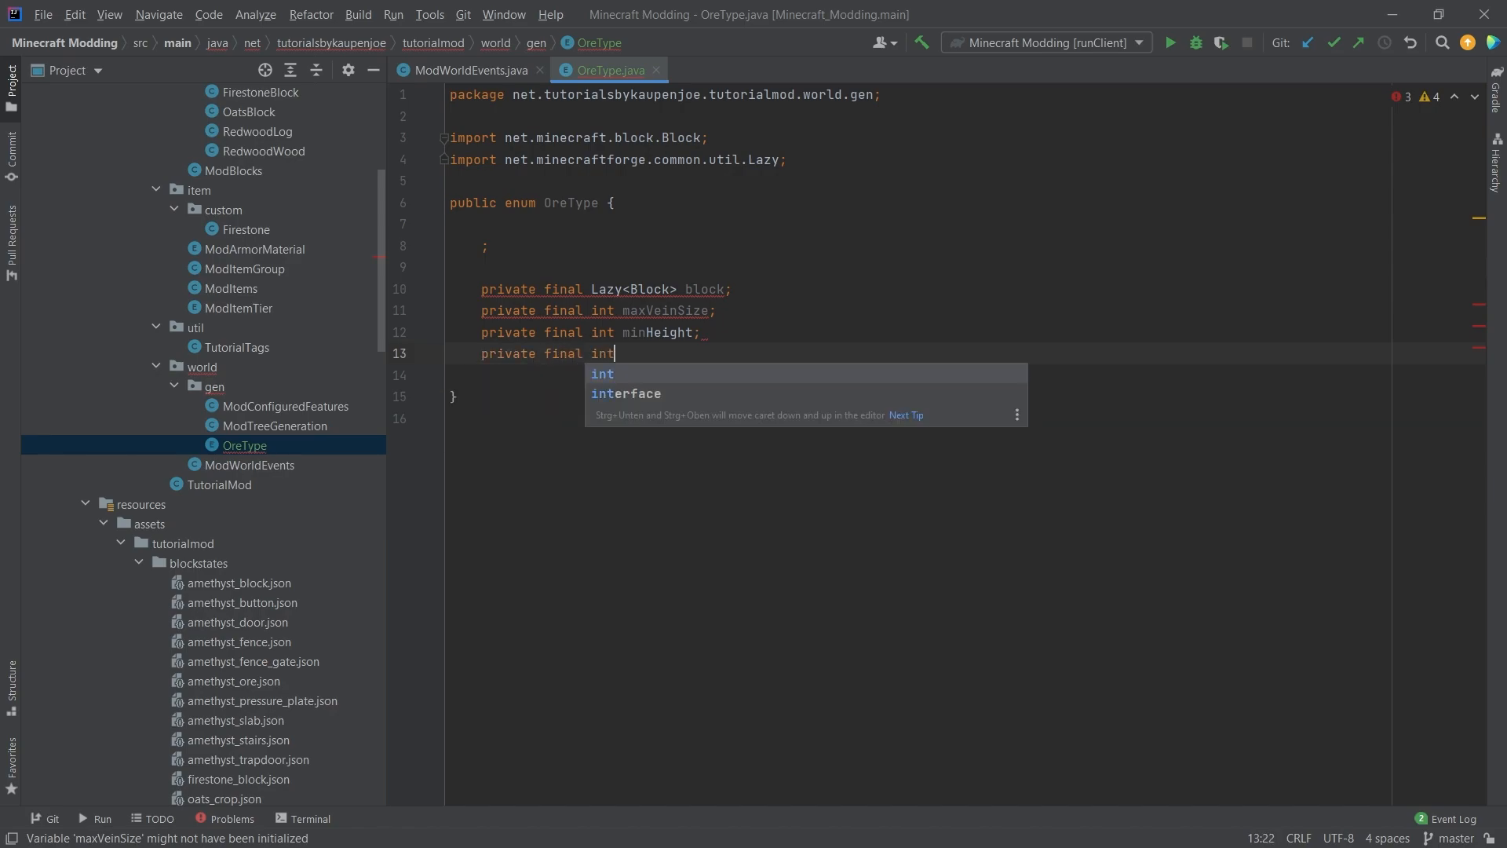
pyautogui.write('maxHeight;')
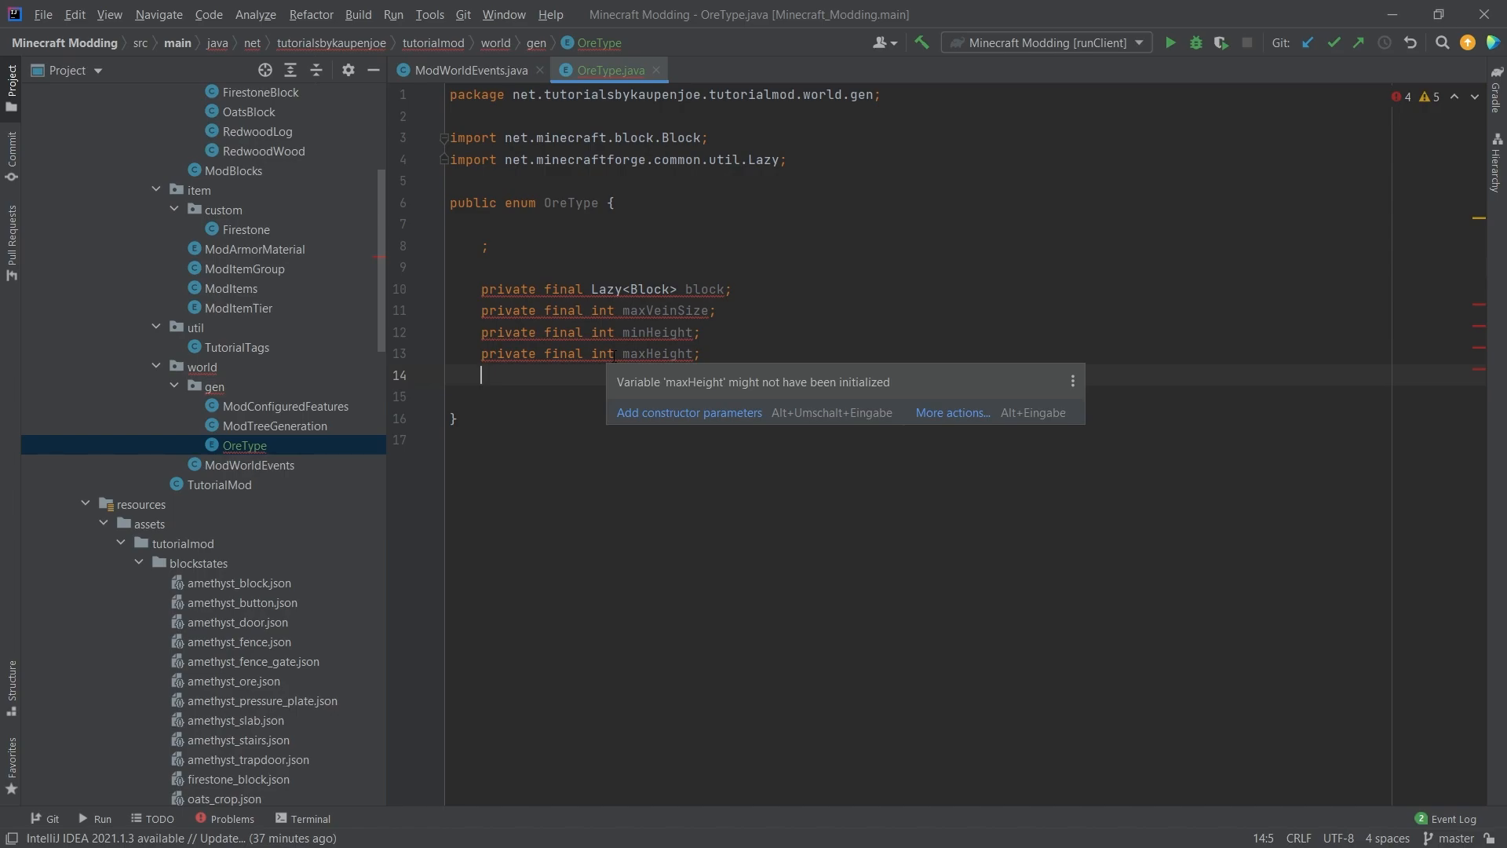
# Generate an OreType constructor taking all four fields and getters for each field
pyautogui.click(688, 412)
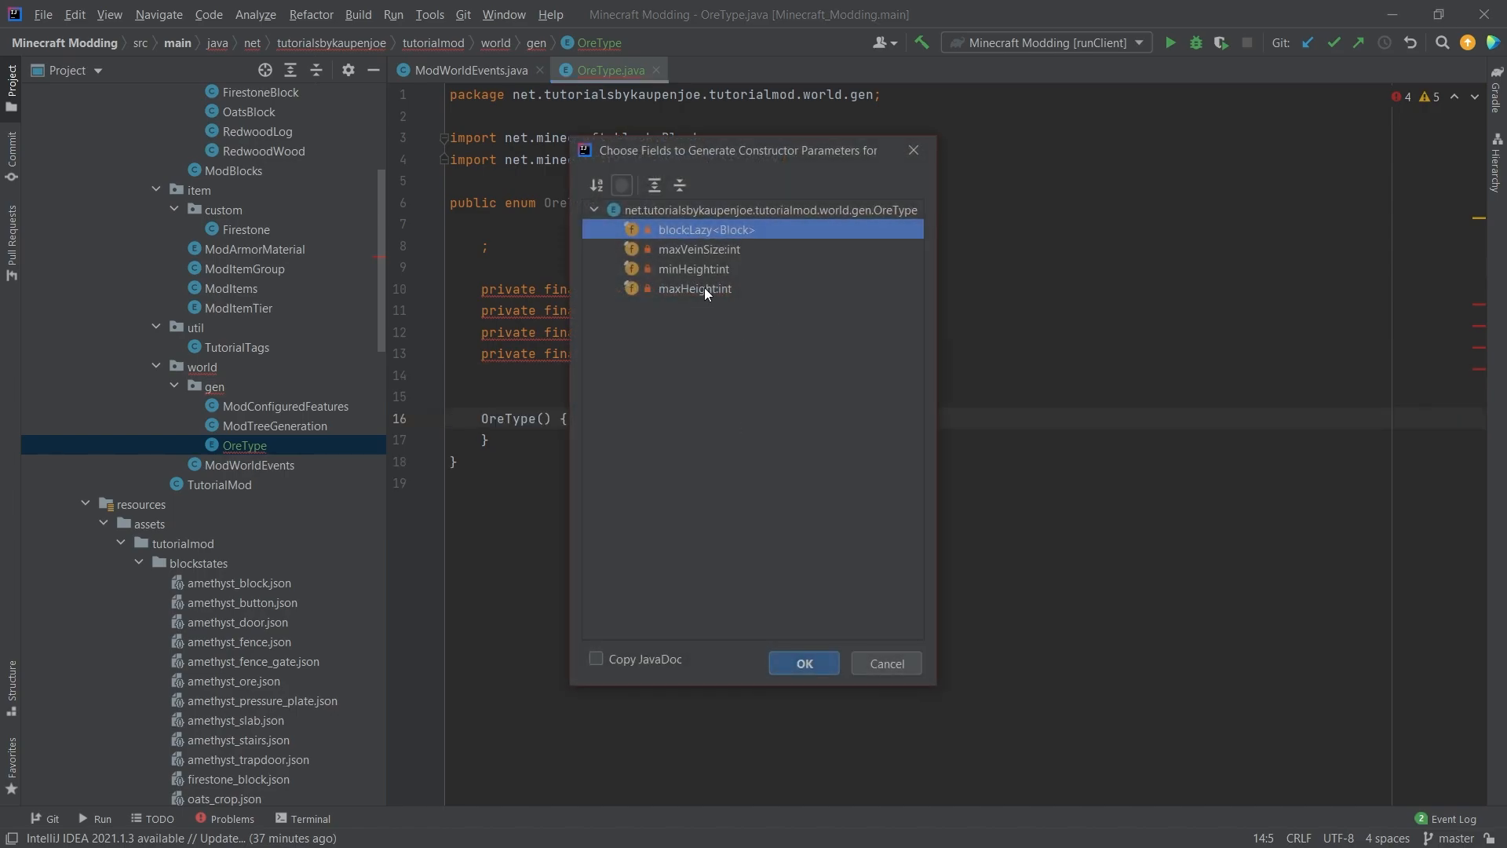
pyautogui.click(802, 662)
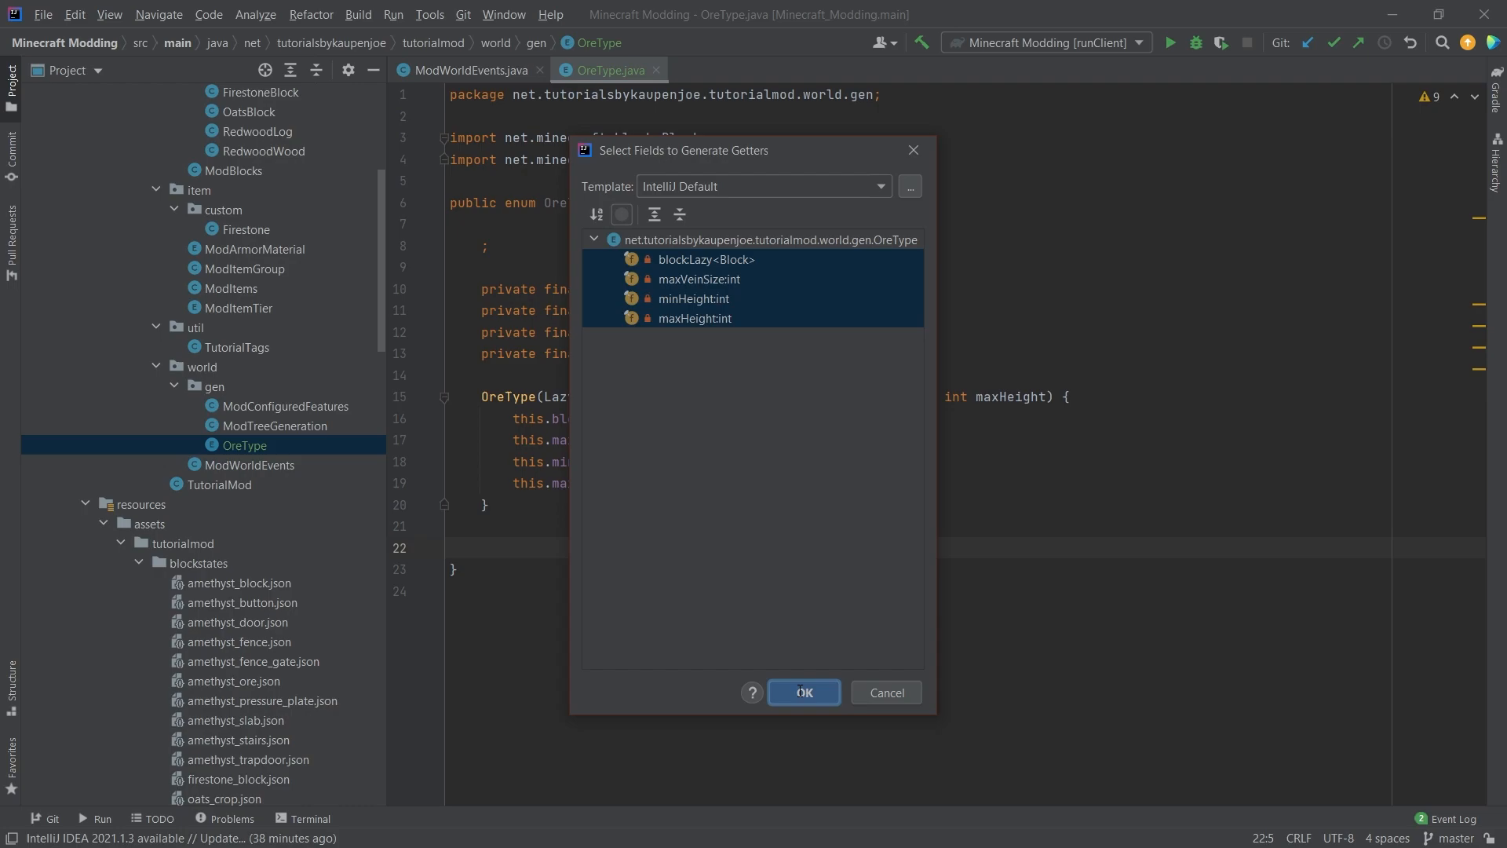
pyautogui.click(802, 692)
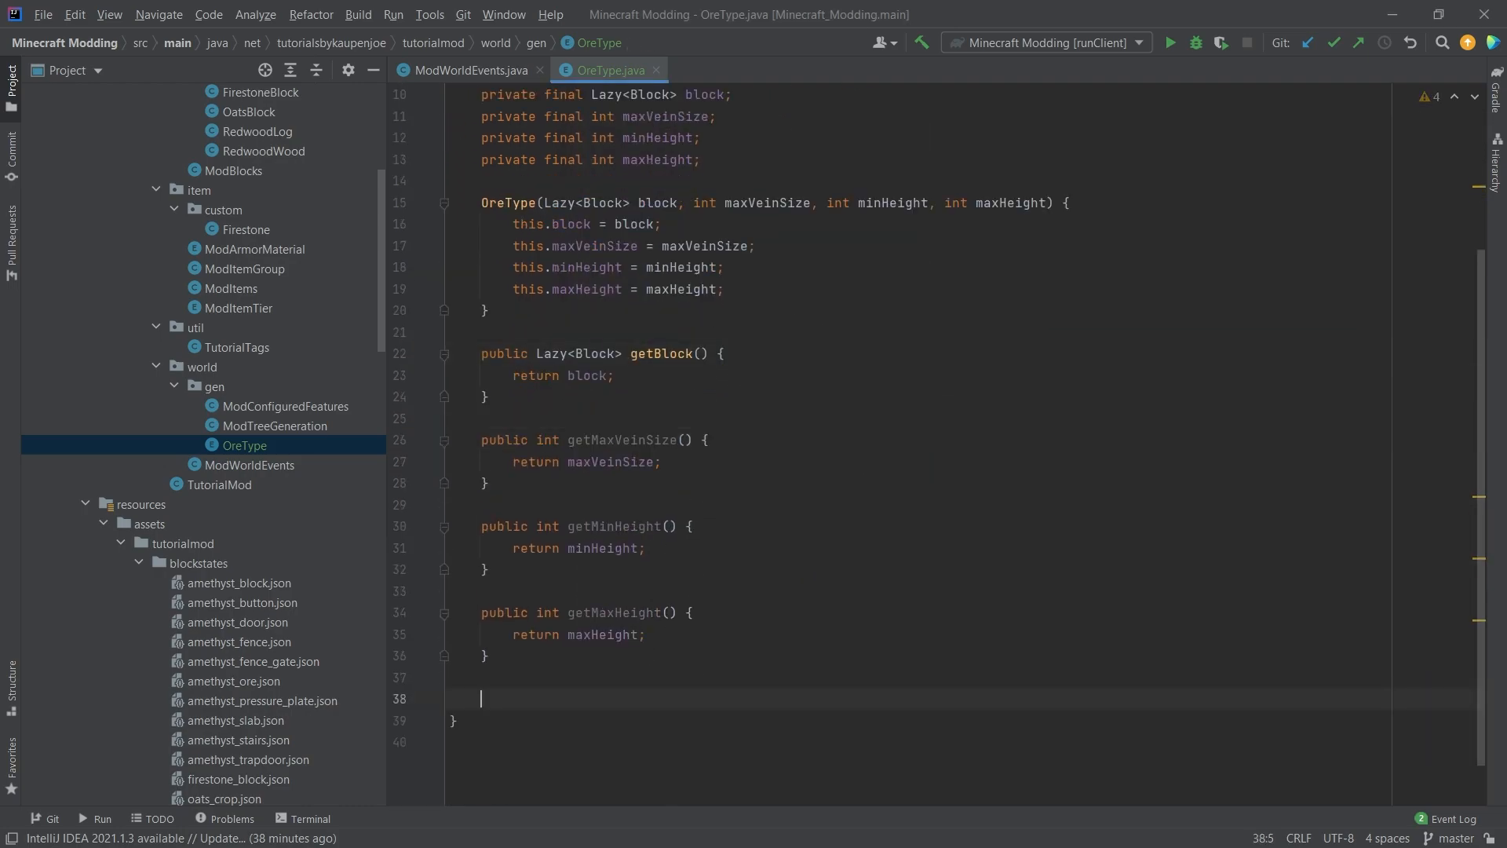
# Write public static OreType get(Block block) looping over values() and returning the matching ore
pyautogui.write('public st')
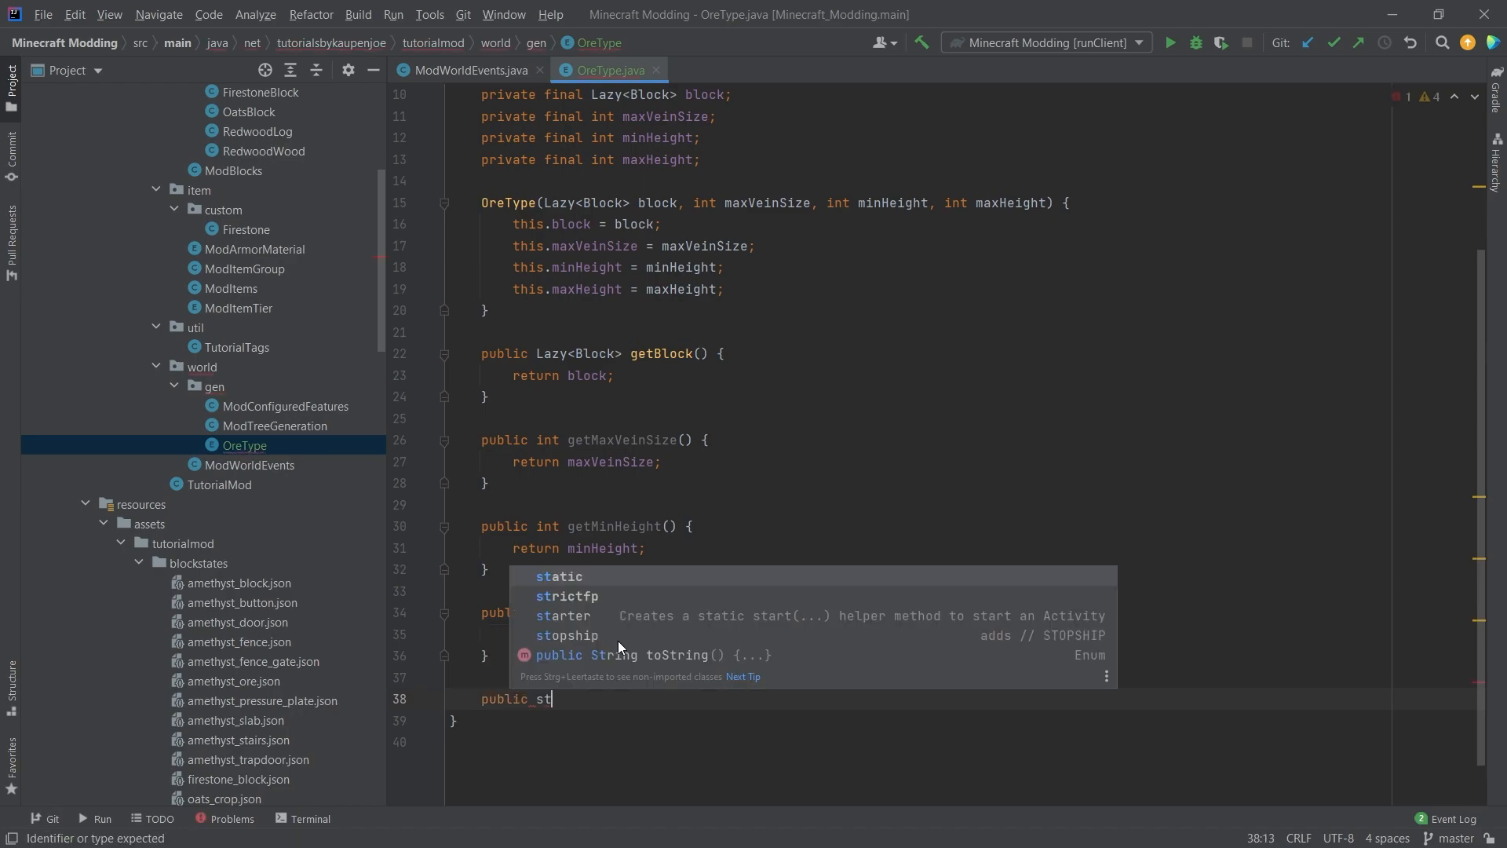
pyautogui.write('atic OreType get')
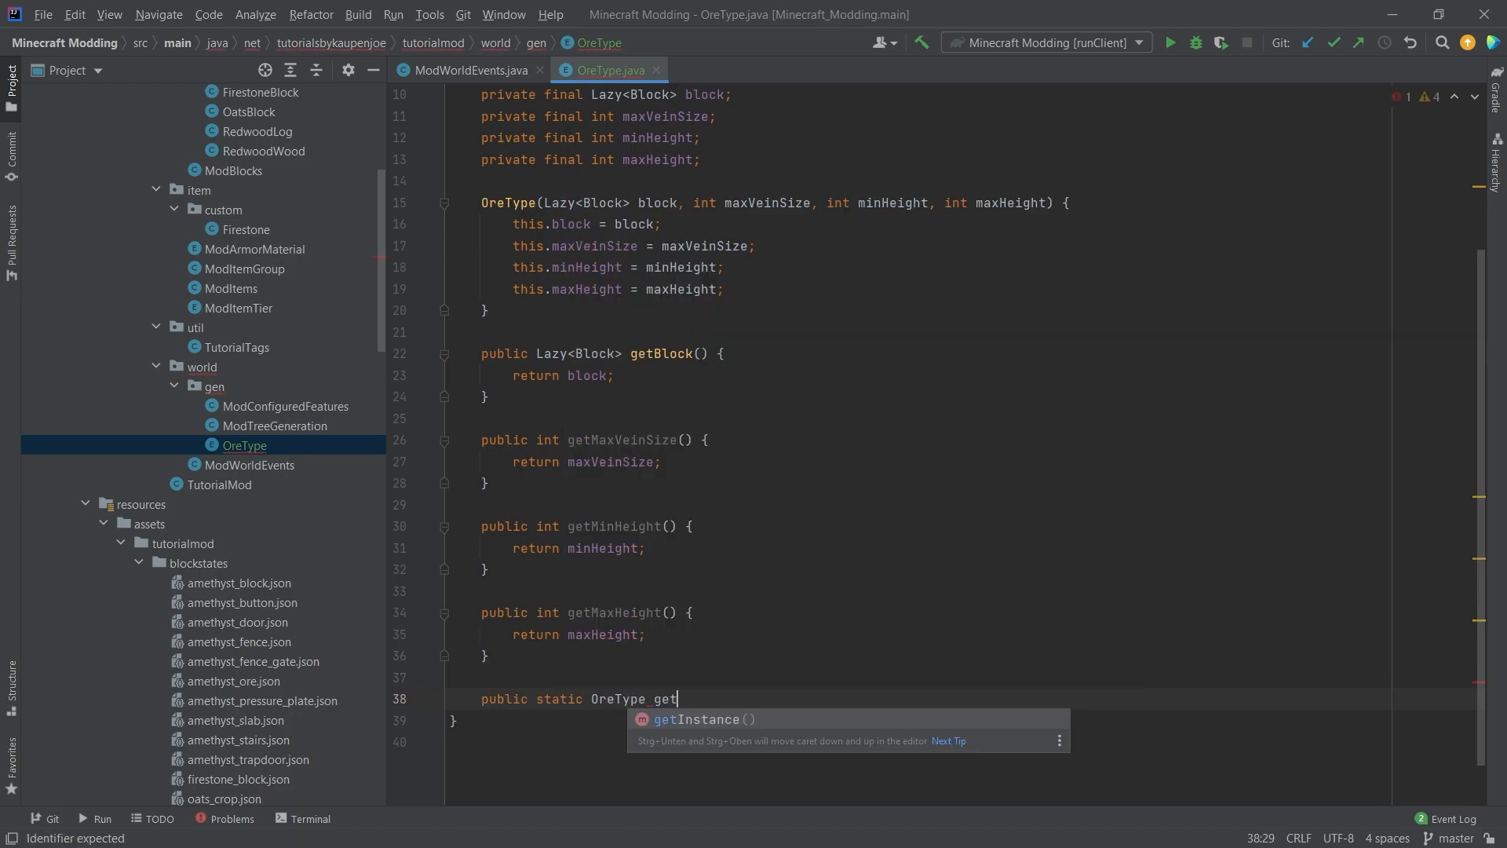
pyautogui.write('(Block block) {')
pyautogui.write('for (')
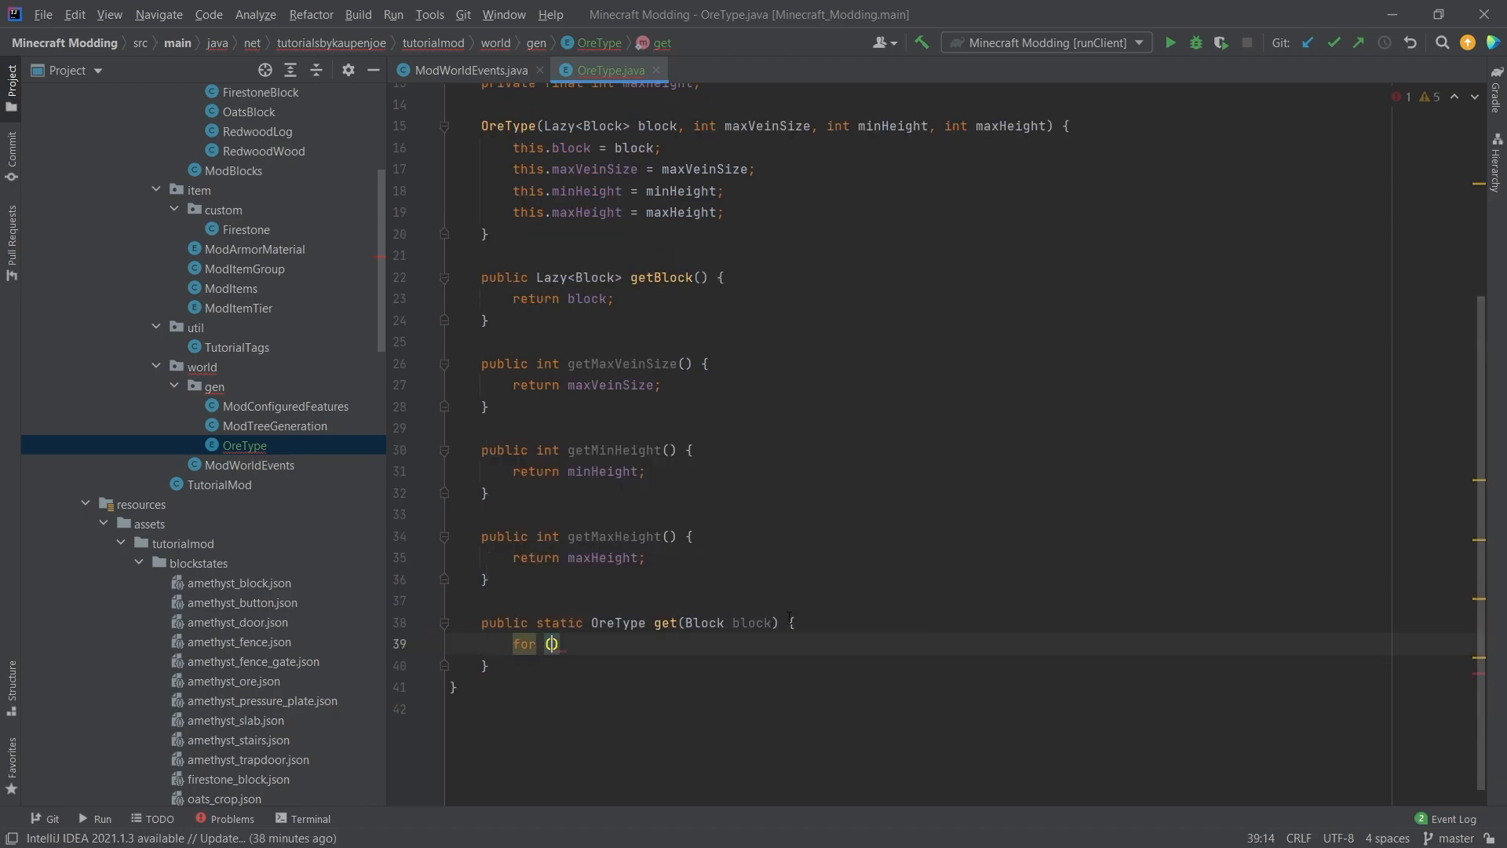
pyautogui.write('OreType ore')
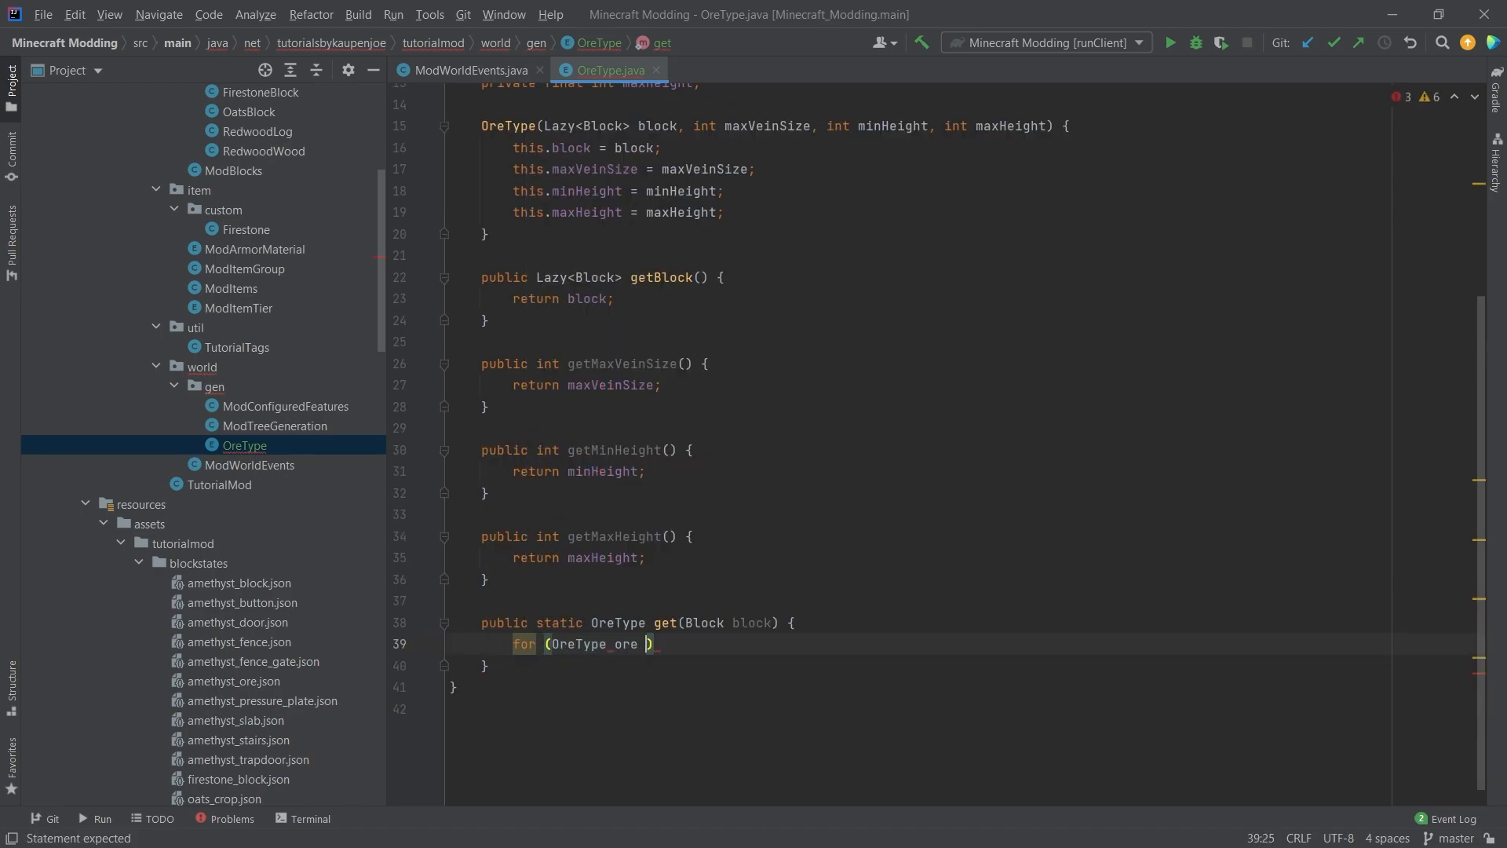
pyautogui.write('f(block == ore.block){')
pyautogui.write('reutrn')
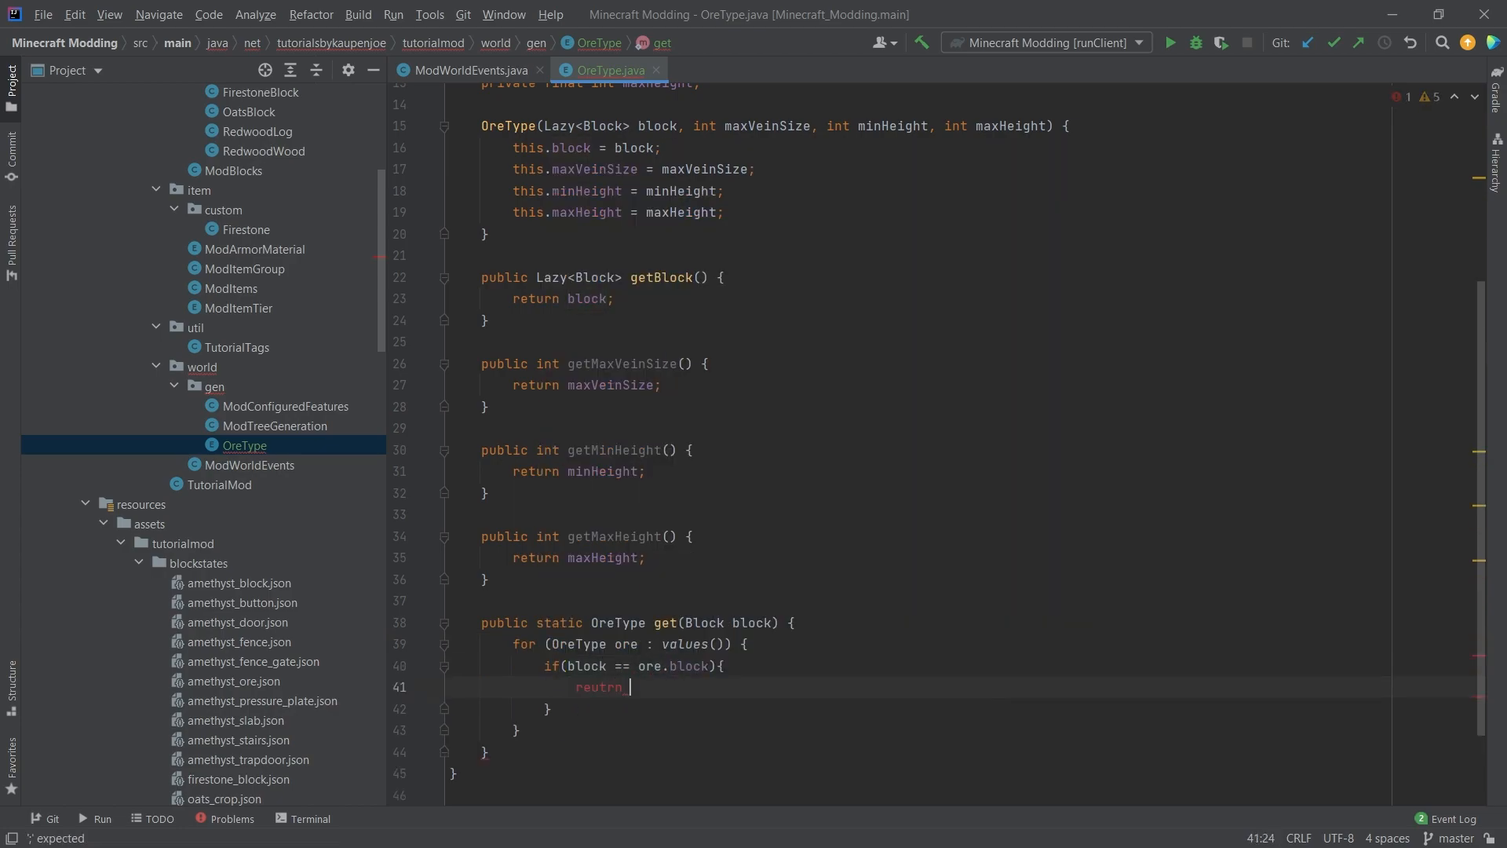
pyautogui.write('ore;')
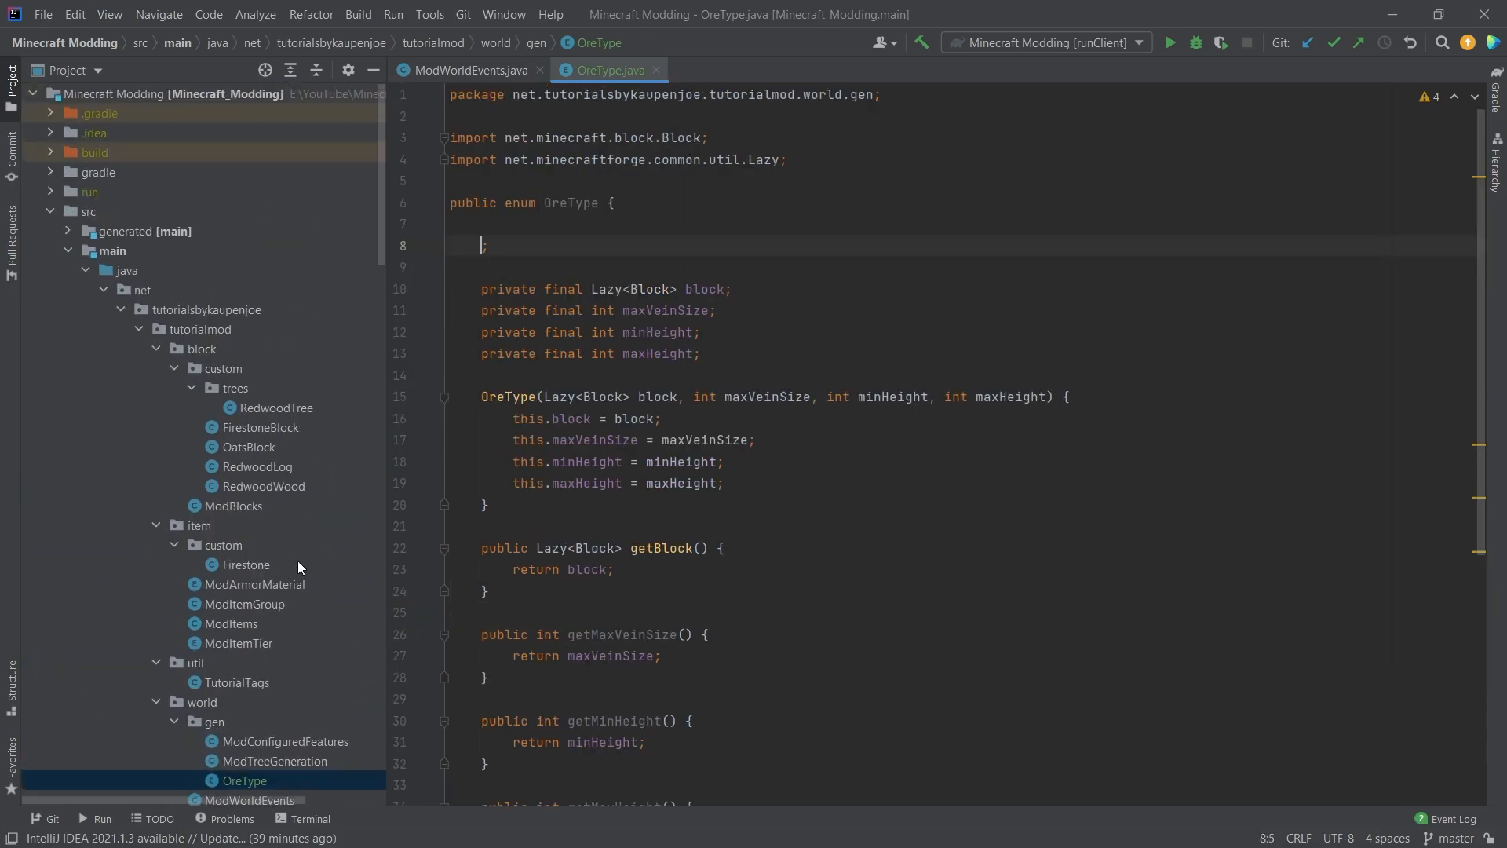
pyautogui.moveTo(829, 331)
pyautogui.write('AMETHYST(Lazy.of(ModBlocks.AMETHYST_ORE), ')
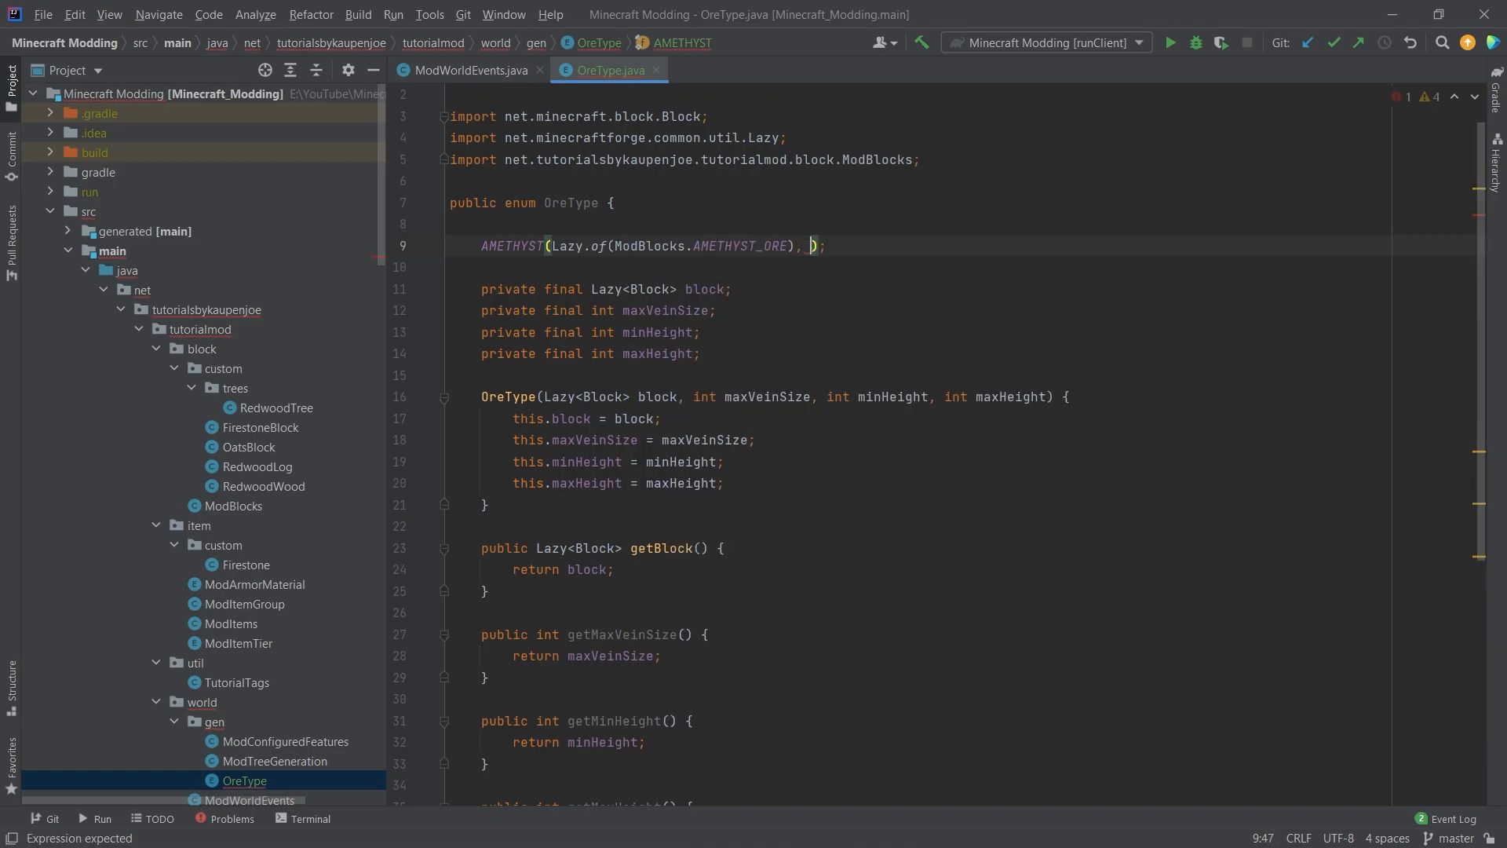
# Define AMETHYST with vein size 8, heights 25 to 50, and discard the started COPPER entry
pyautogui.write('8, 25')
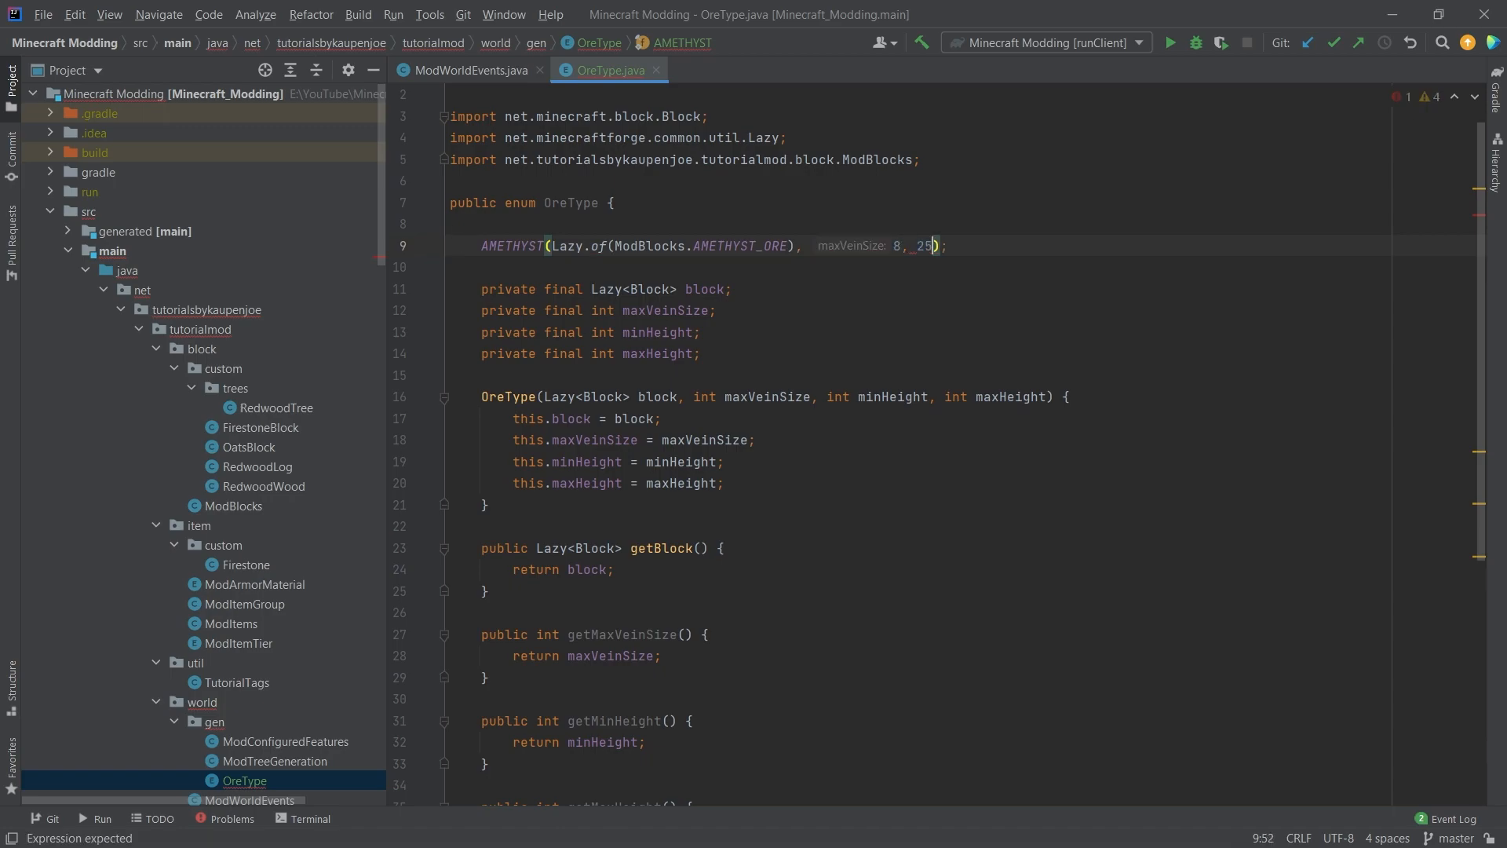
pyautogui.write('minHeight: 25, maxHeight: 50')
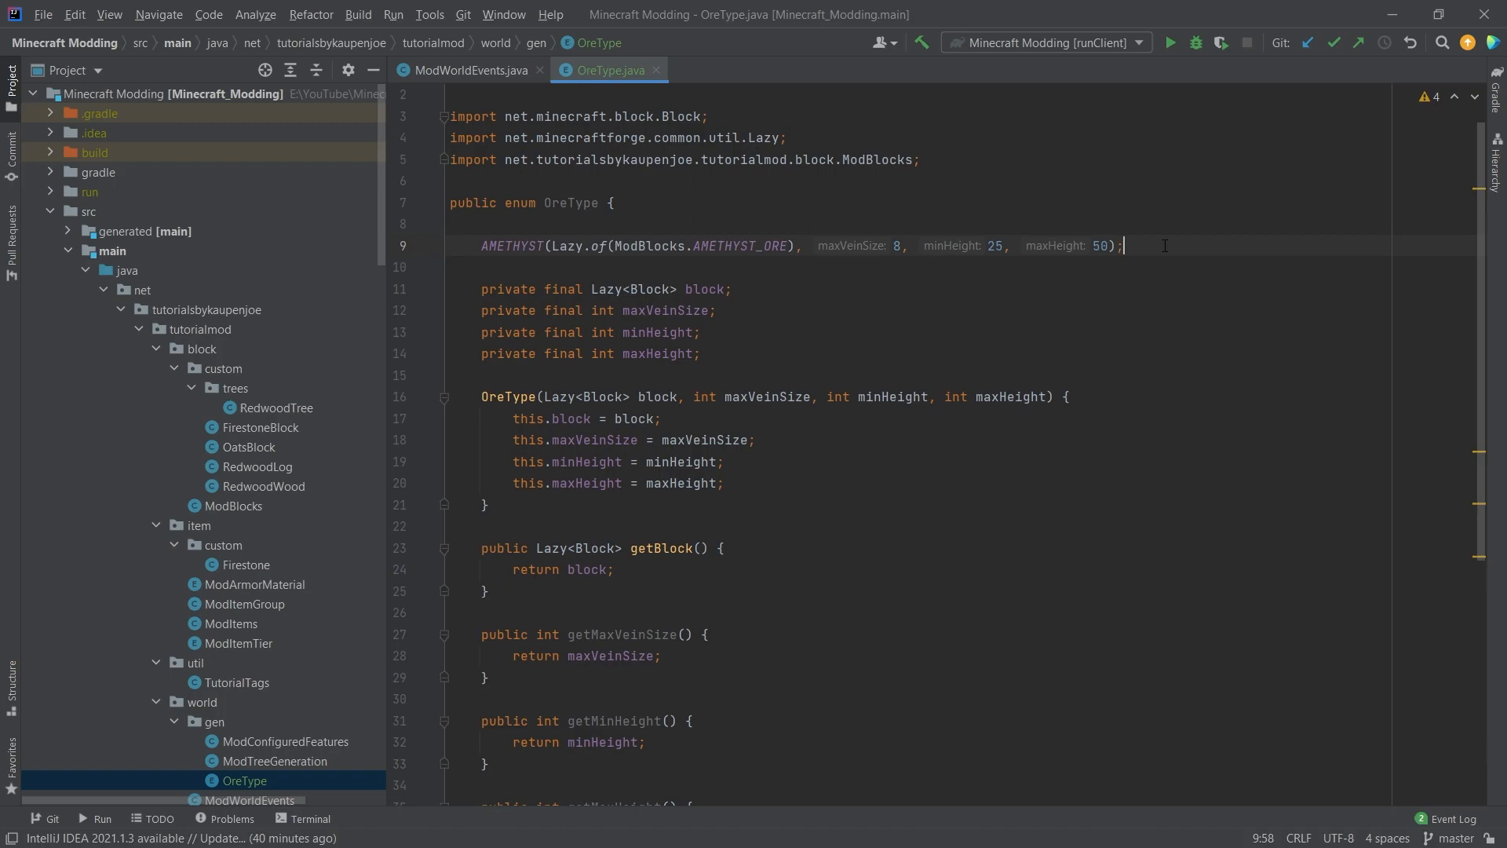
pyautogui.scroll(-3)
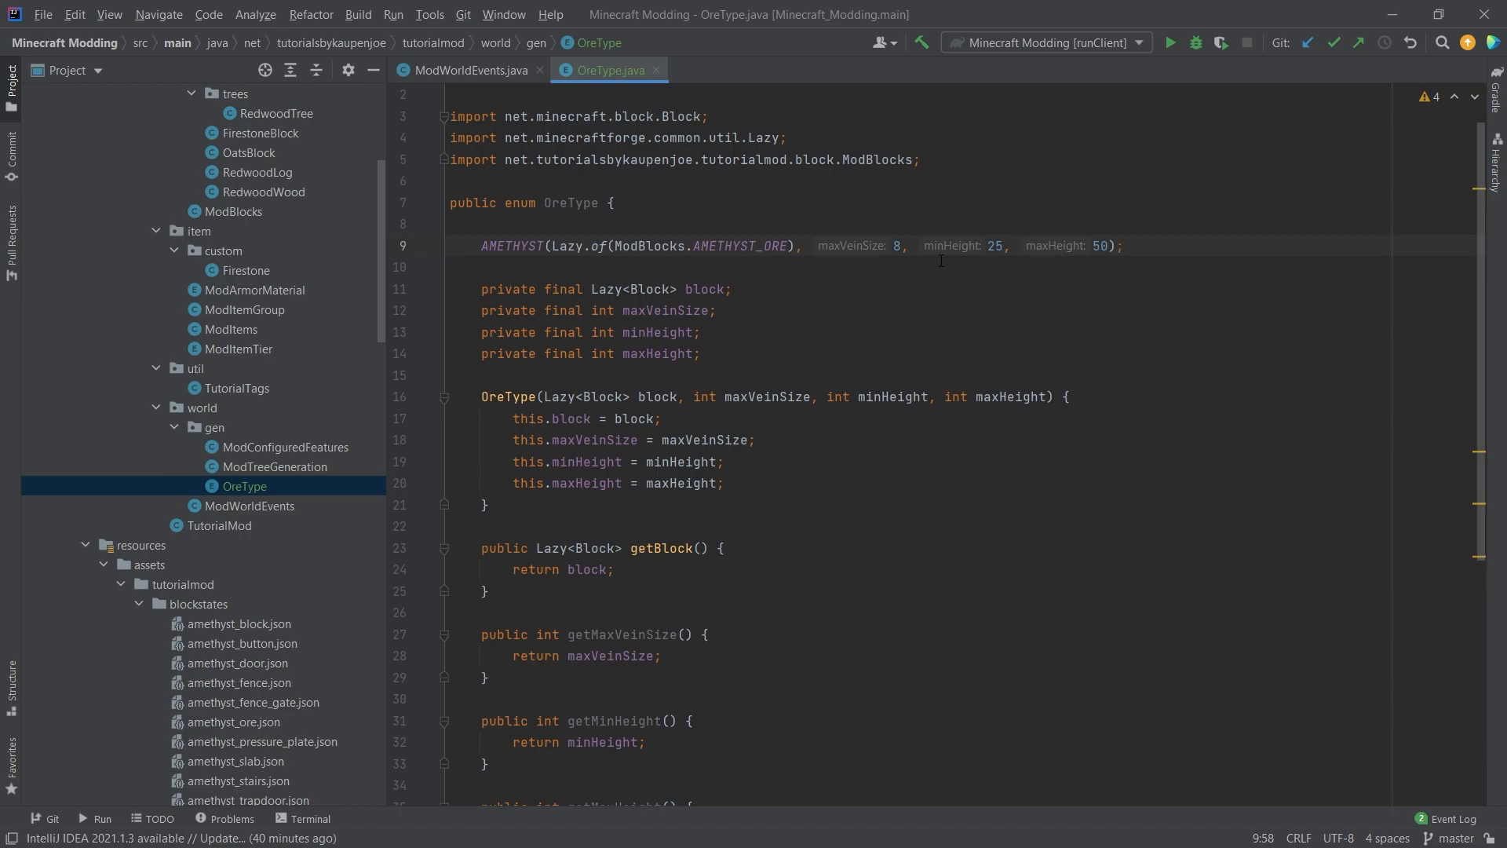
pyautogui.scroll(3)
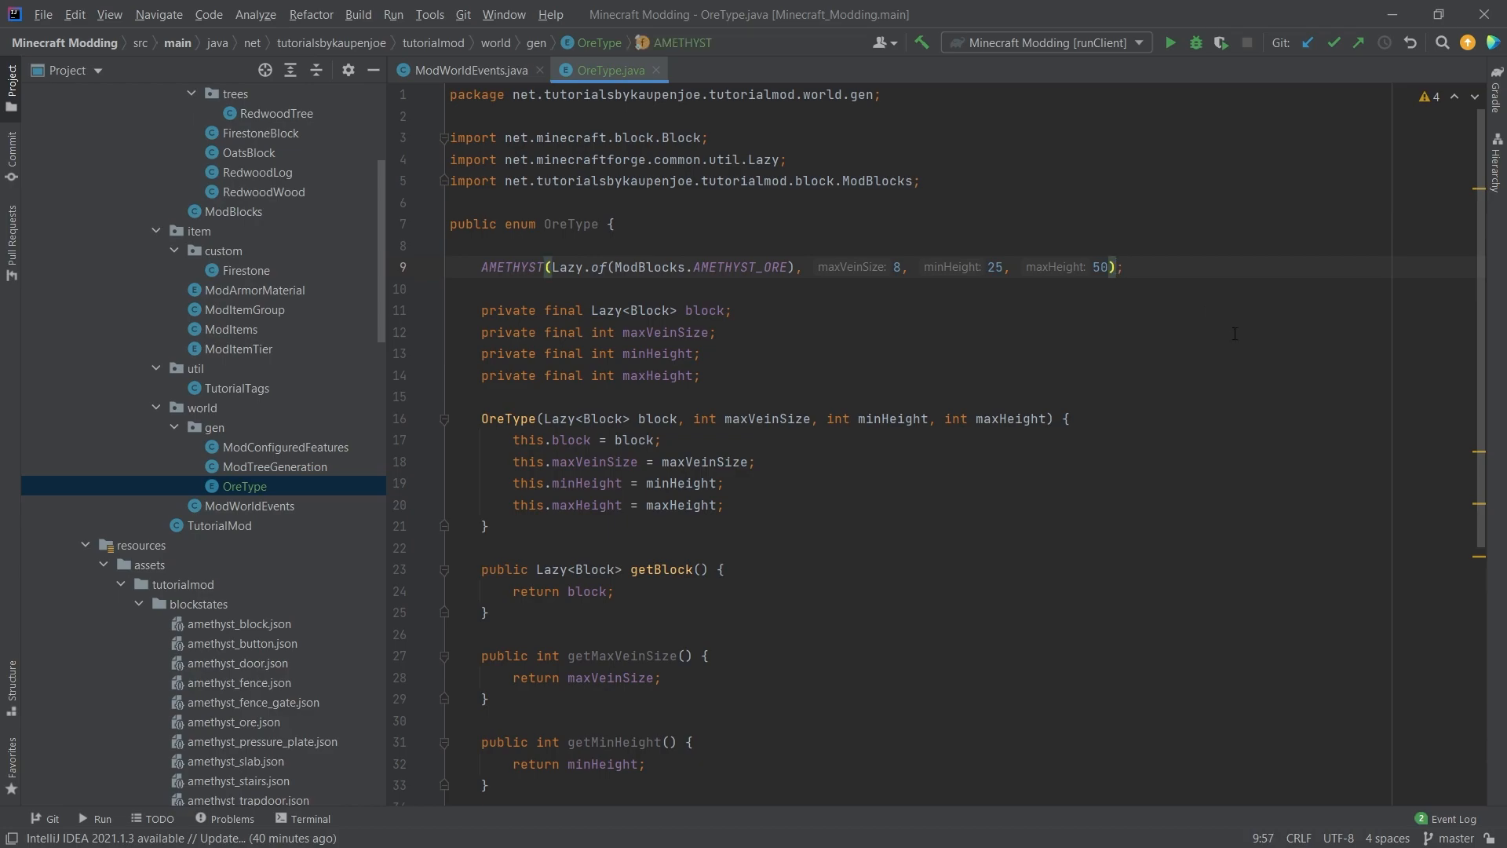
pyautogui.press('enter')
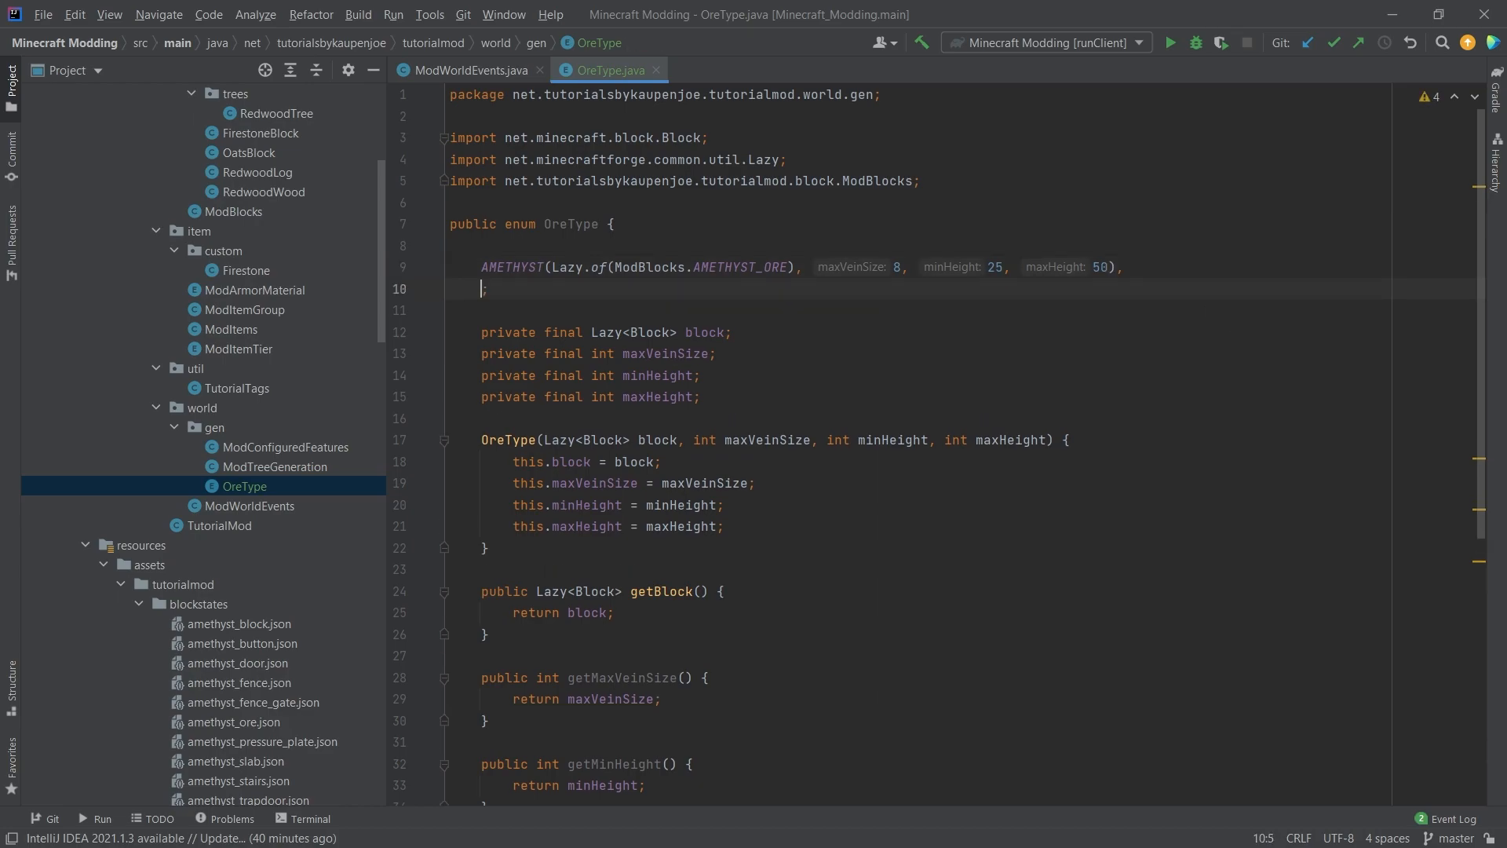
pyautogui.write('COPPER(')
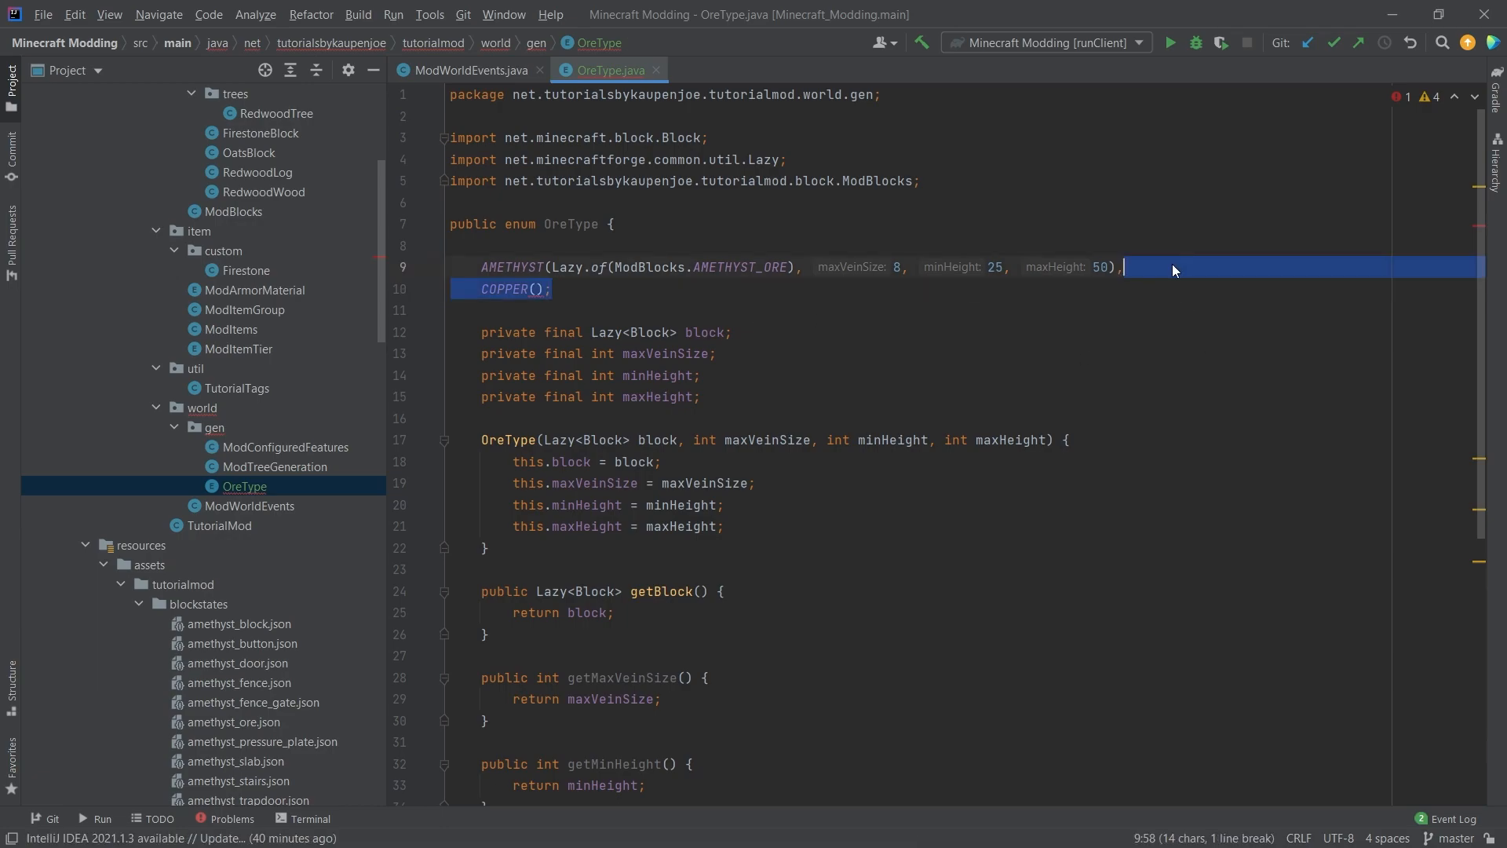
pyautogui.press('Delete')
pyautogui.write(';')
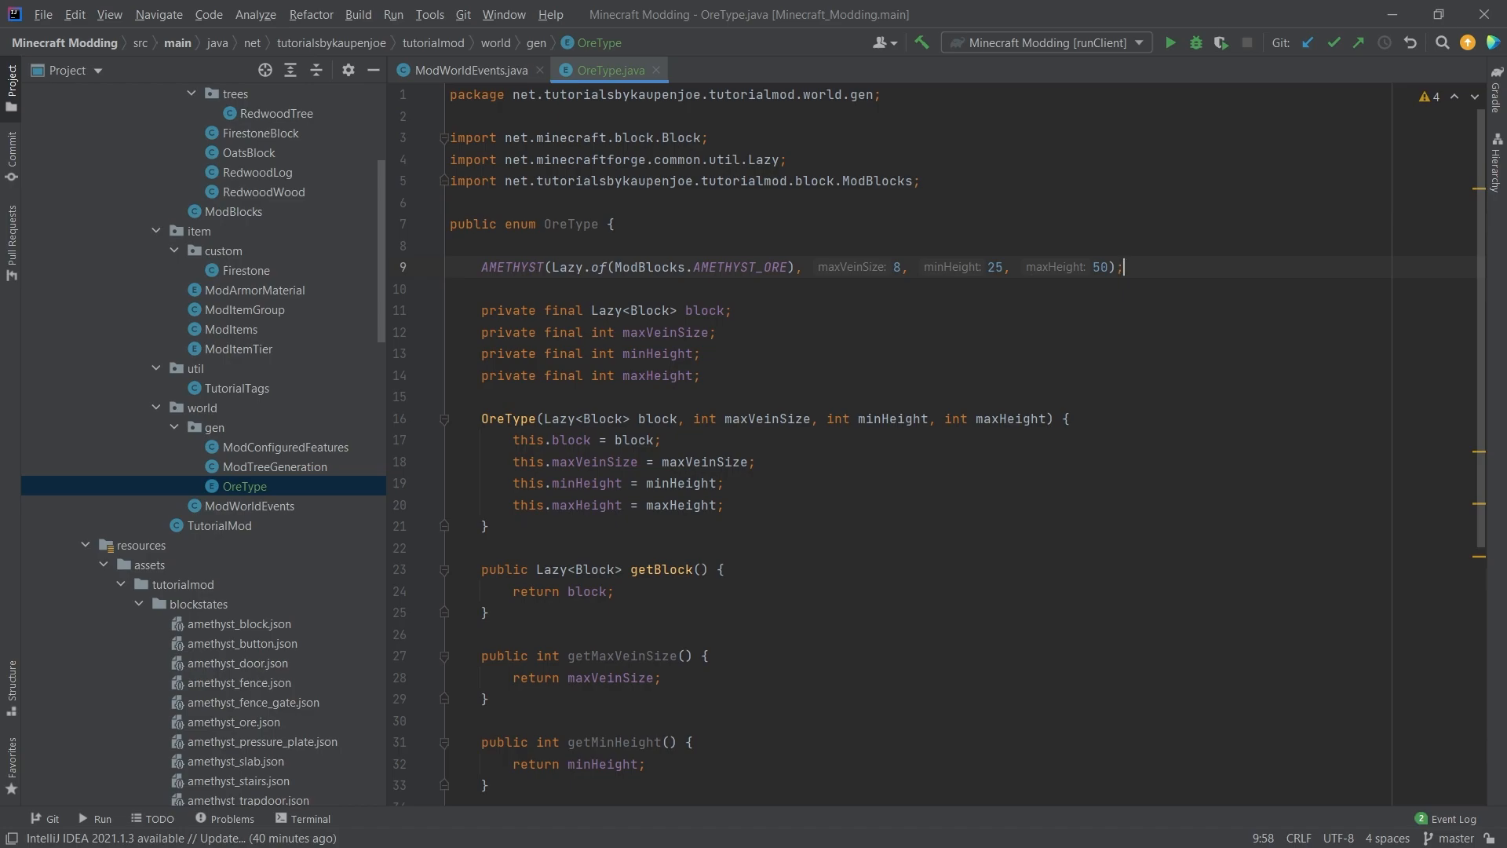
# Create class ModOreGeneration with a public static void generateOres(final BiomeLoadingEvent event) method
pyautogui.rightClick(215, 427)
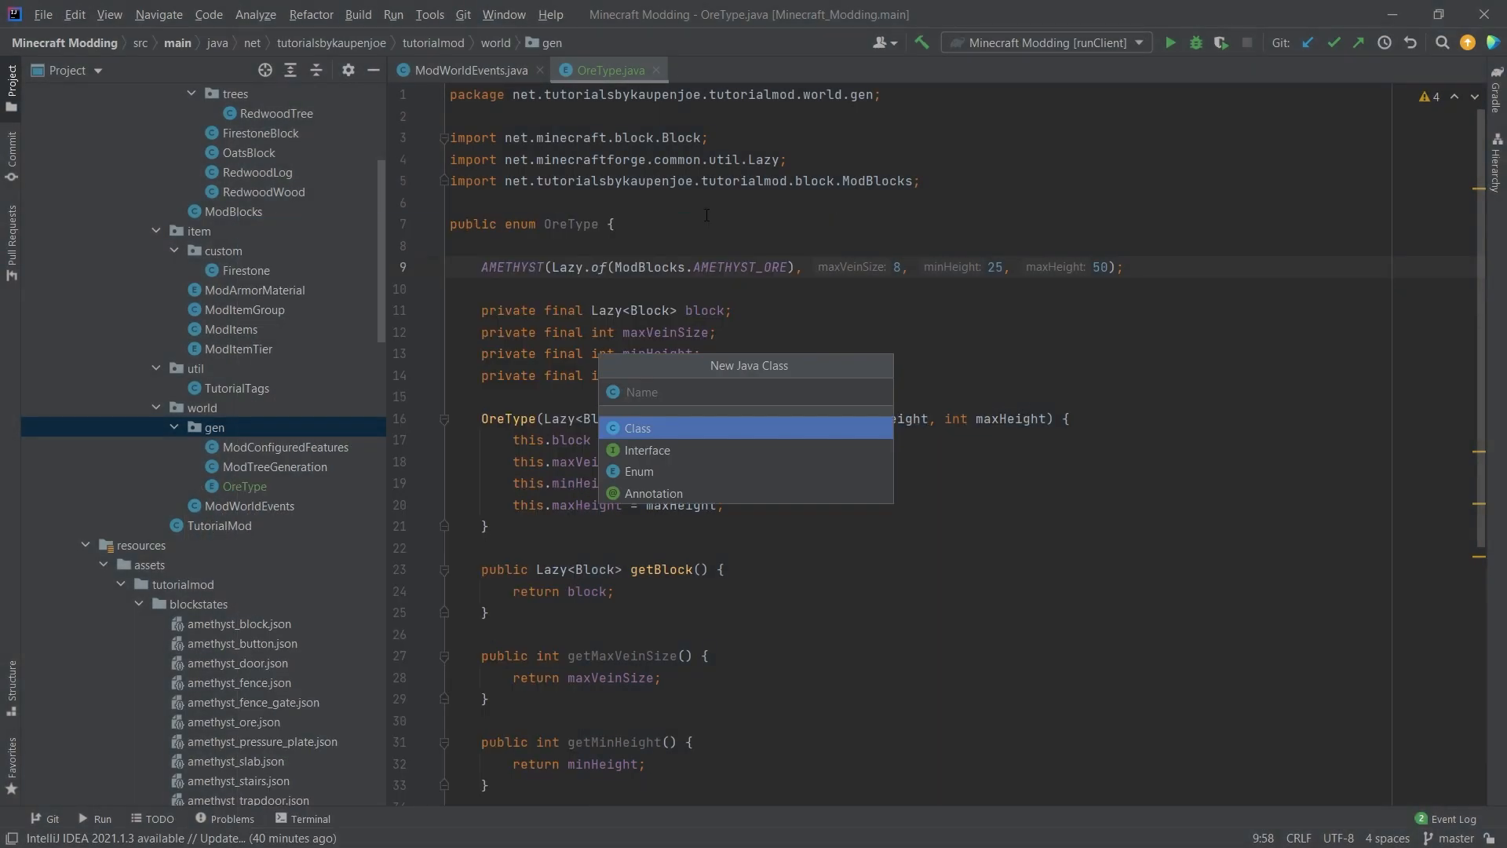
pyautogui.write('ModOr')
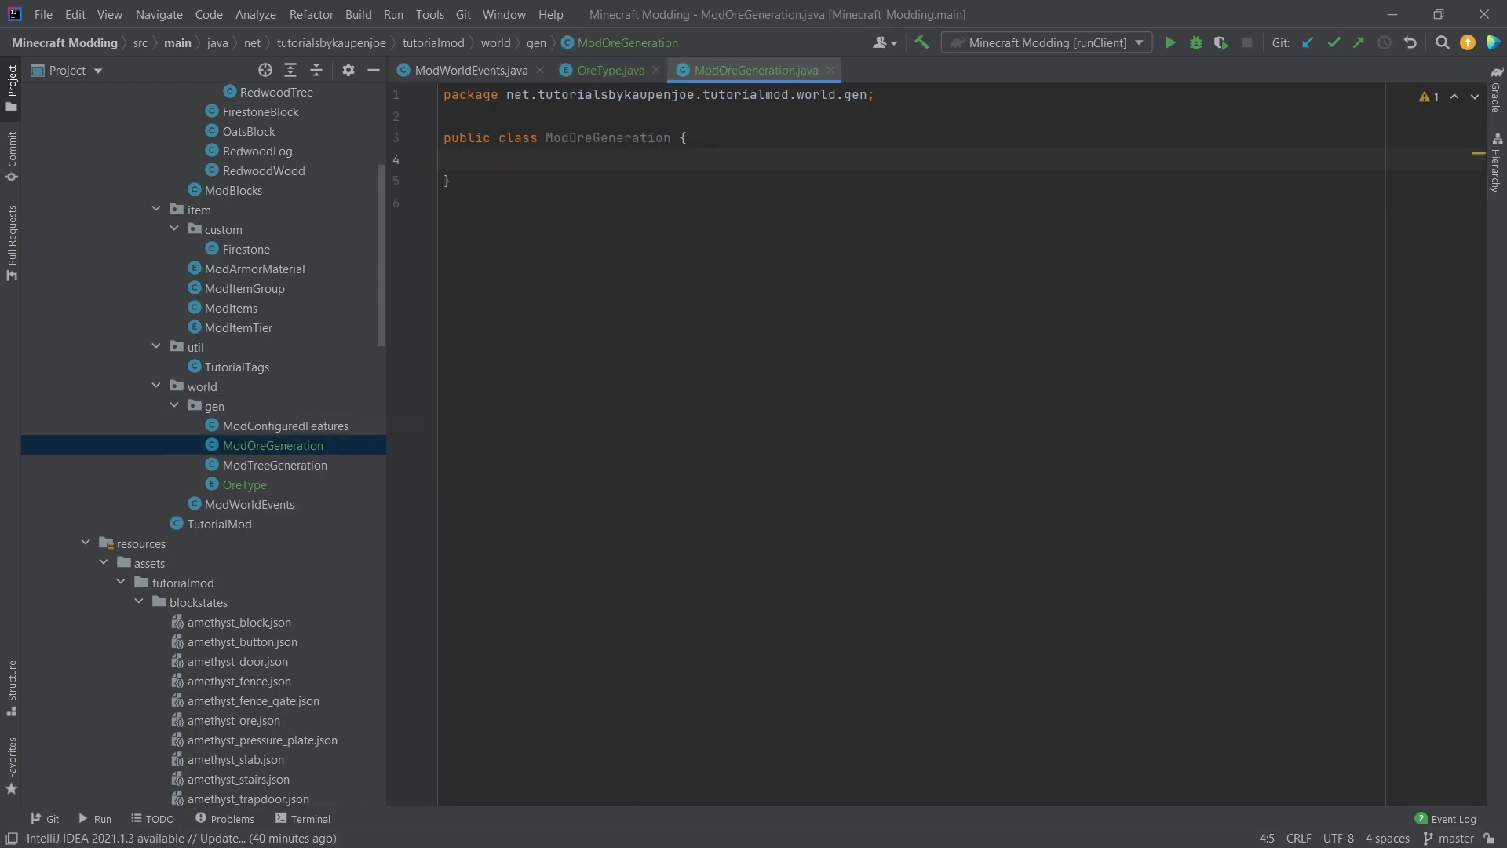
pyautogui.write('public static')
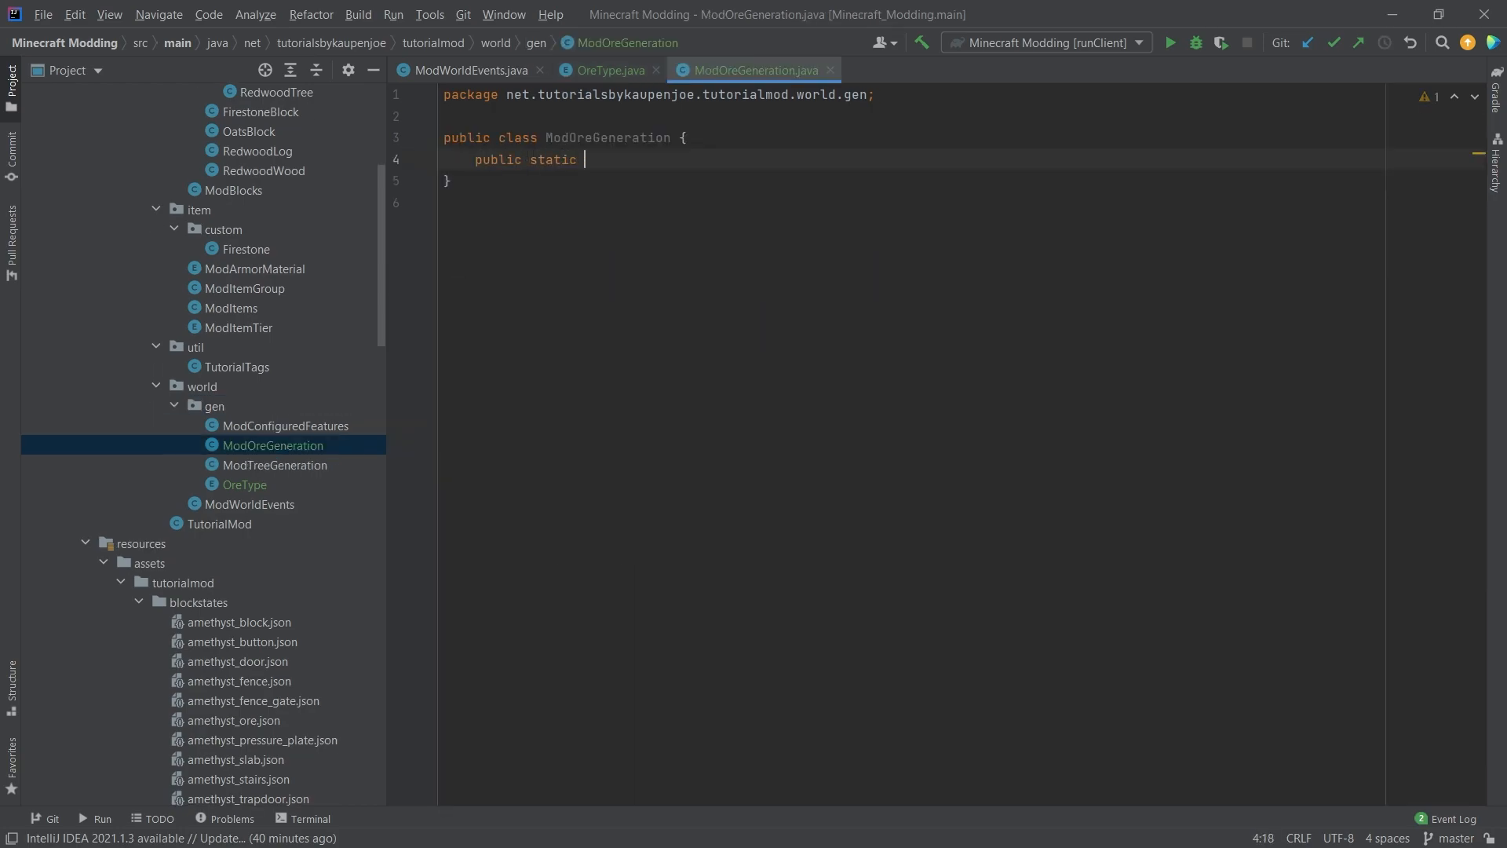
pyautogui.write('void generateOre')
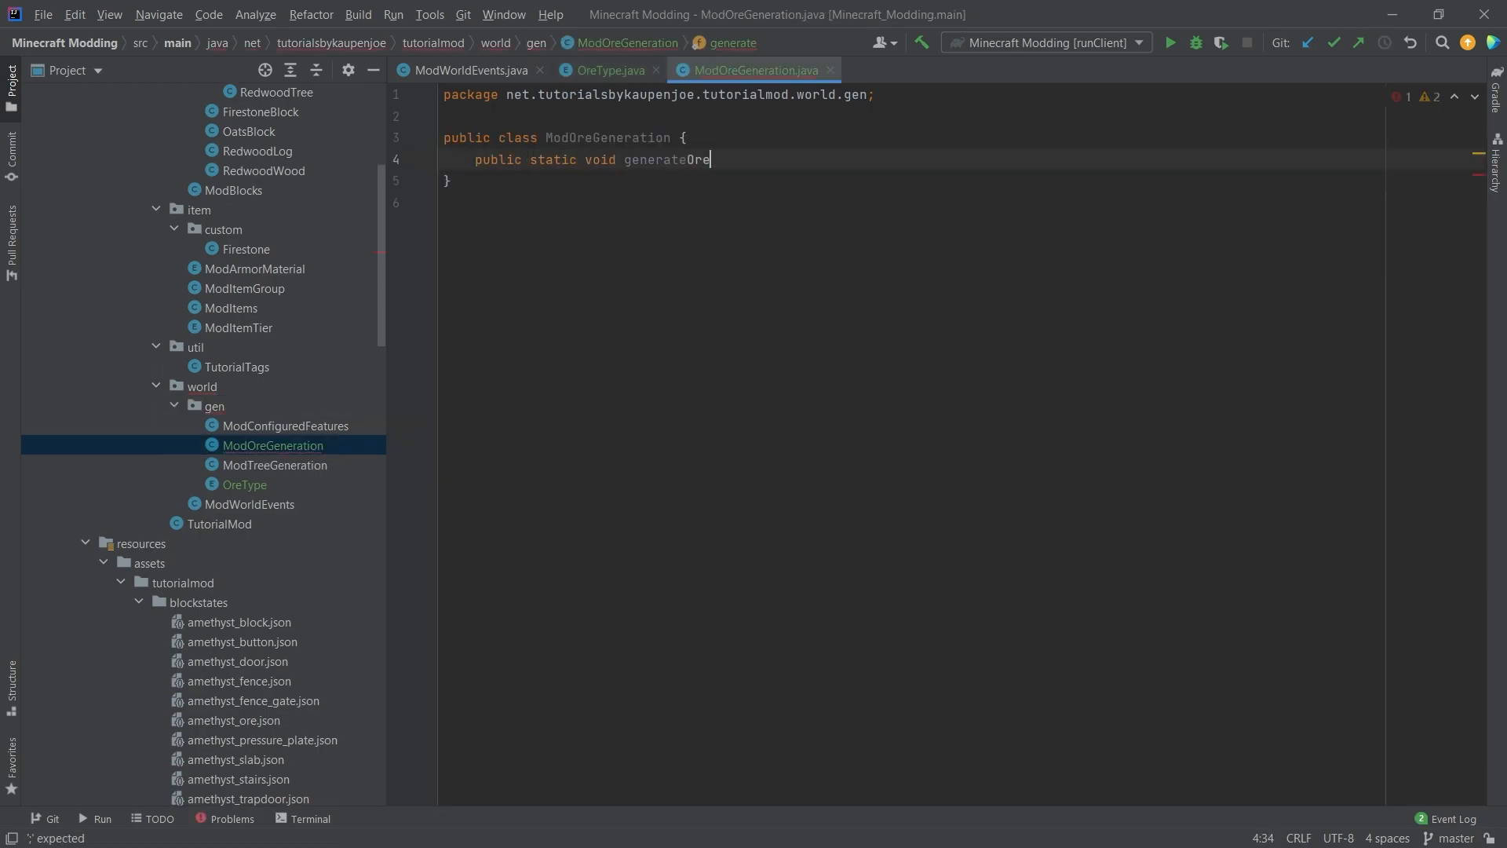
pyautogui.write('s(final BiomeLoadingEvent event) {')
pyautogui.write('for (P;')
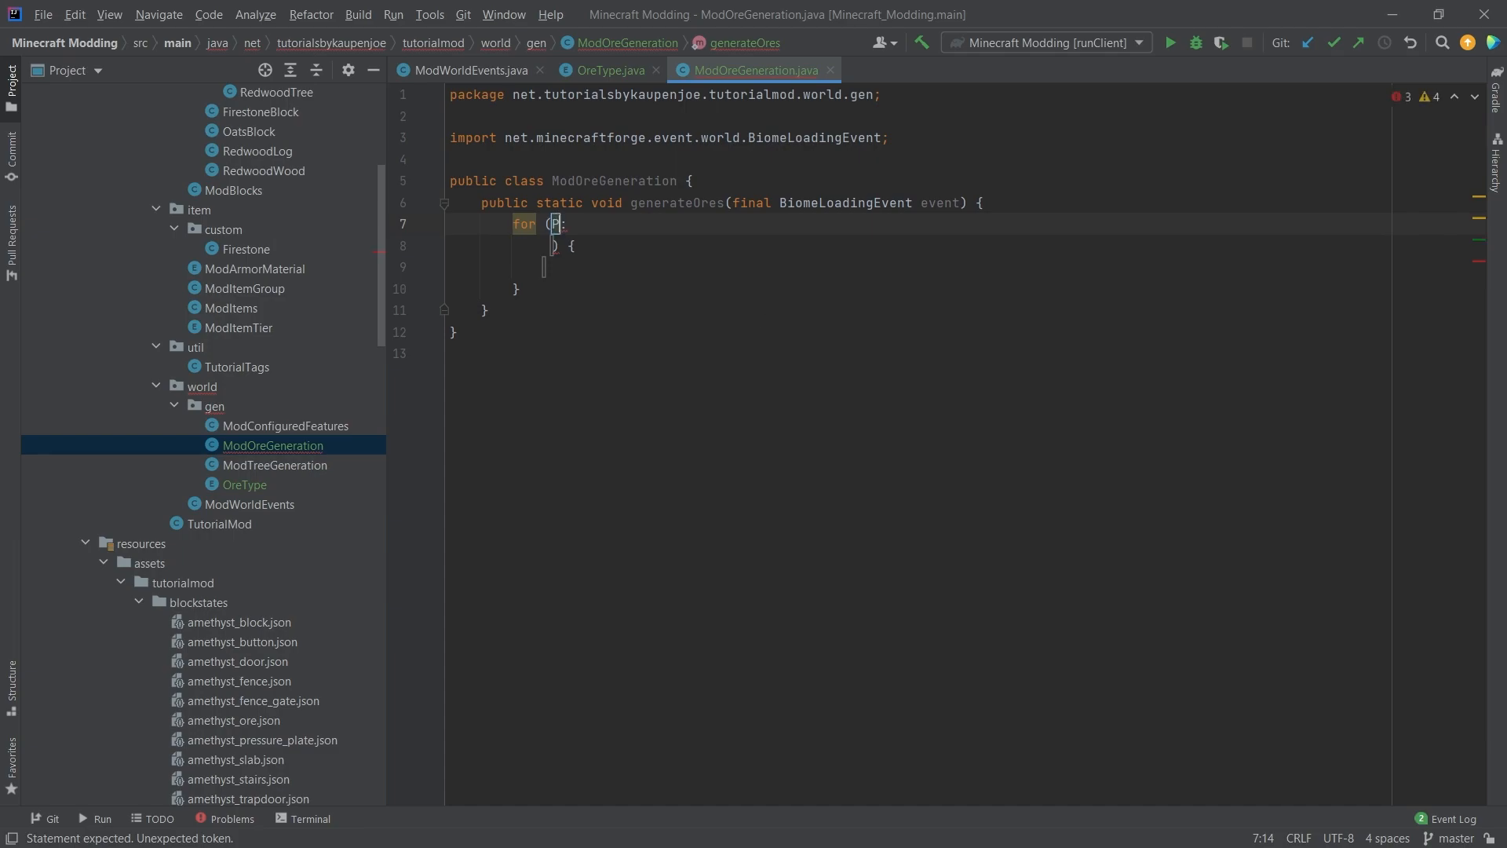
# Loop over OreType.values() building a new OreFeatureConfig from base overworld stone and the ore block's default state
pyautogui.write('OreType ore')
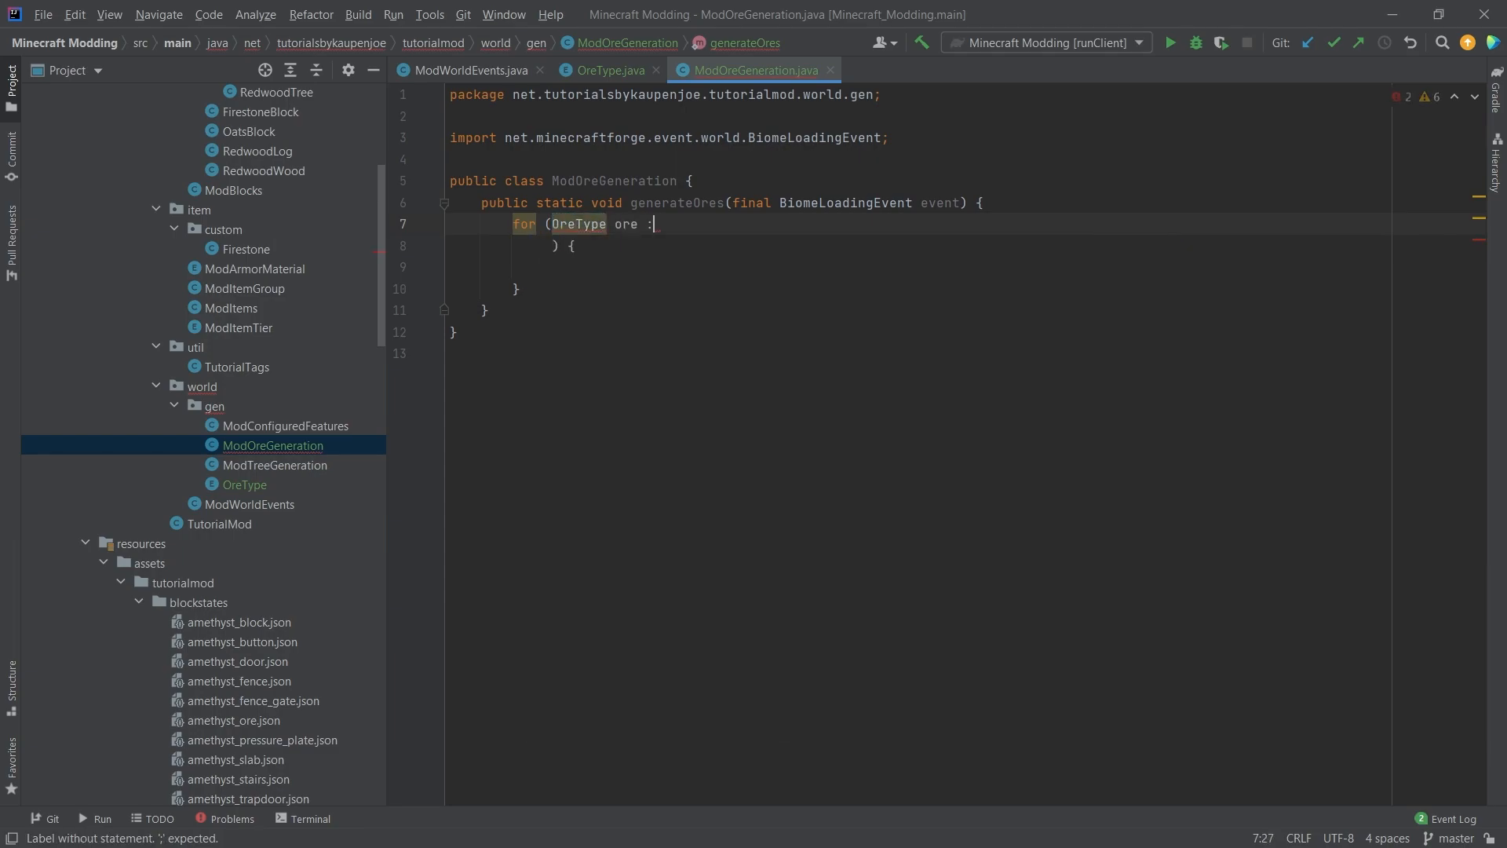
pyautogui.write('OreType.values()             ) {')
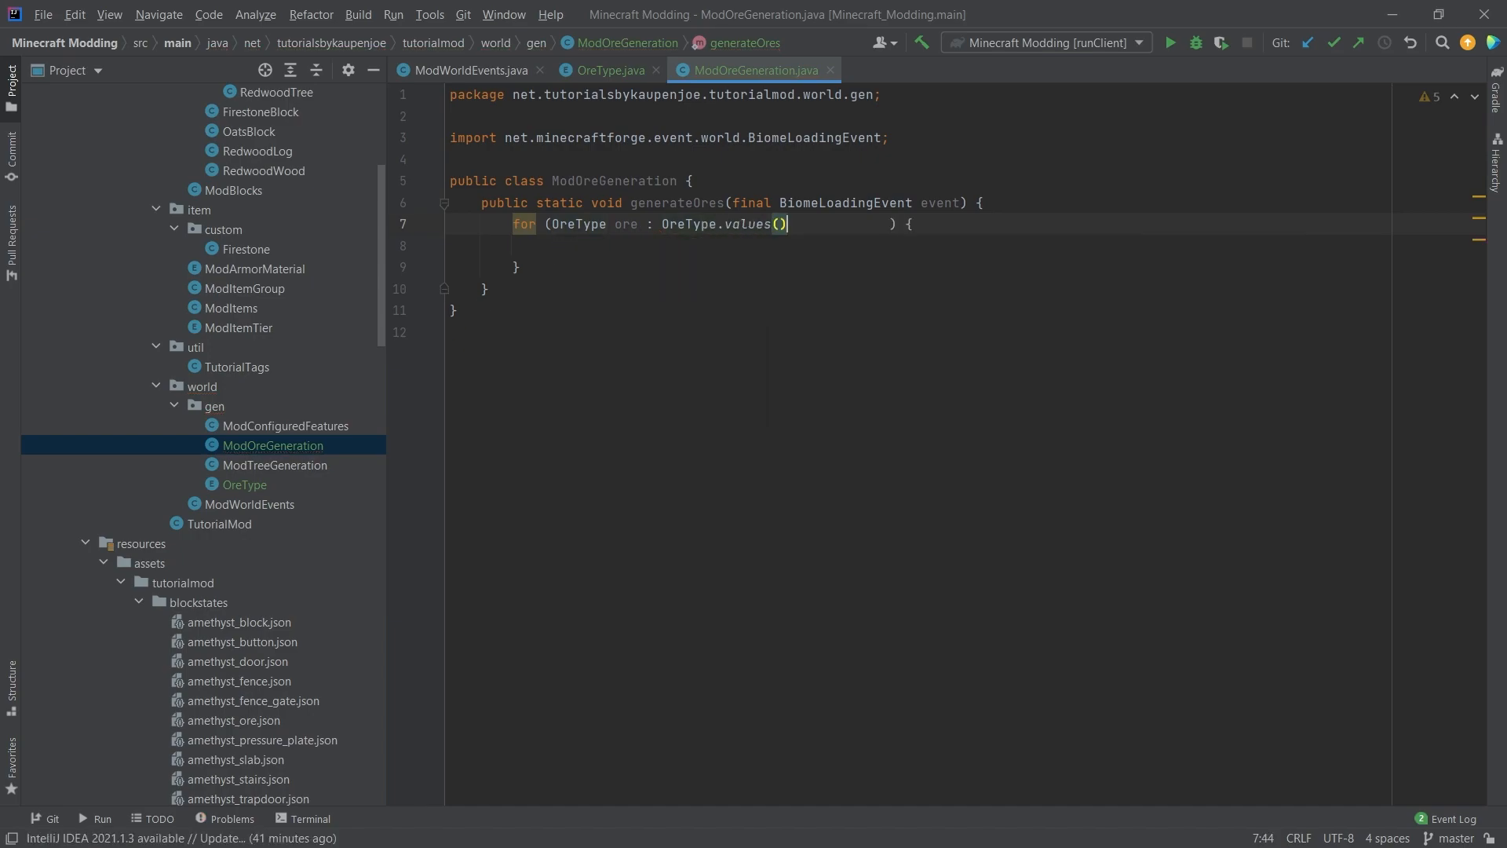
pyautogui.write('OreFeatureConfig ore')
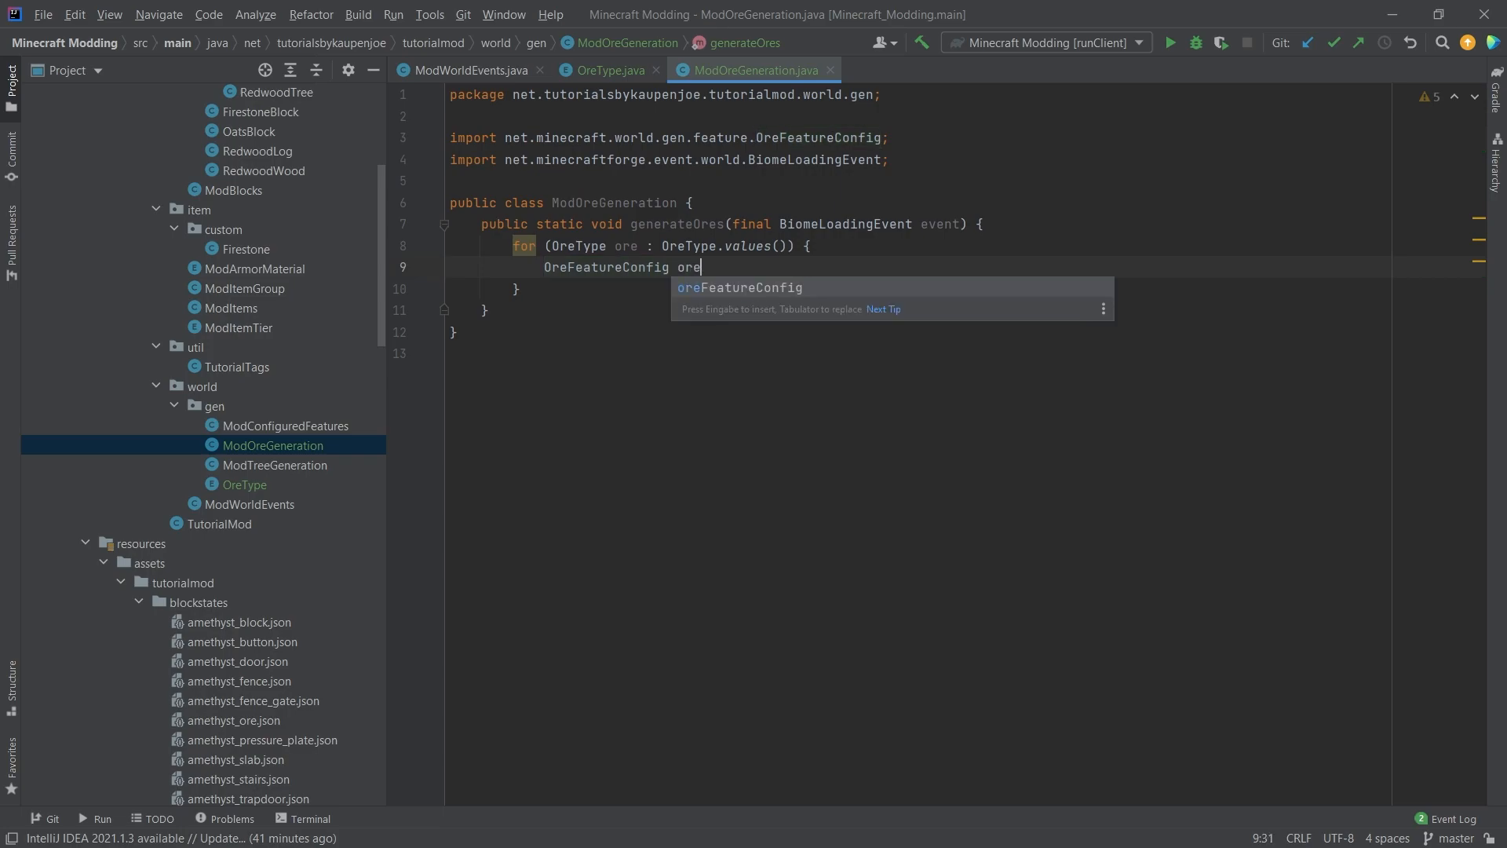
pyautogui.write('= new OreFeatureConfig()')
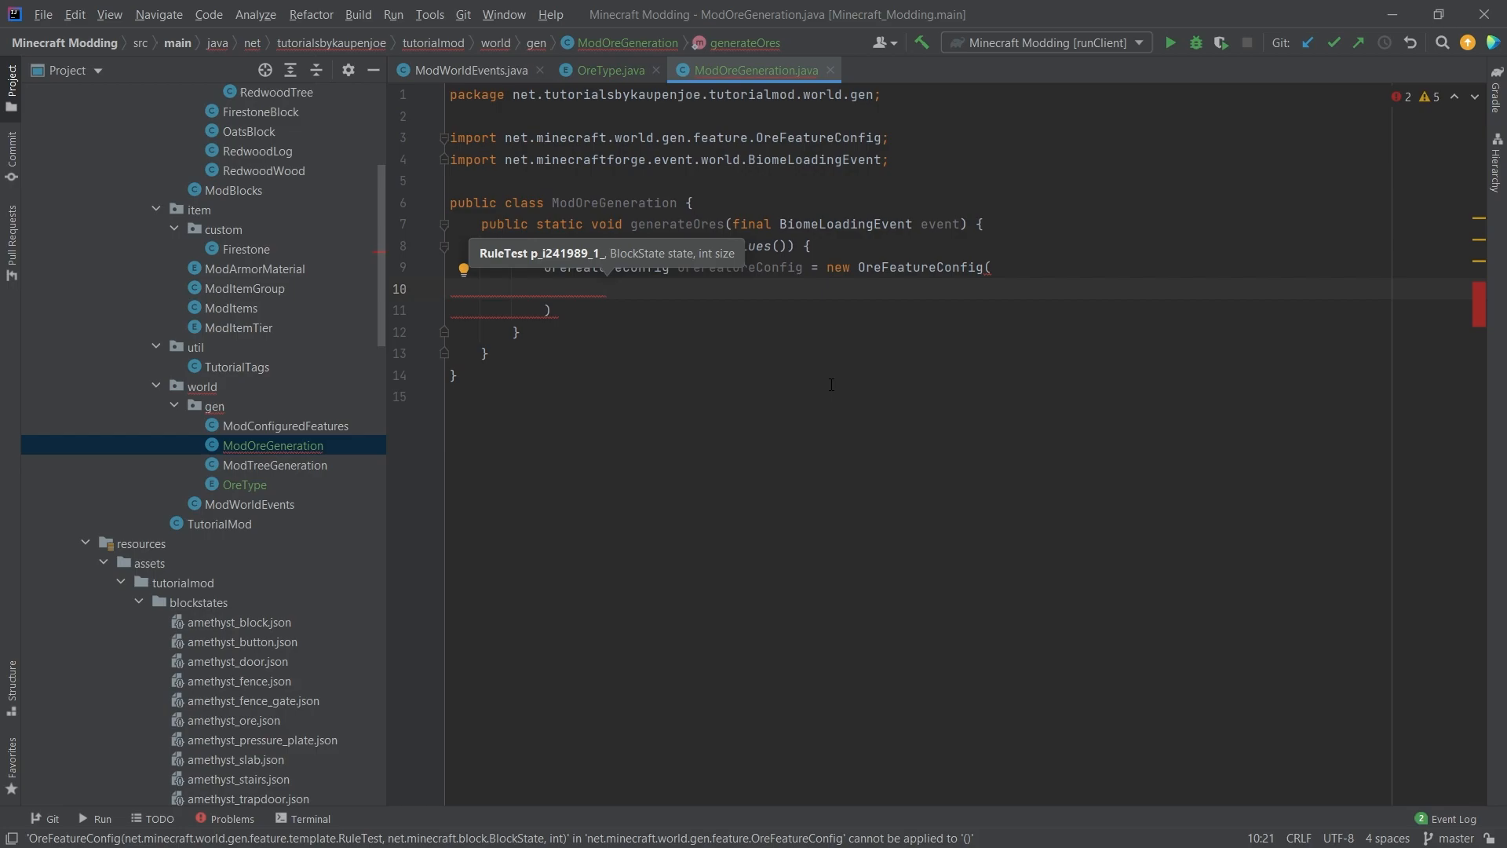
pyautogui.write('OreFeatureConfig.FillerBlockType.')
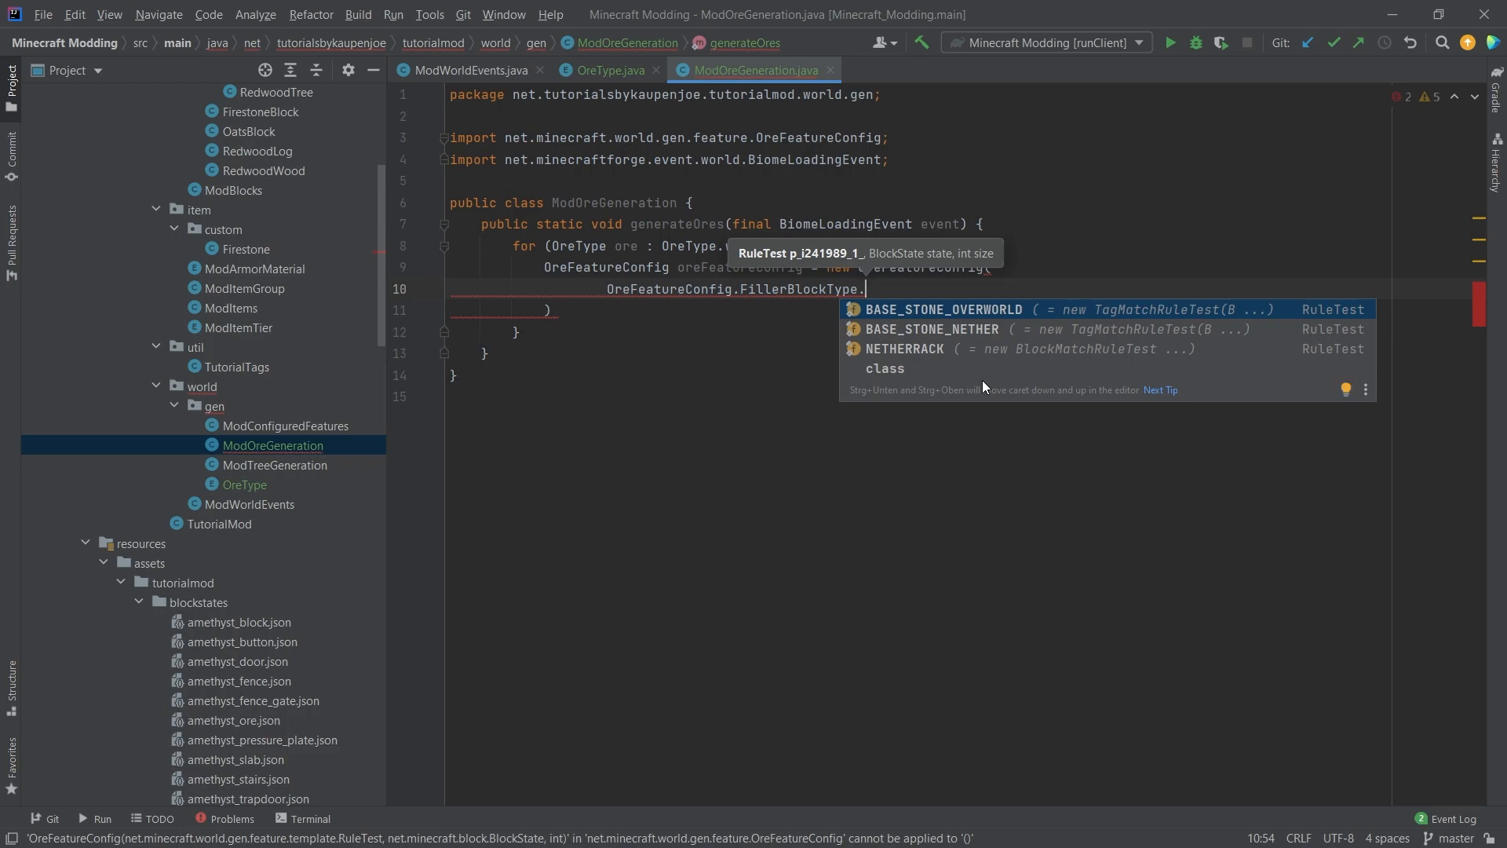
pyautogui.write('BaS')
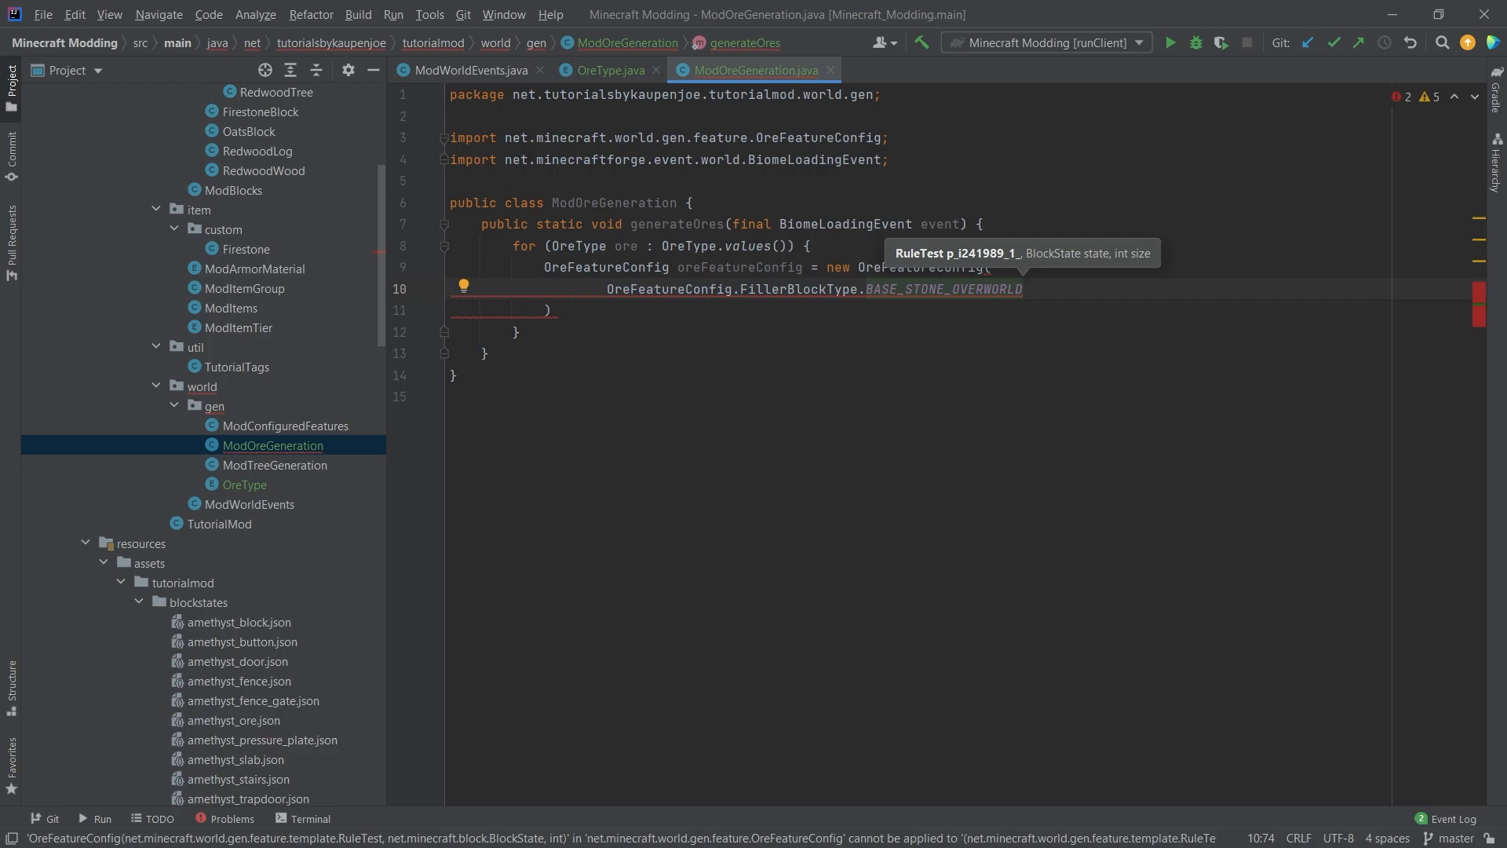
pyautogui.write('ore.getBlock().get().getDefaultState(),')
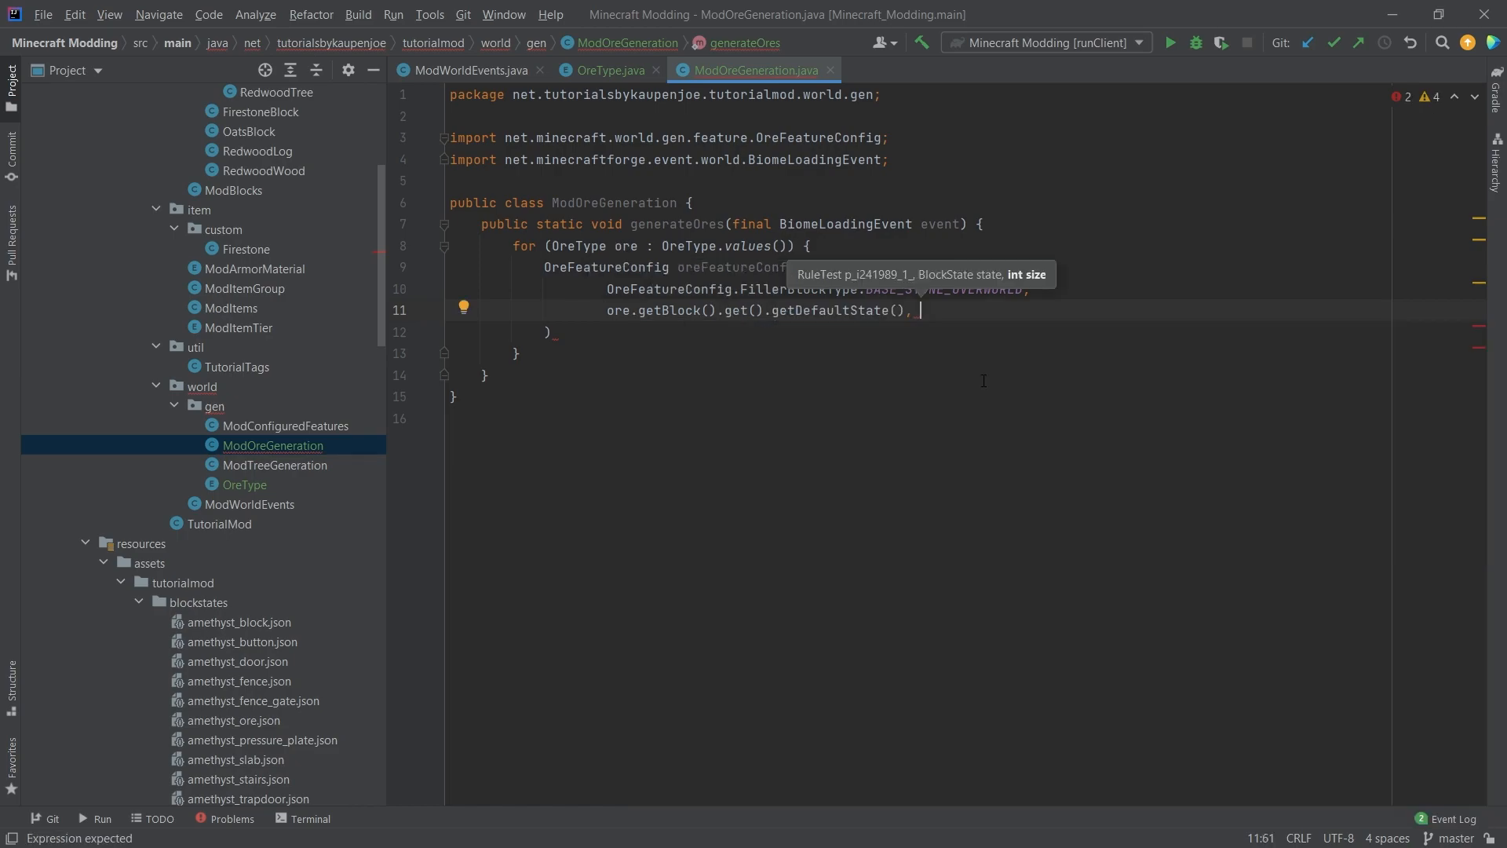
pyautogui.write('ore')
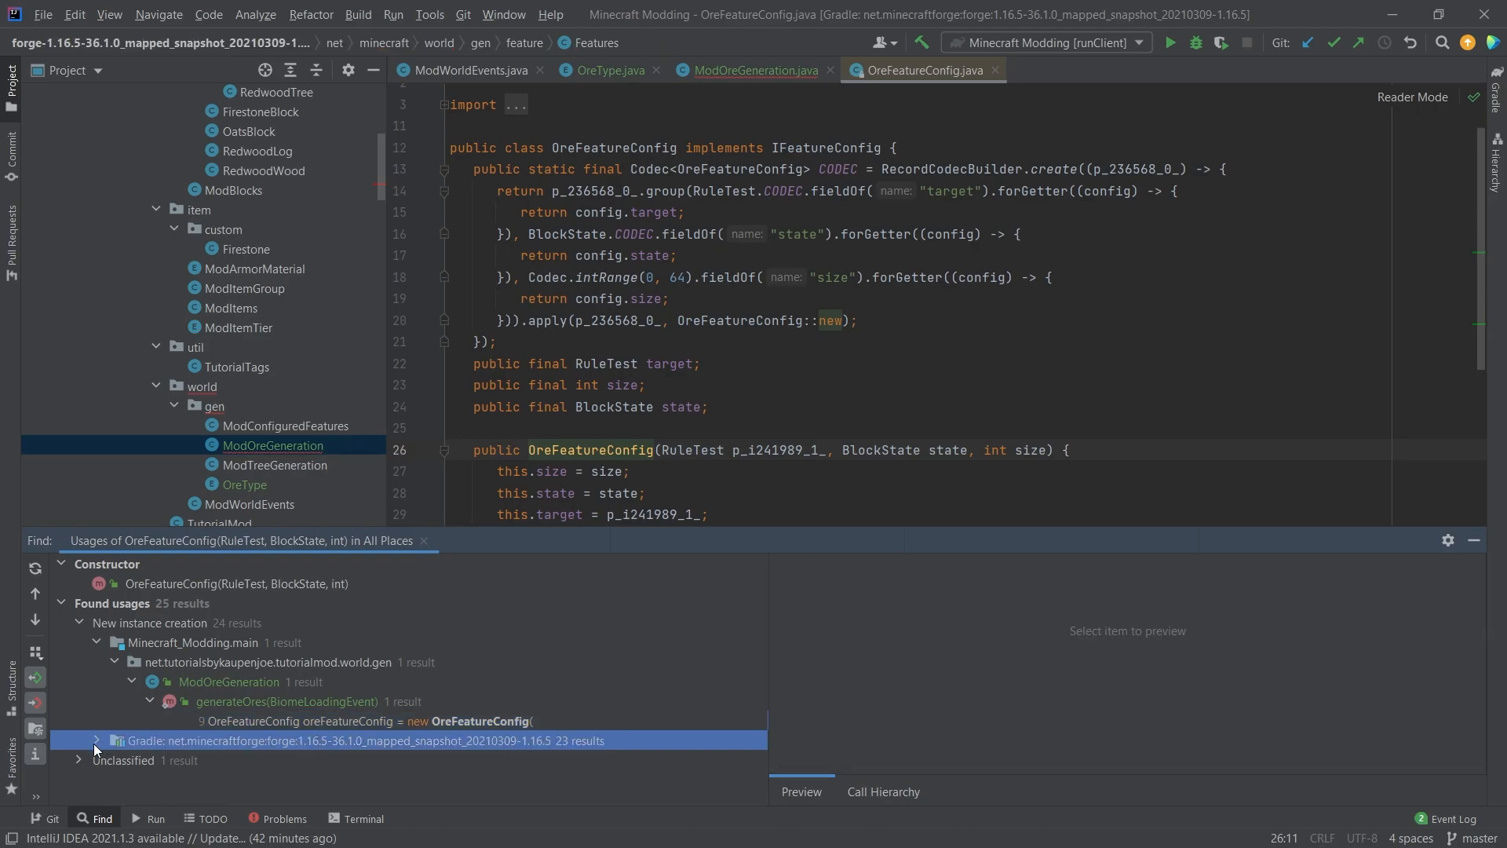
# From the Forge library usages, open the vanilla Features.java with its ore configurations
pyautogui.click(96, 739)
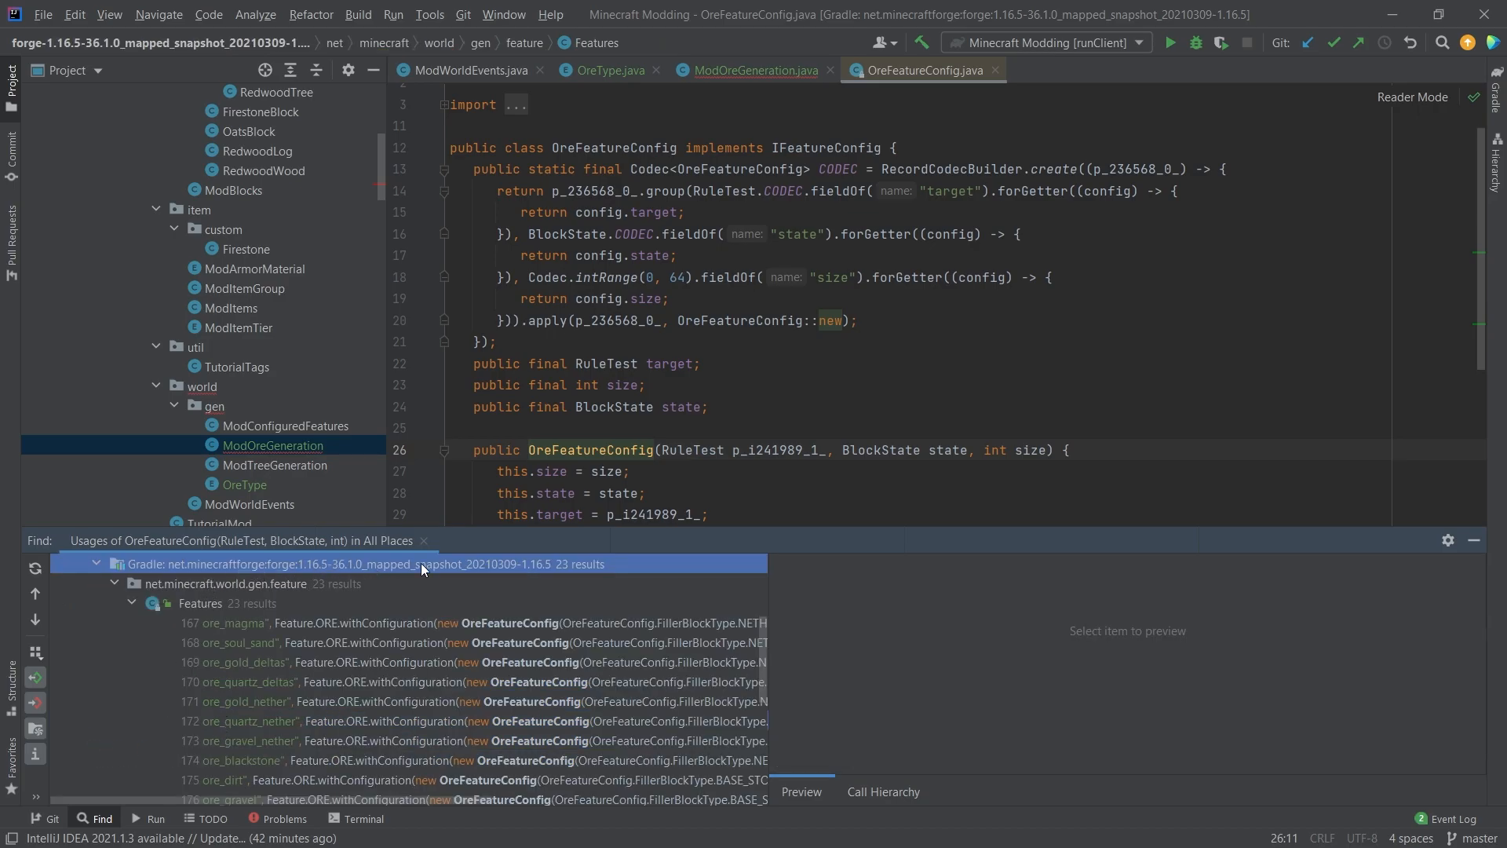
pyautogui.moveTo(237, 623)
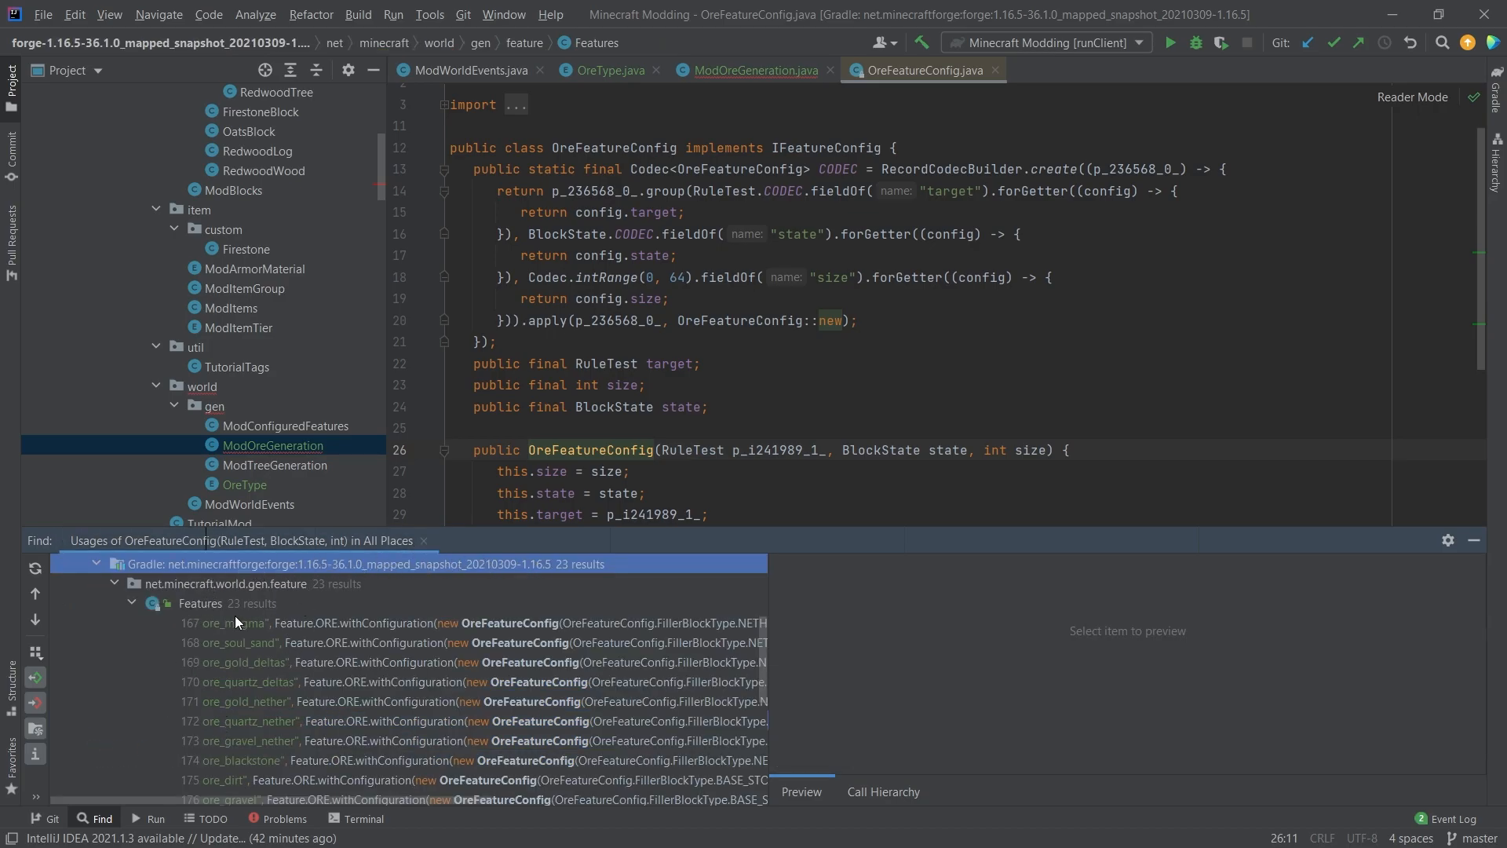
pyautogui.click(199, 603)
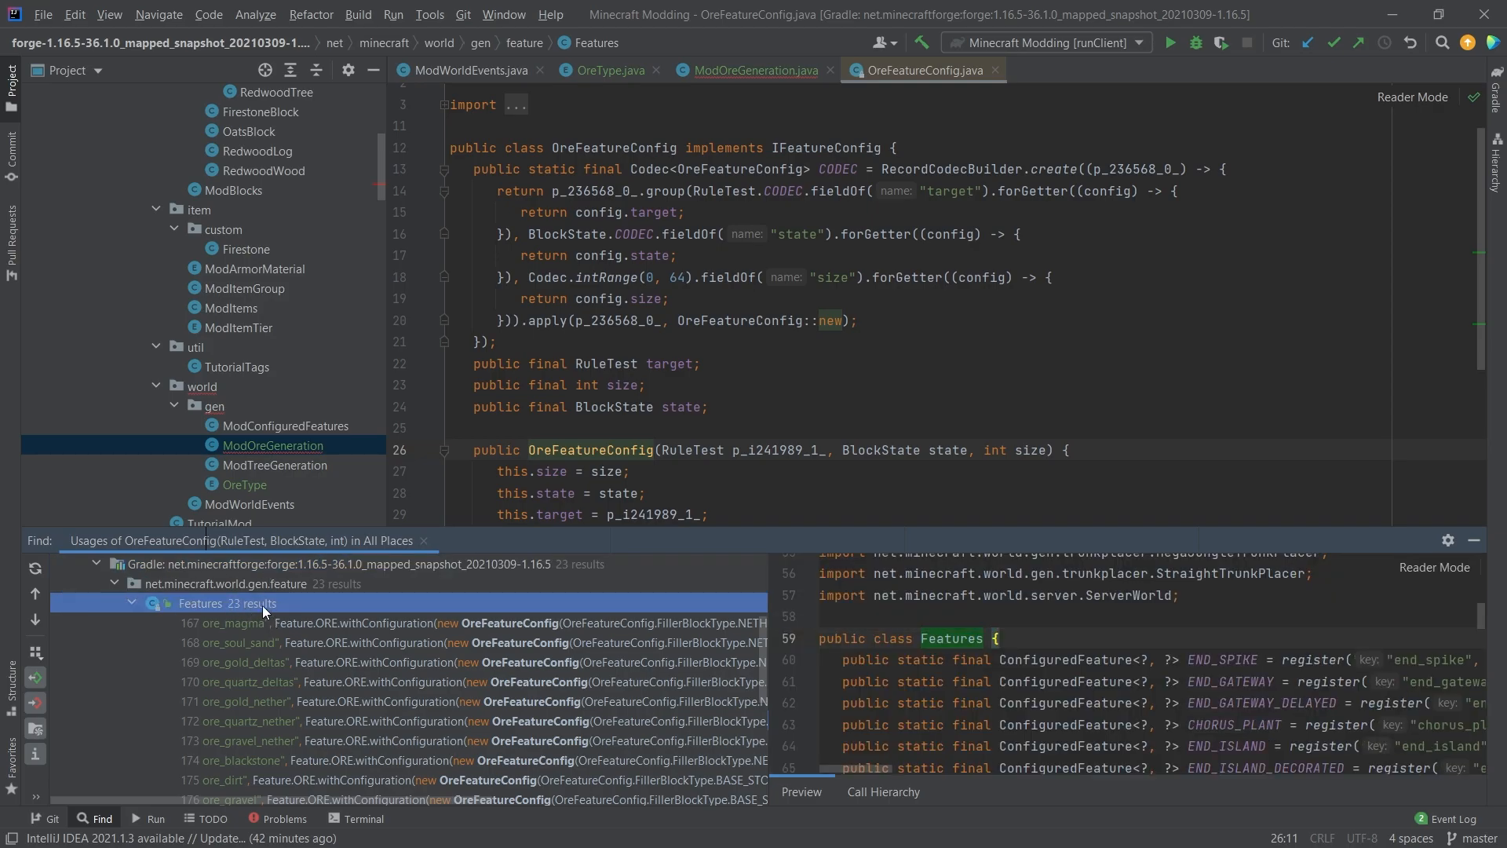
pyautogui.doubleClick(249, 624)
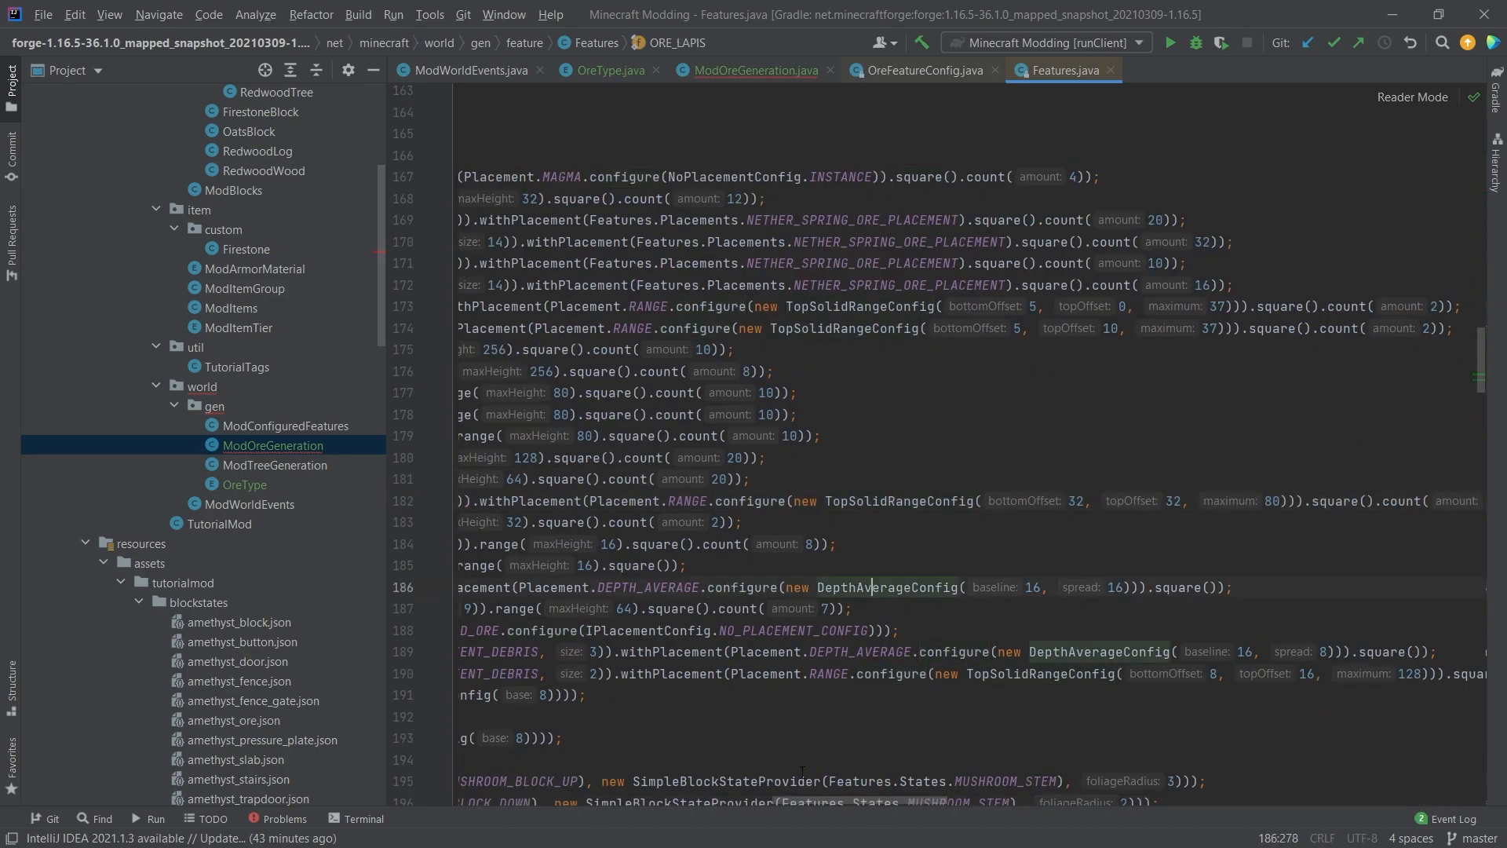
pyautogui.hscroll(-3)
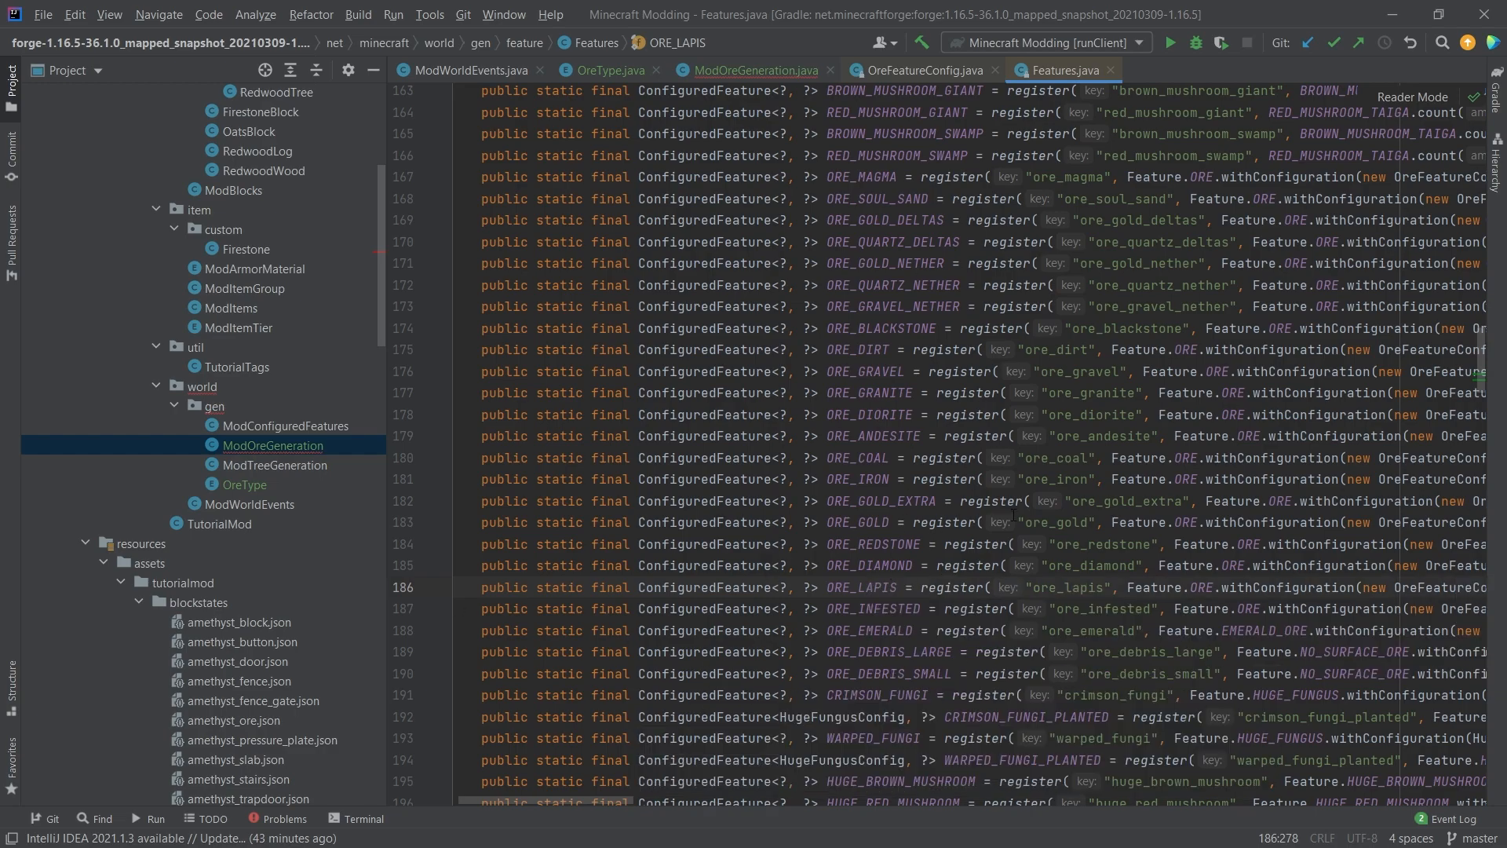
# In ModOreGeneration build a ConfiguredPlacement<TopSolidRangeConfig> via Placement.RANGE from ore.getMinHeight() and ore.getMaxHeight()
pyautogui.click(755, 71)
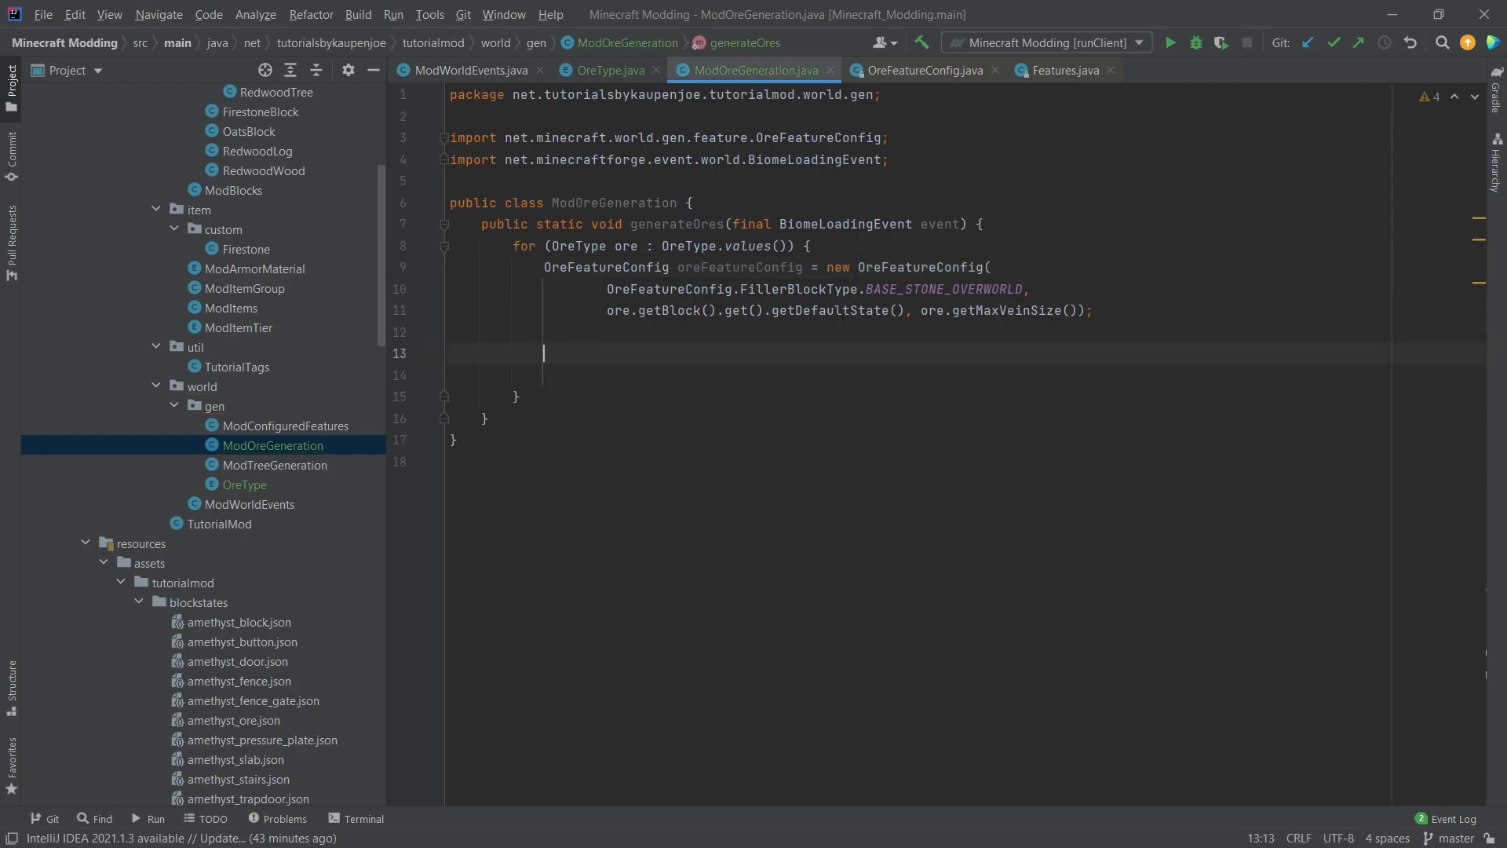
pyautogui.write('Configu')
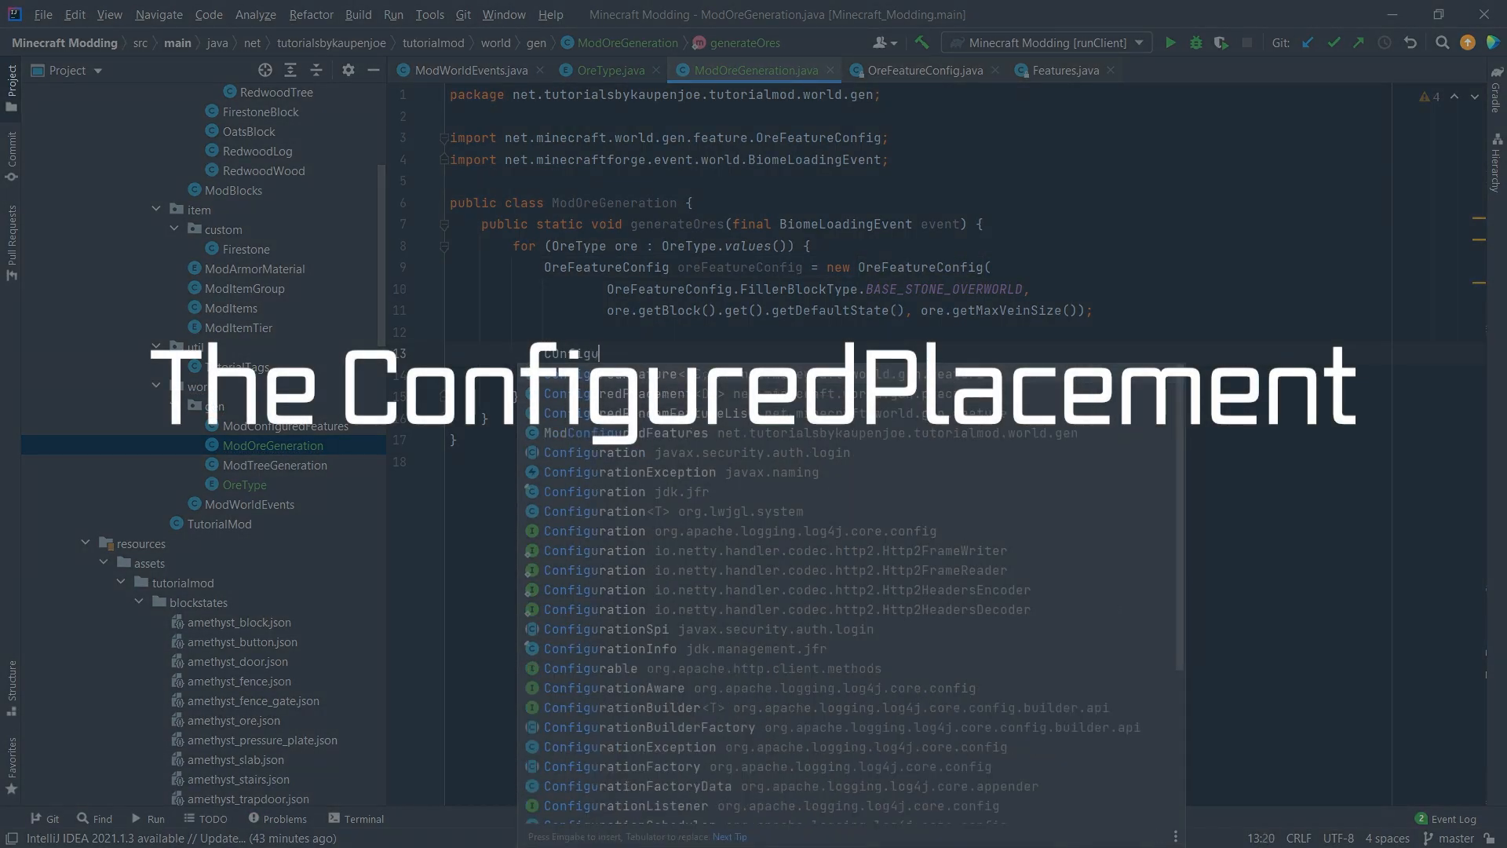
pyautogui.press('Enter')
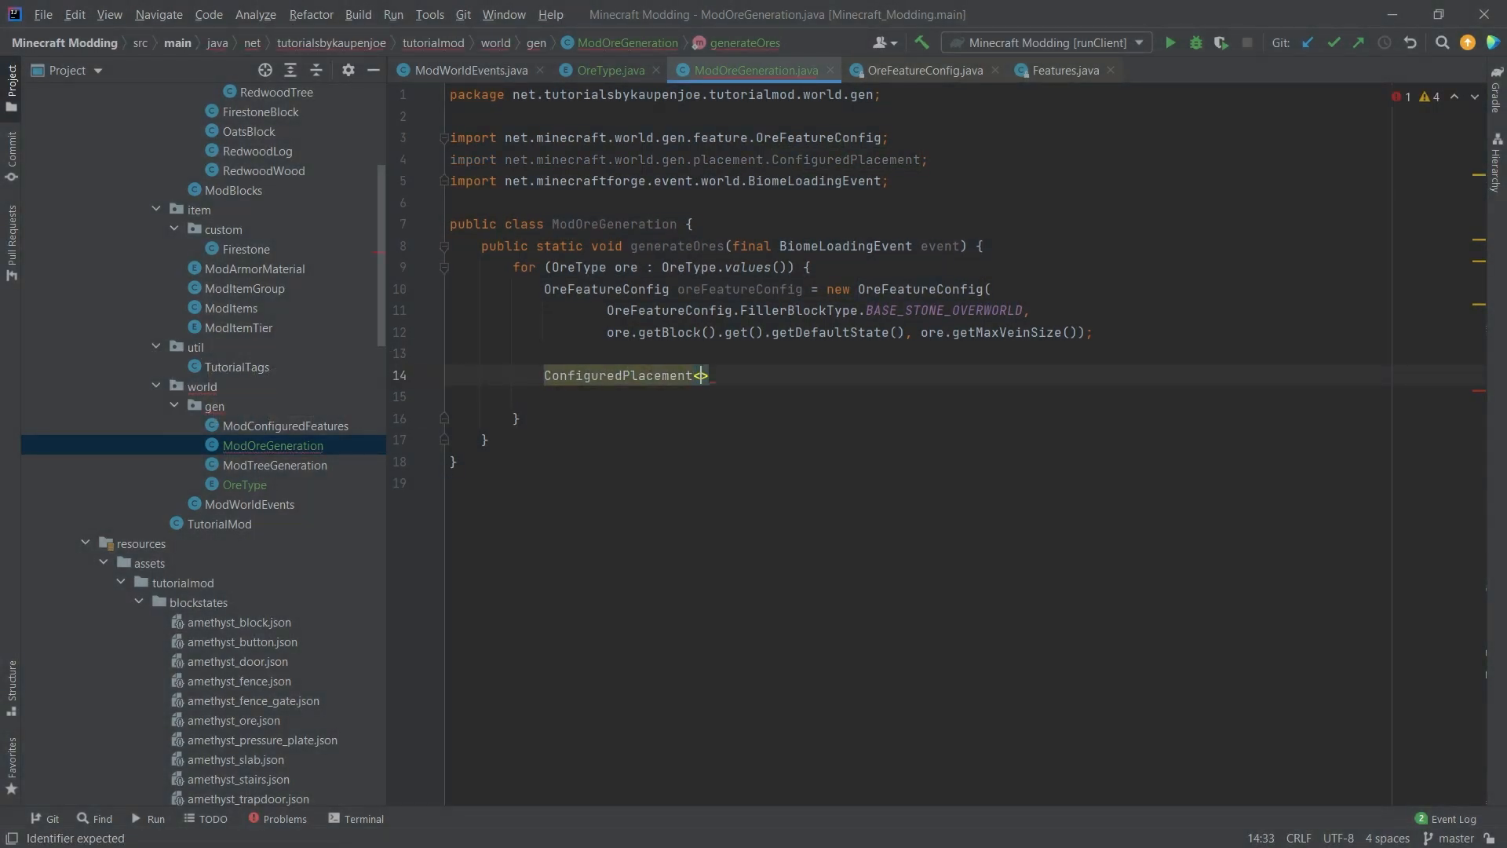
pyautogui.write('TopSolidRangeConfig')
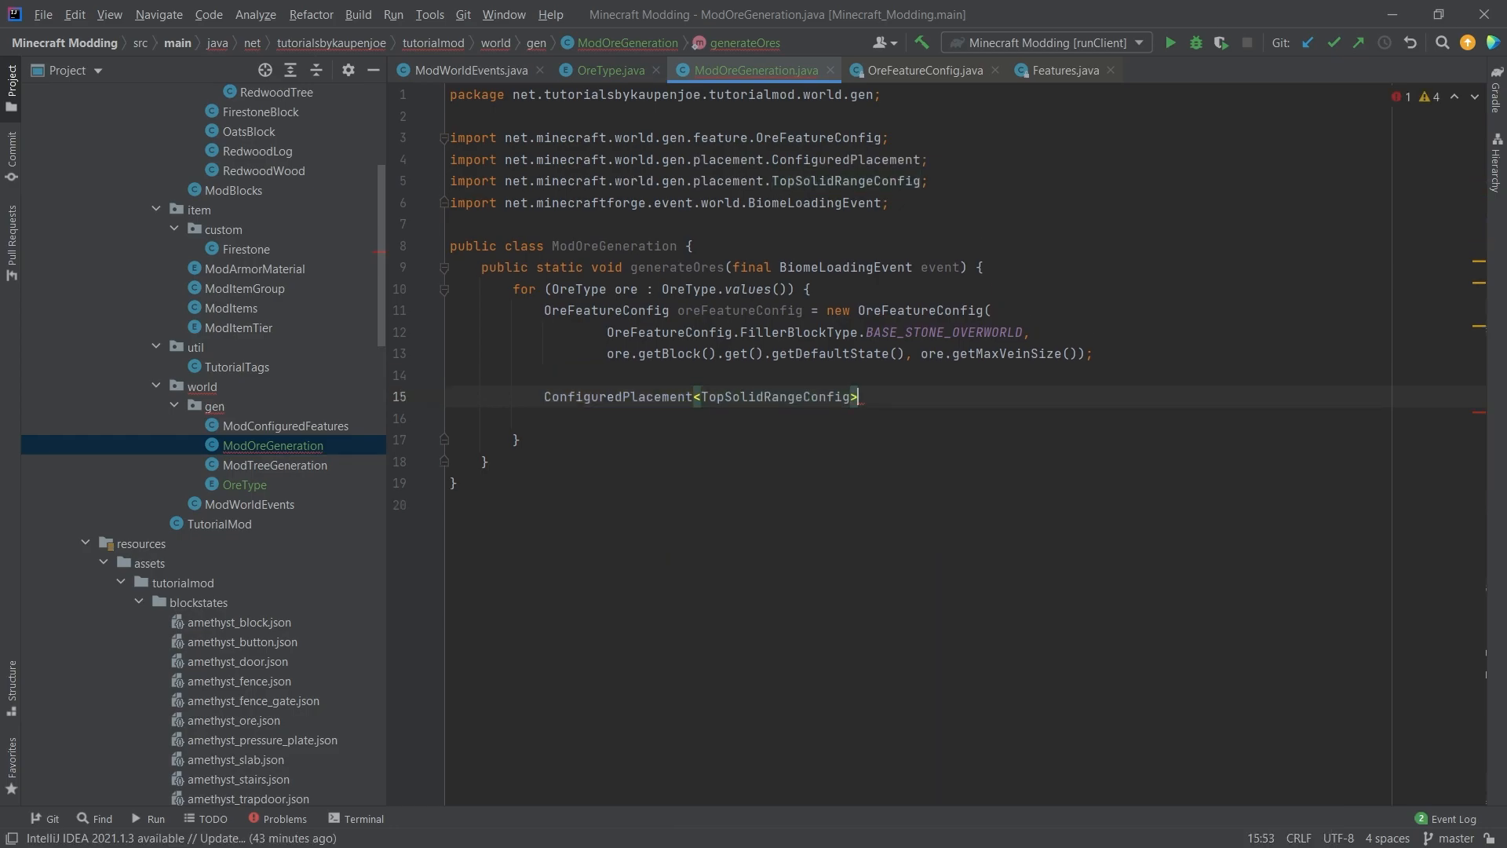
pyautogui.write('configuredPlacement = Placement.RANGE.configure(')
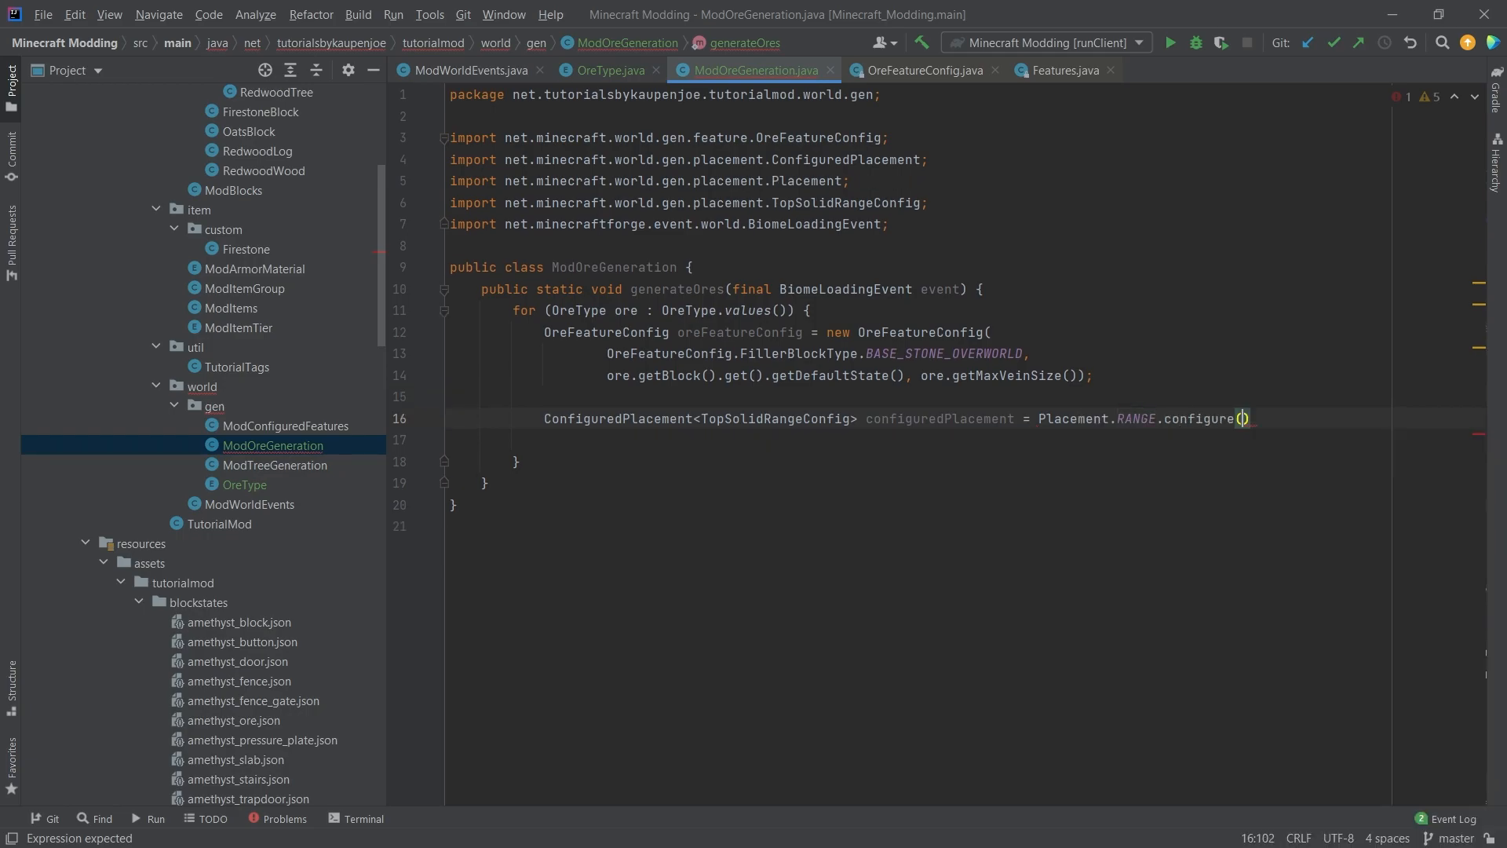
pyautogui.write('new TopSolidRangeConfig()')
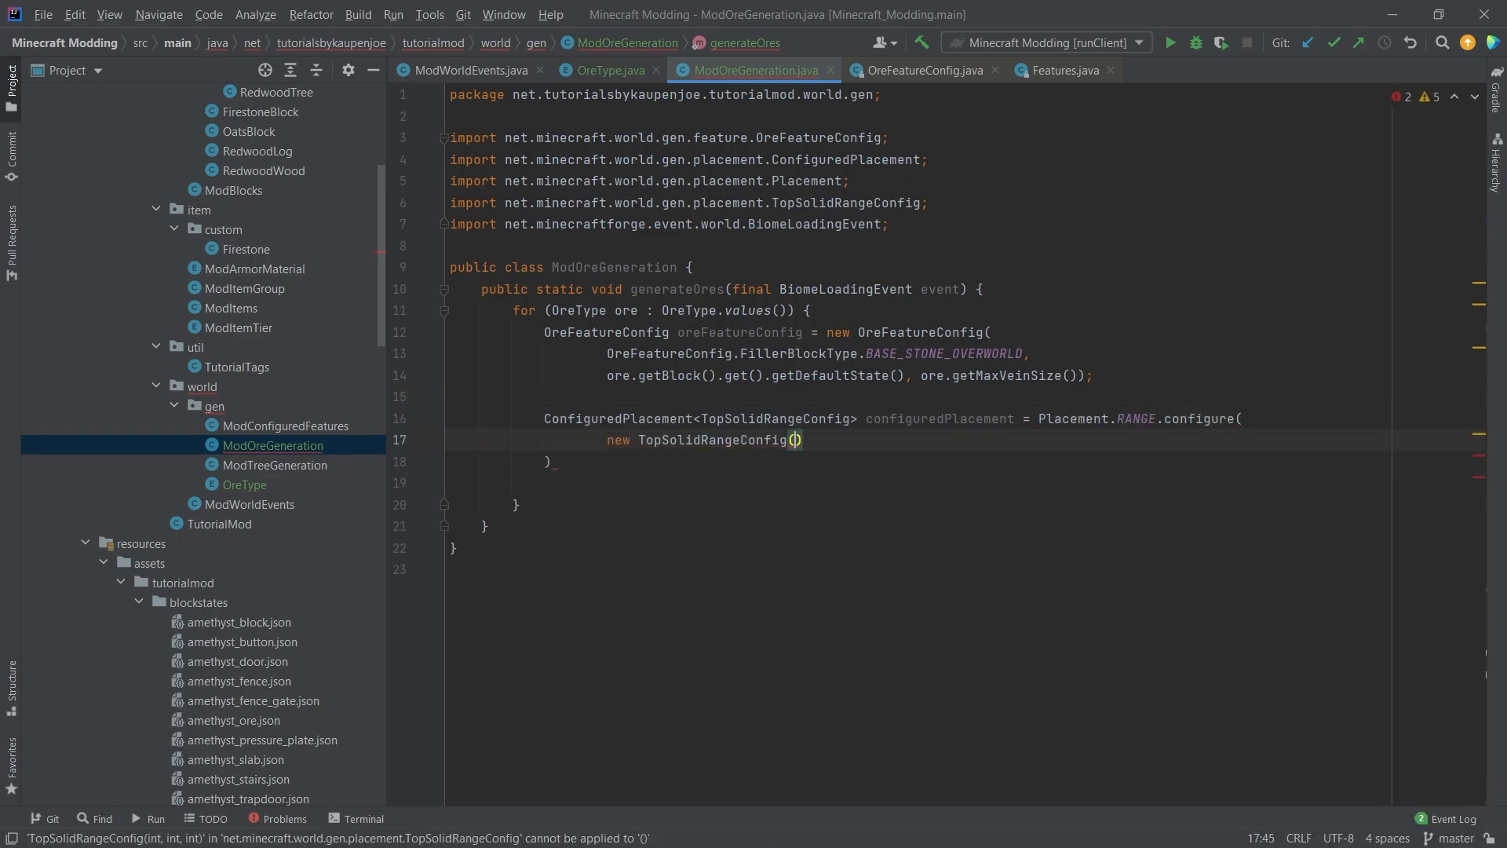
pyautogui.write('ore.getMinHeight(')
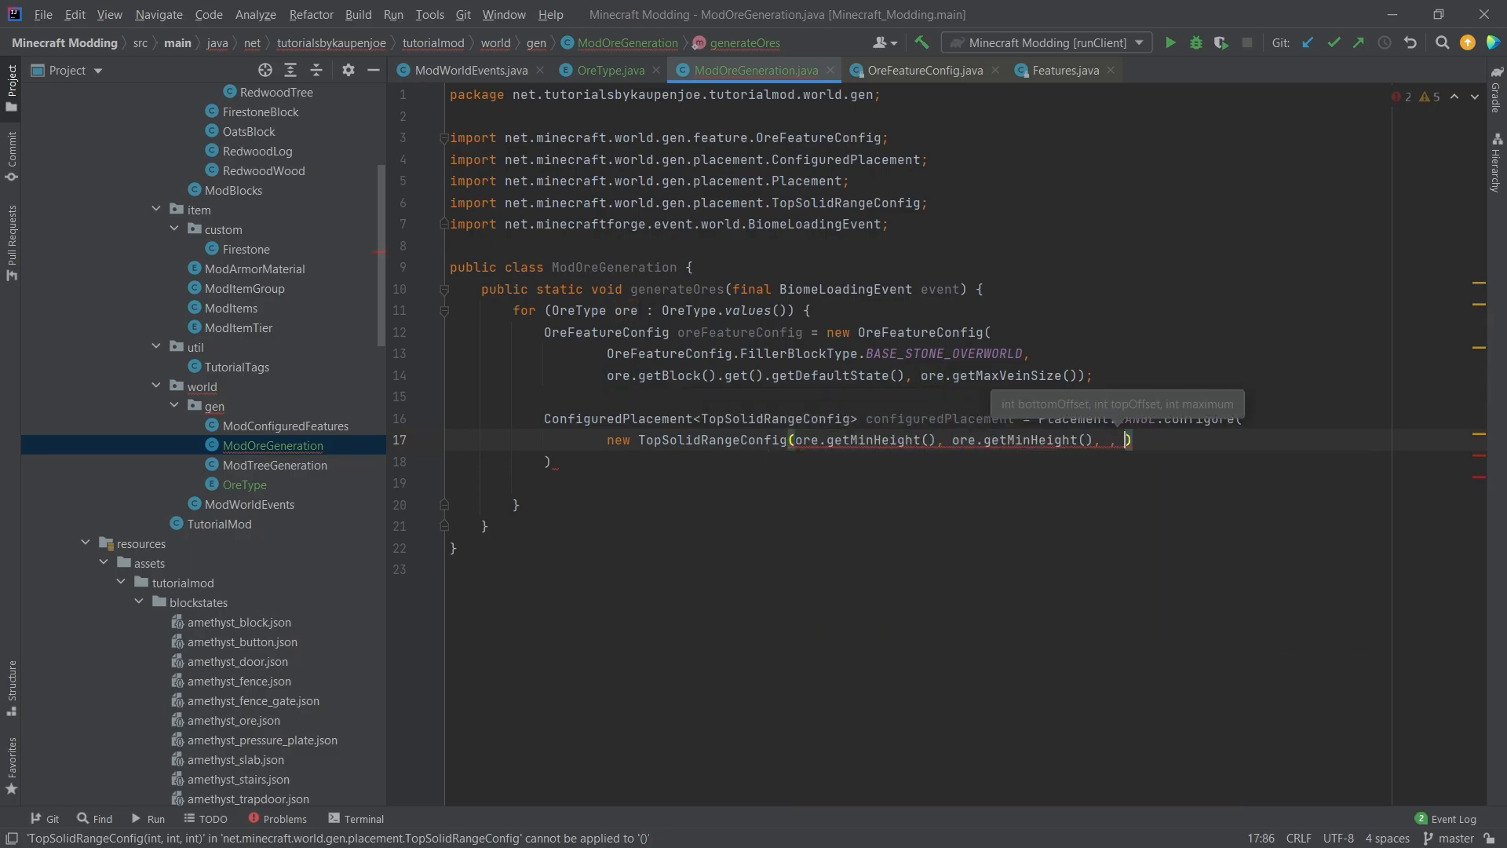
pyautogui.write('ore.getMaxHeight()')
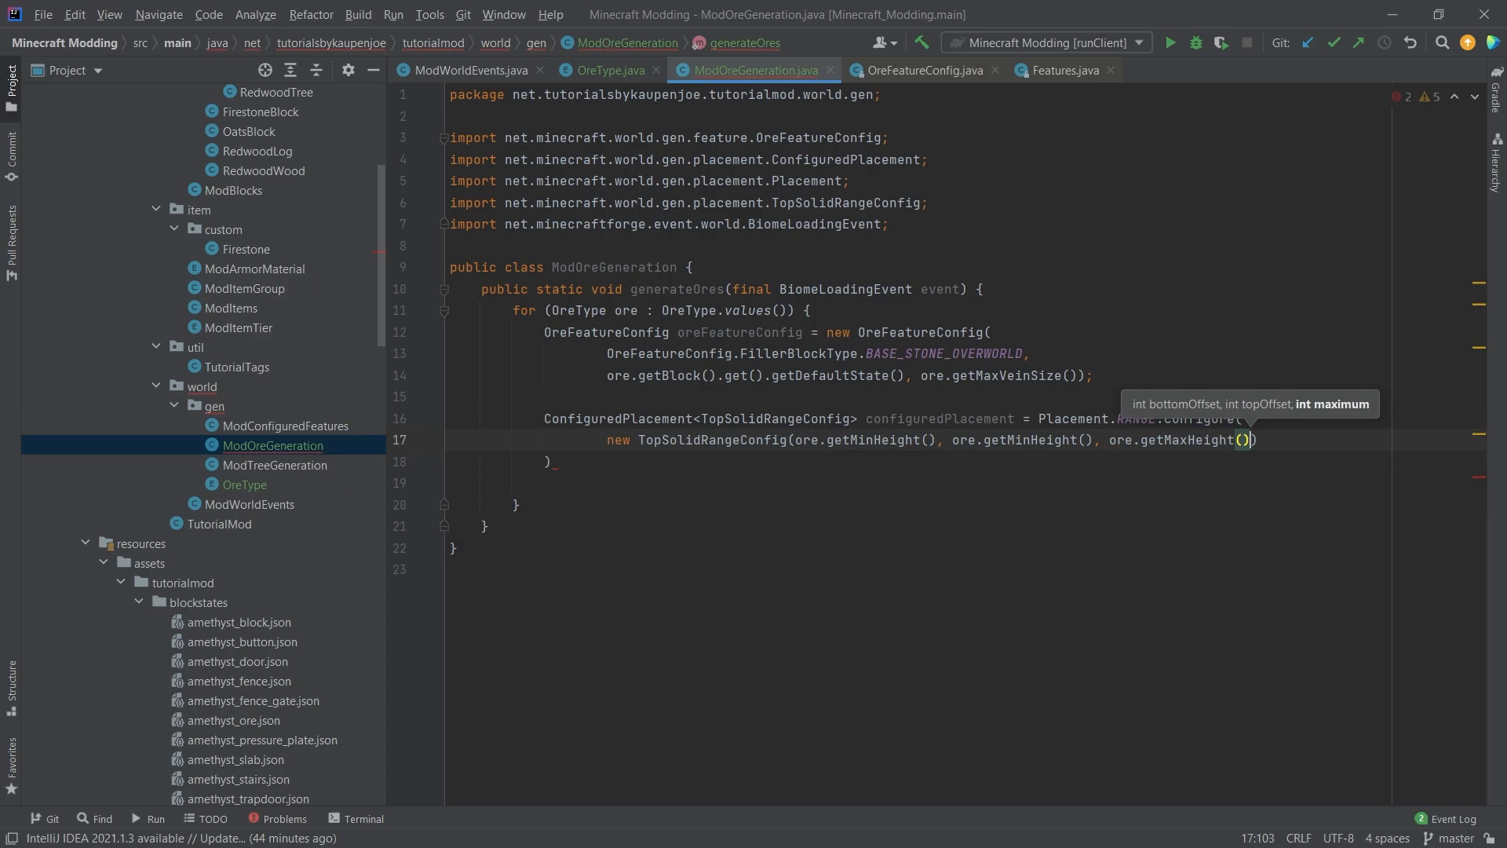
pyautogui.write(');')
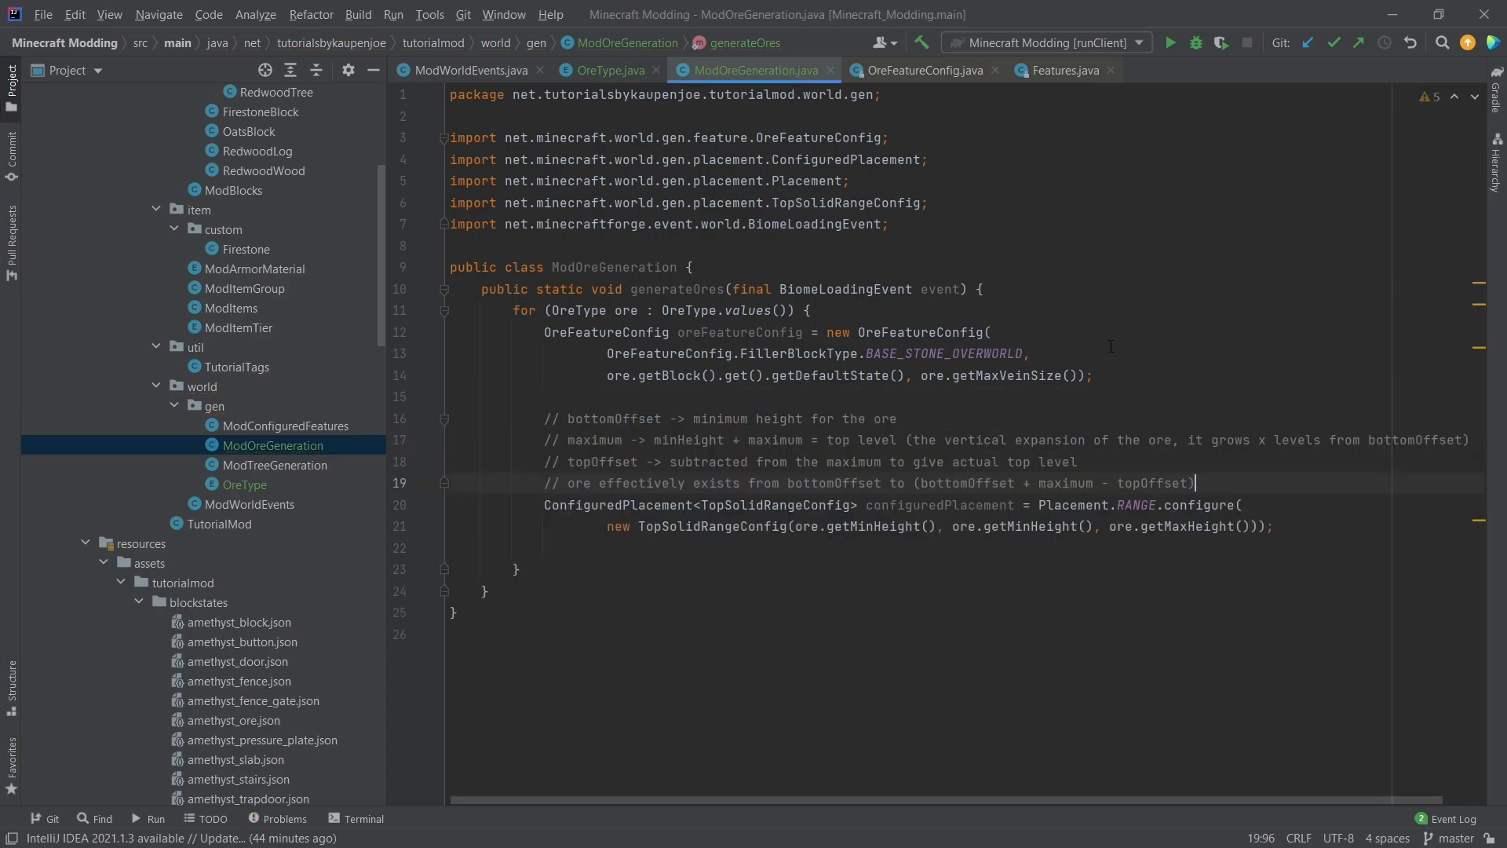
# Start a private method declaration below the generateOres closing brace
pyautogui.click(990, 440)
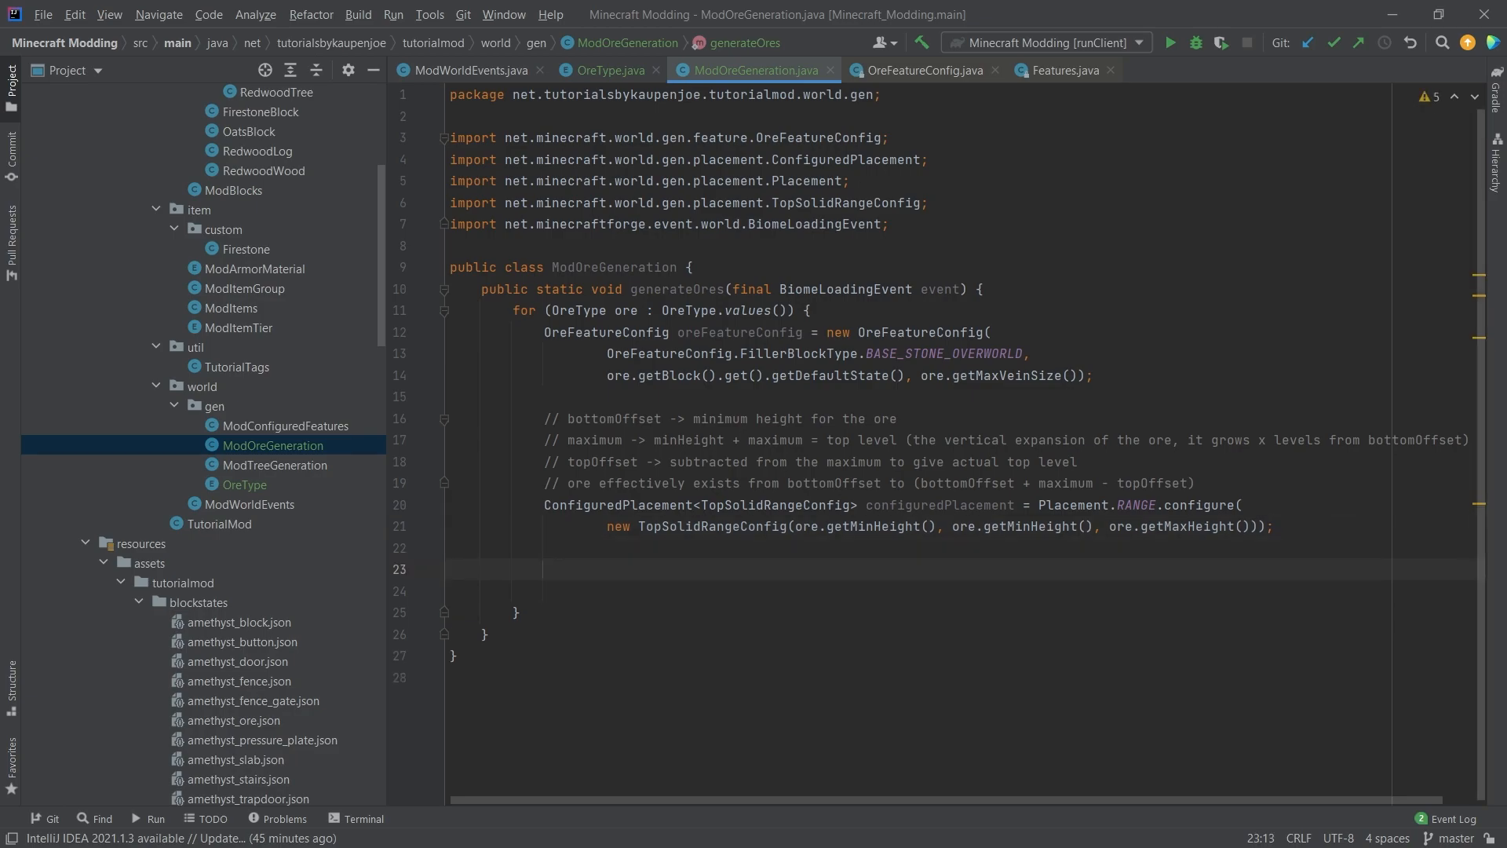
pyautogui.click(543, 569)
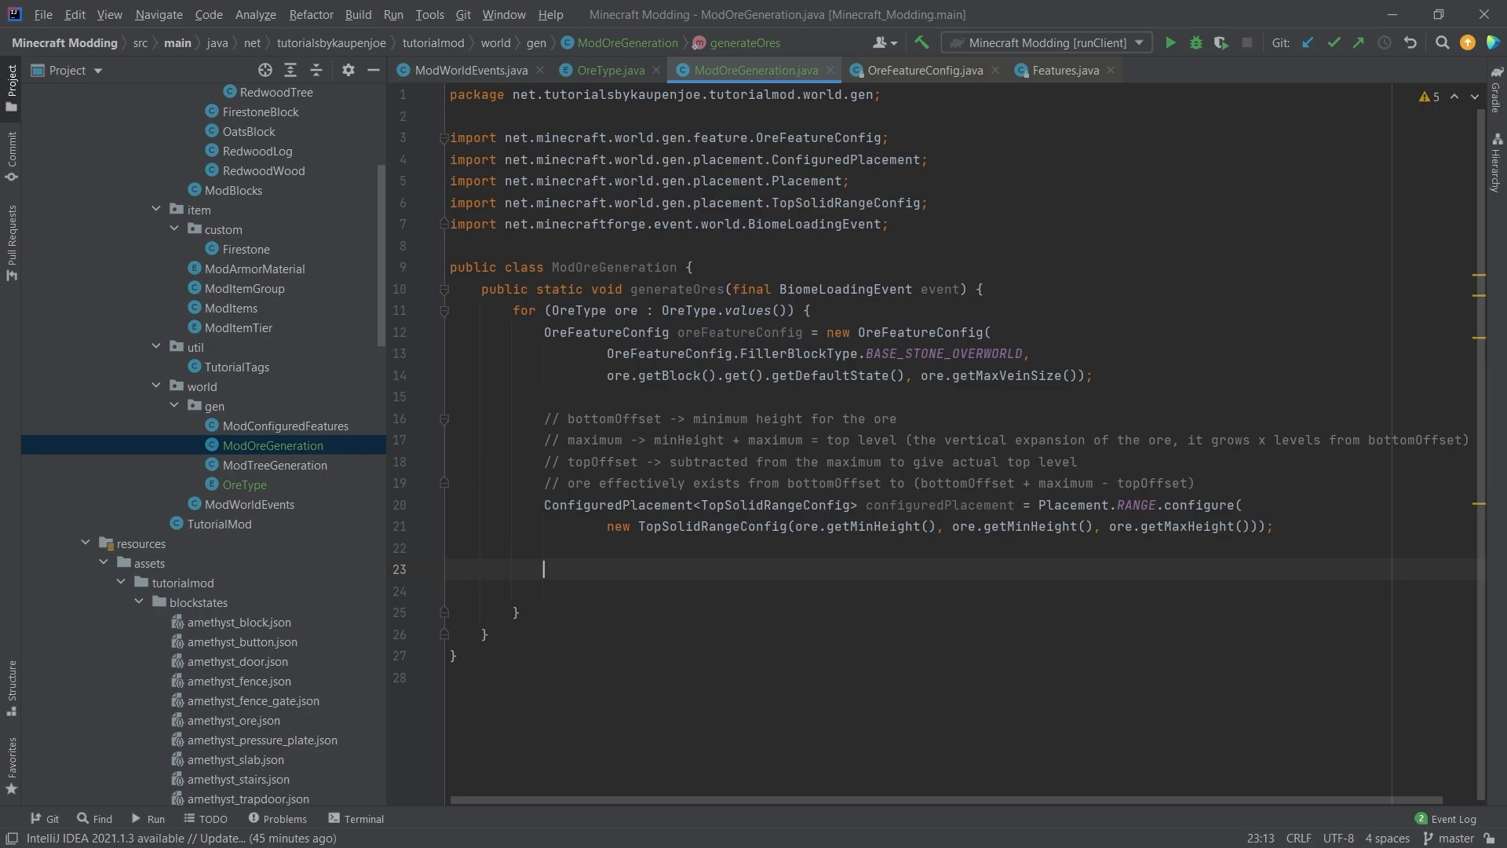
pyautogui.write('private')
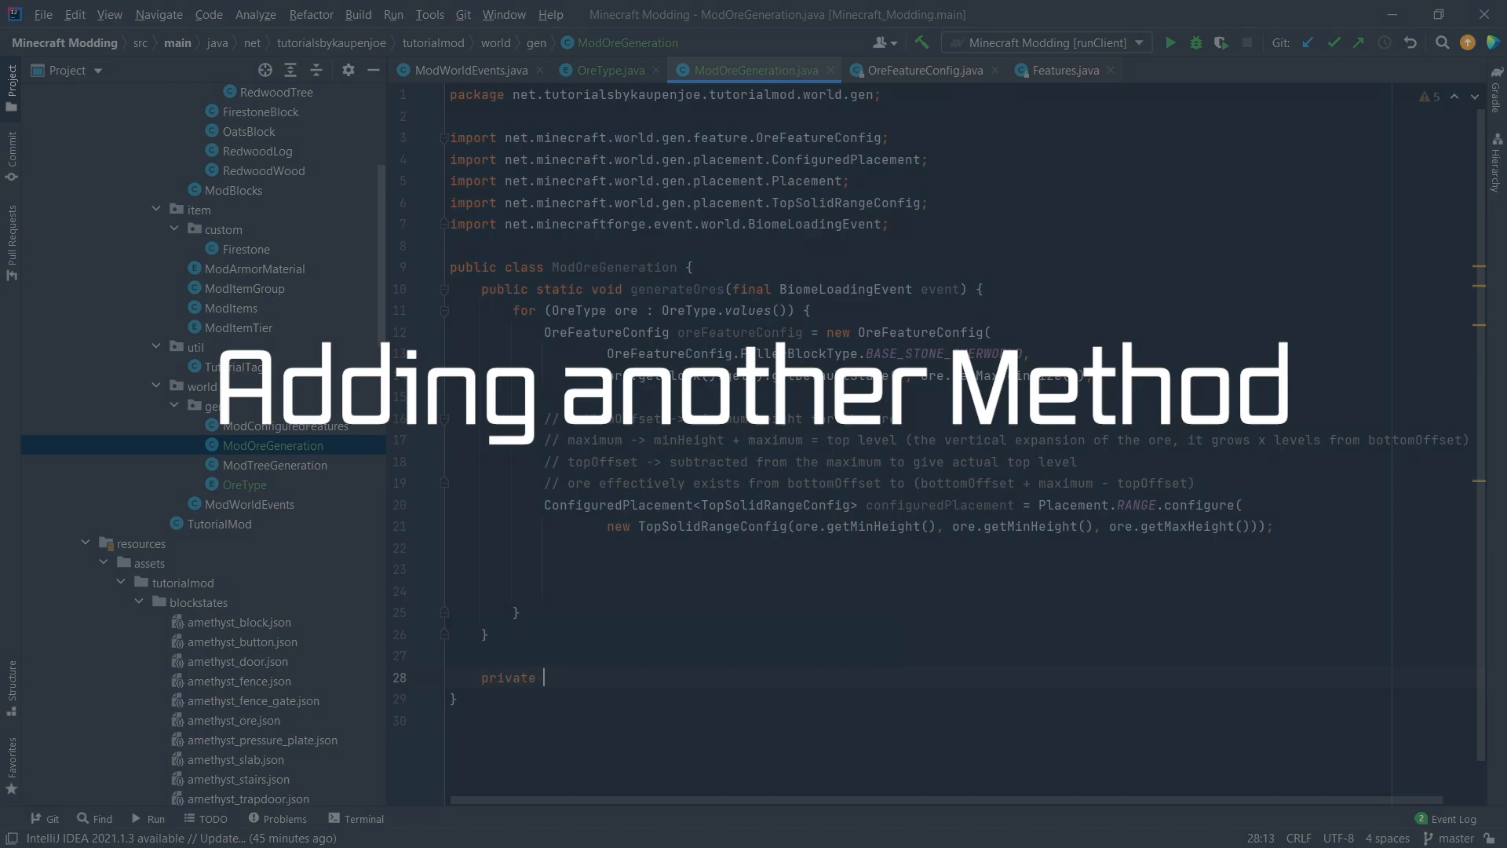
# Declare private static registerOreFeature taking the OreType and its OreFeatureConfig, returning ConfiguredFeature<?, ?>
pyautogui.write('static Configure')
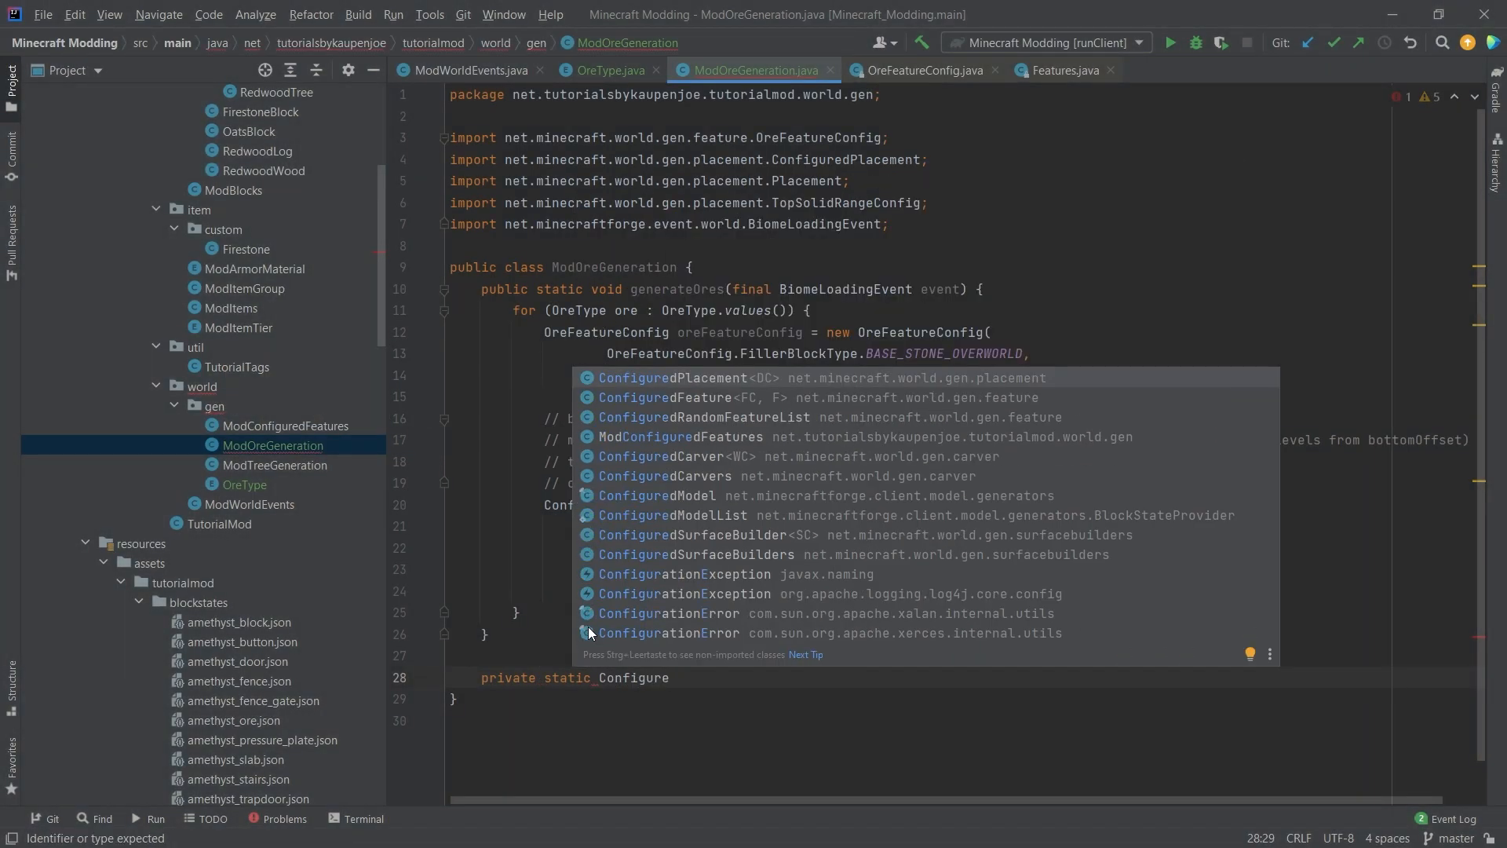
pyautogui.click(664, 397)
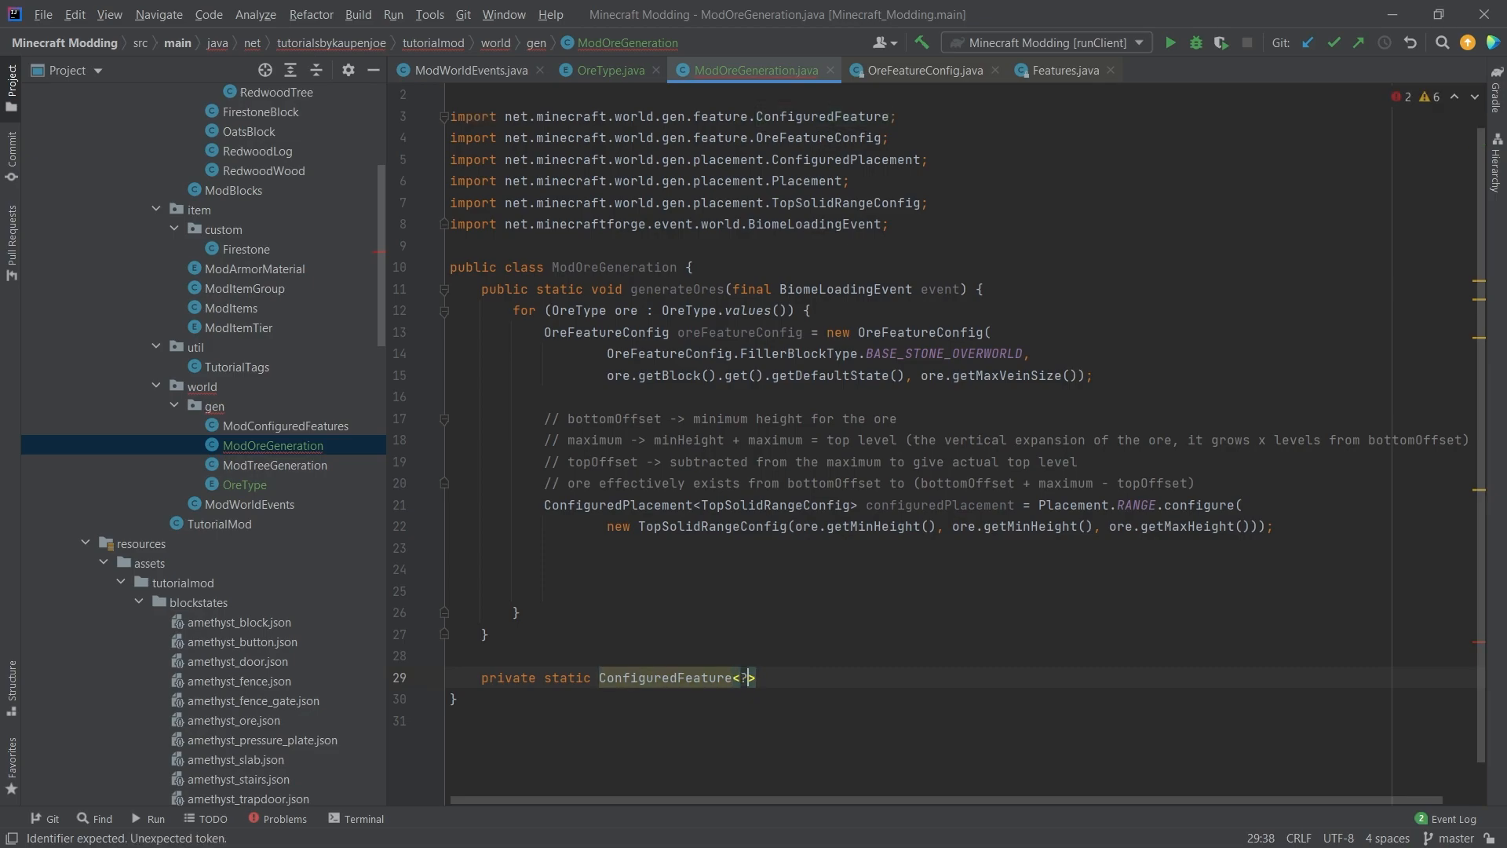
pyautogui.write(', ?')
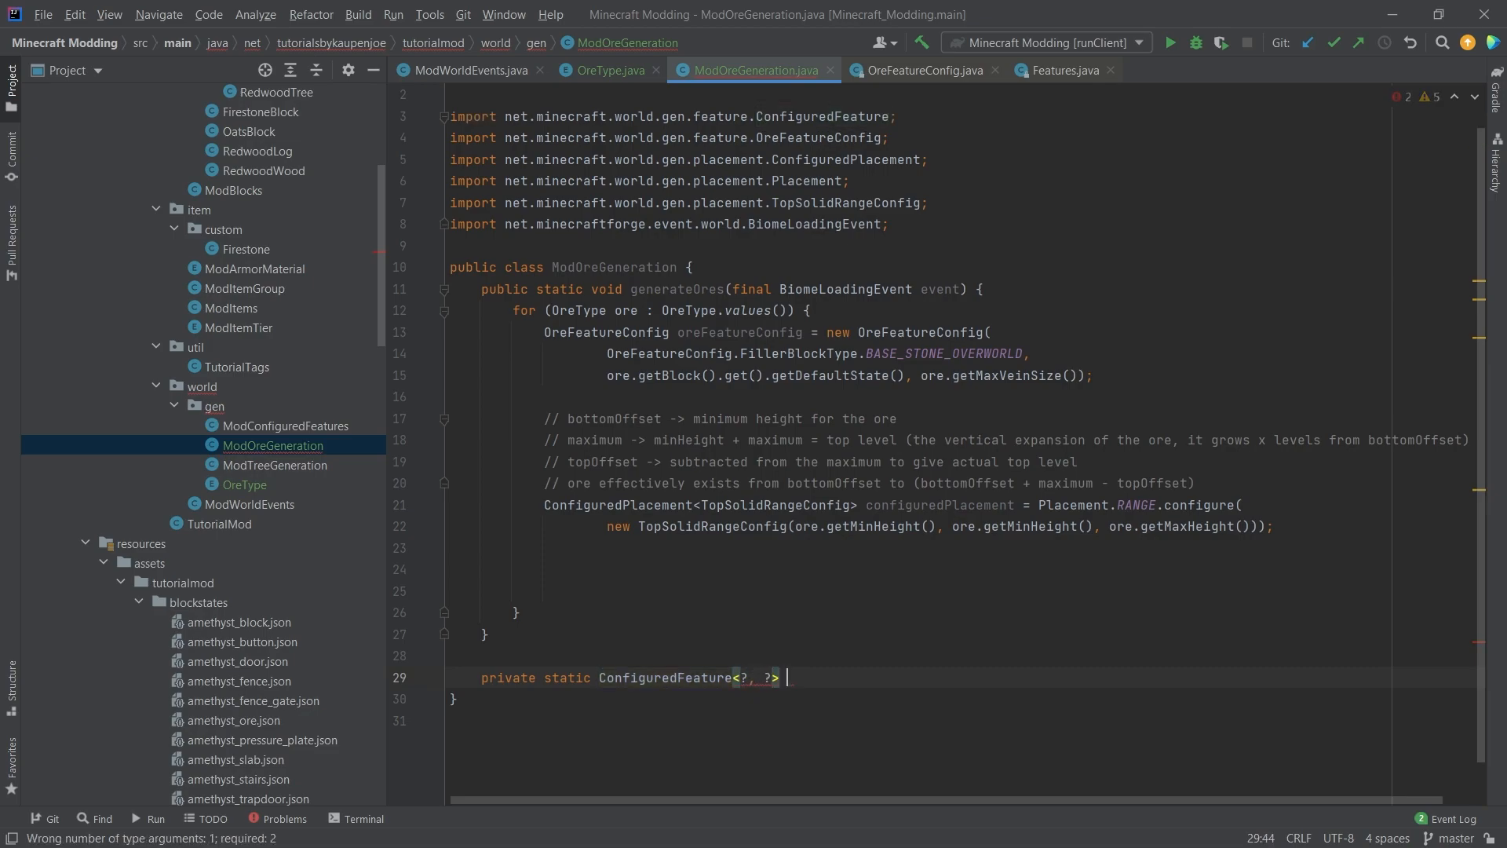
pyautogui.write('registerOreFeatuer')
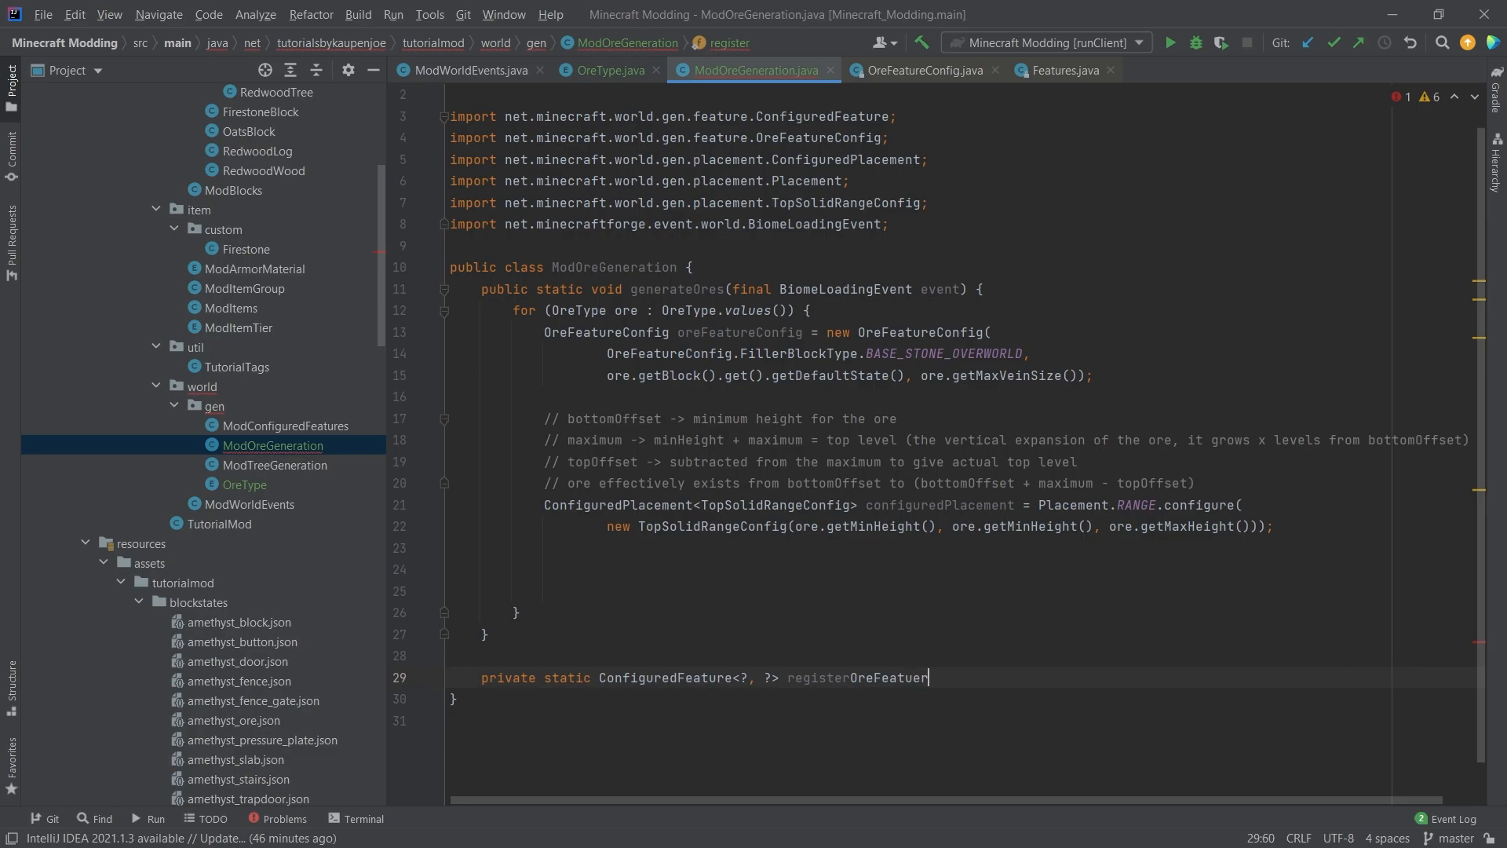
pyautogui.write('(OreType ore, OreFeatureConfig ore')
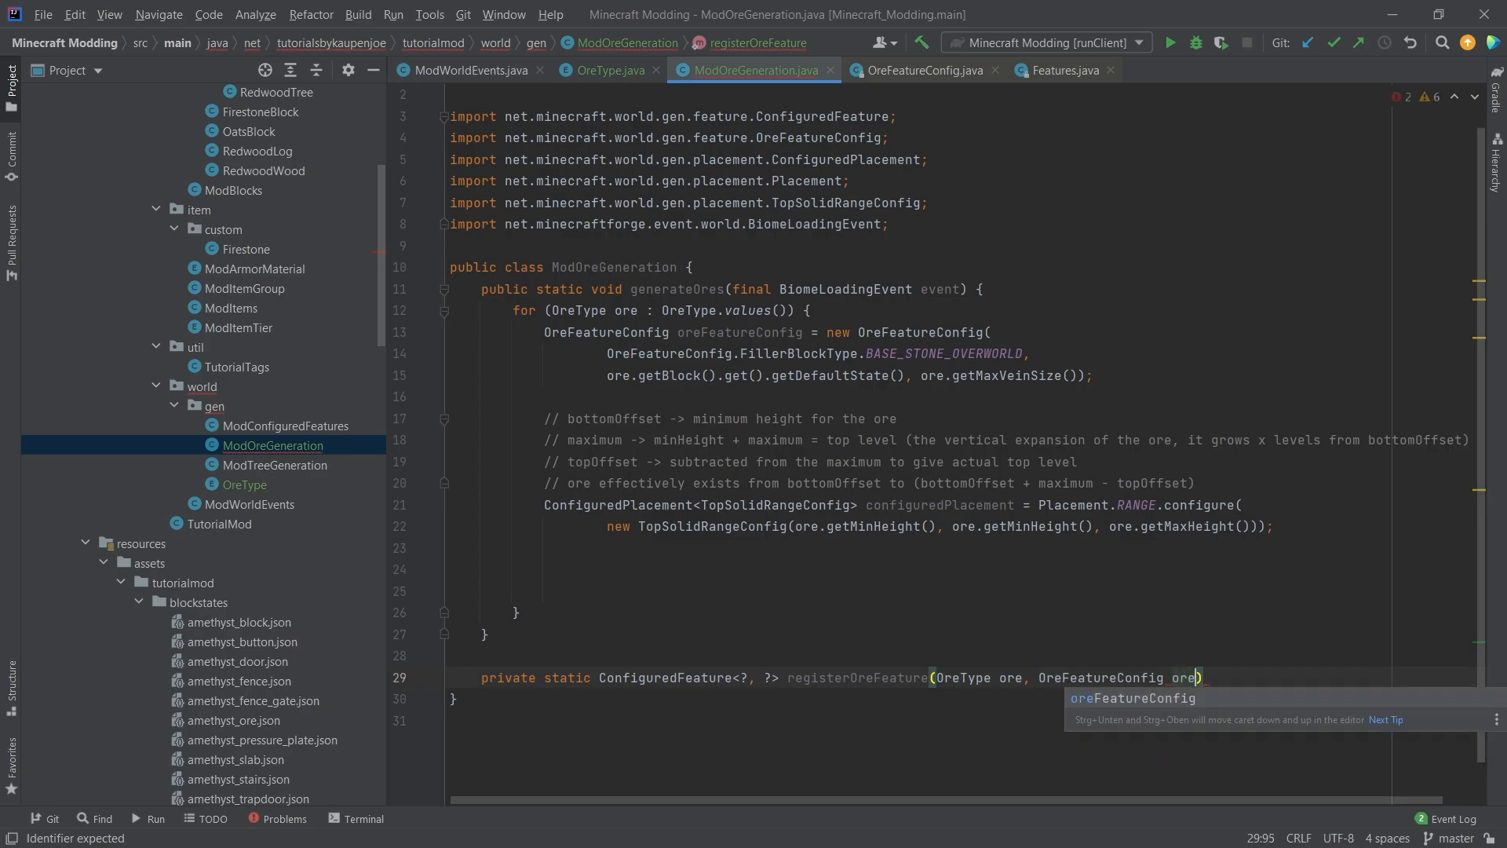
pyautogui.write('ConfiguredPlacement conif')
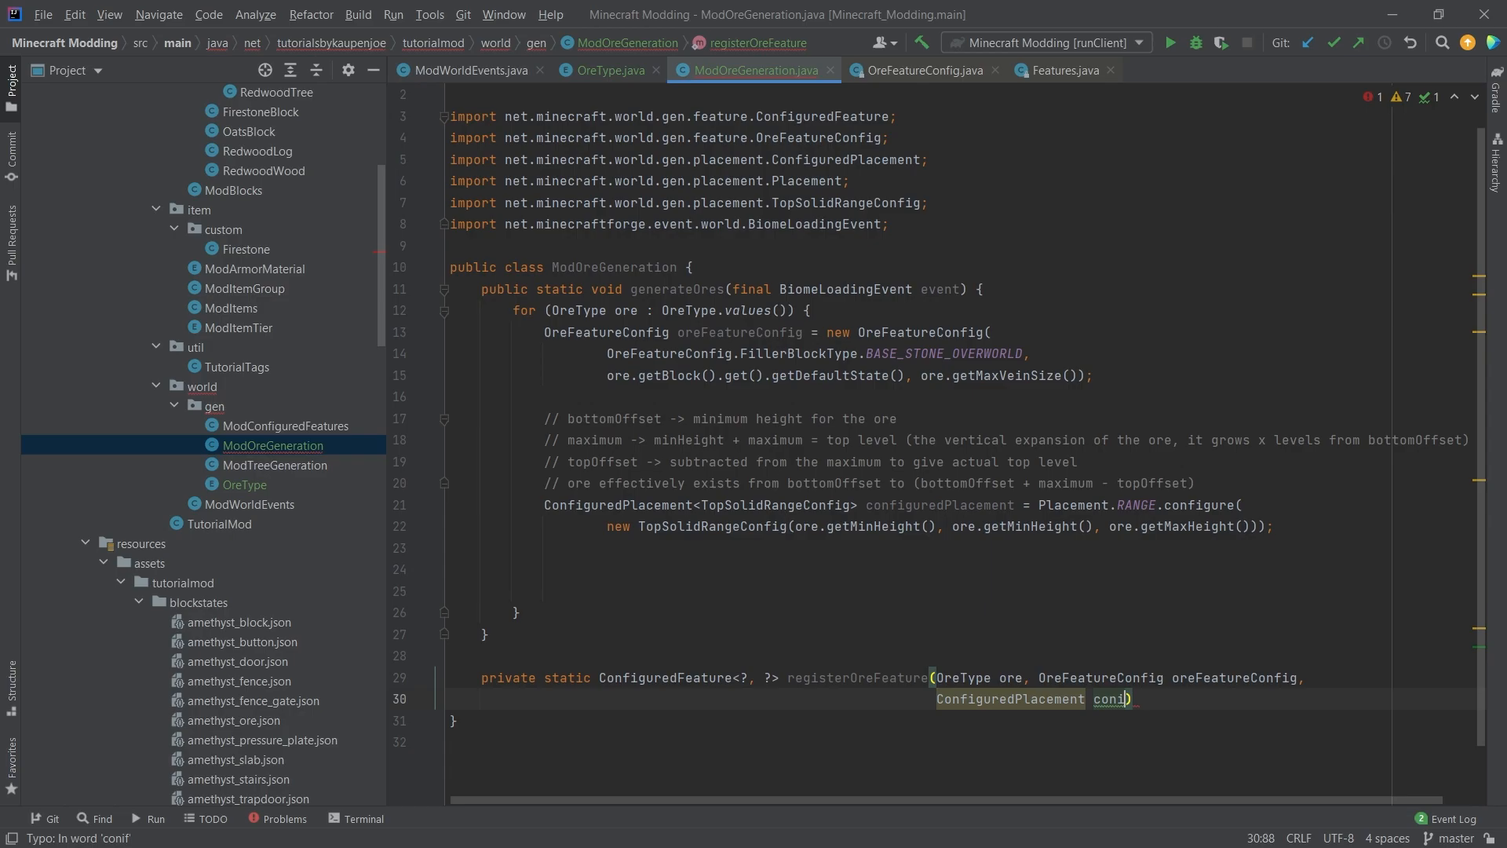
# Return Registry.register on CONFIGURED_FEATURE with Feature.ORE configured, placed, square, counted by ore.getMaxVeinSize()
pyautogui.write('return Regi')
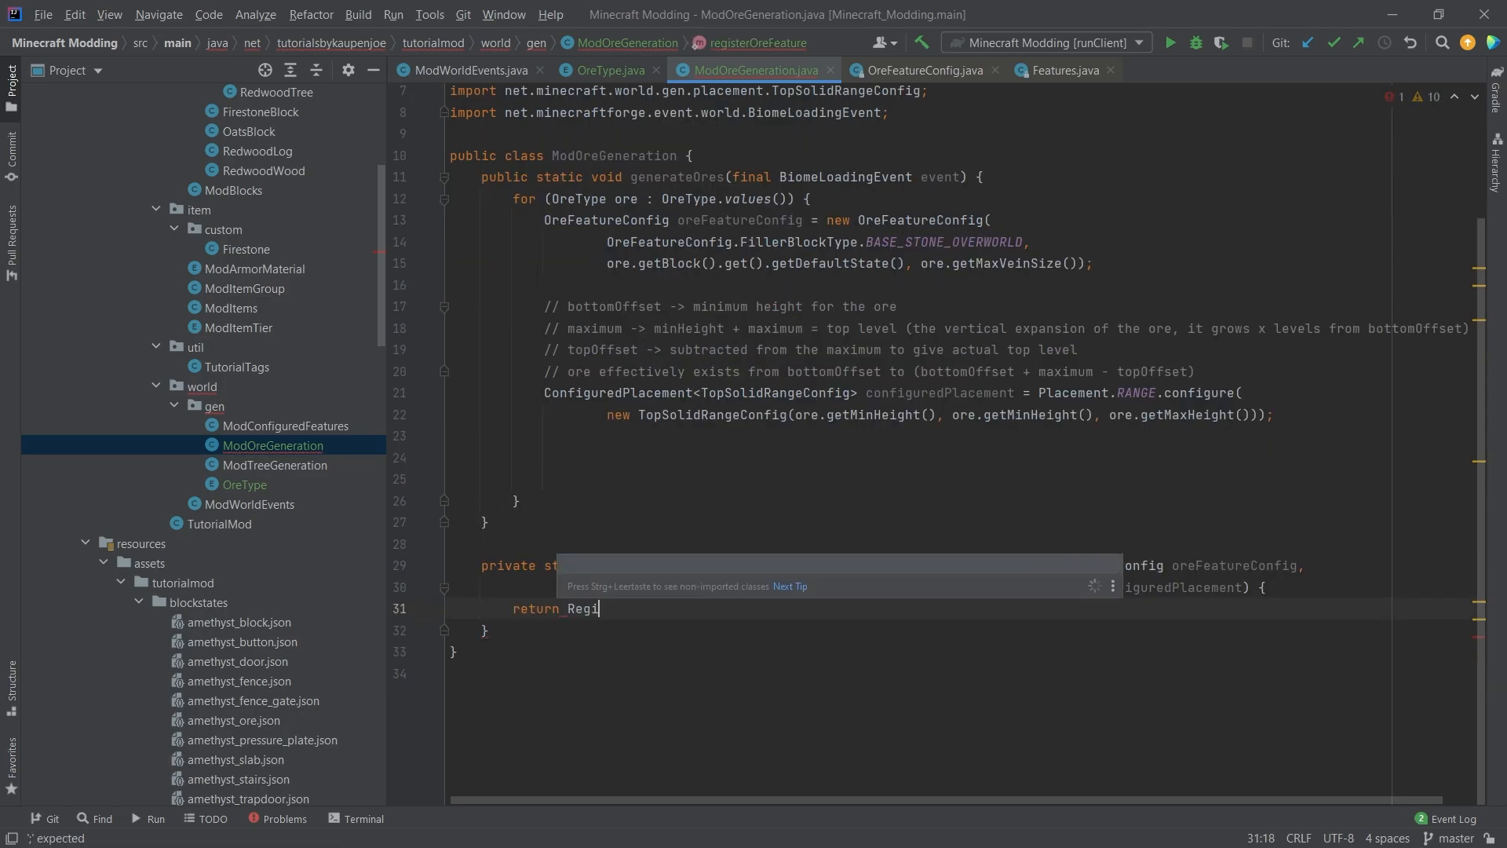
pyautogui.write('stry')
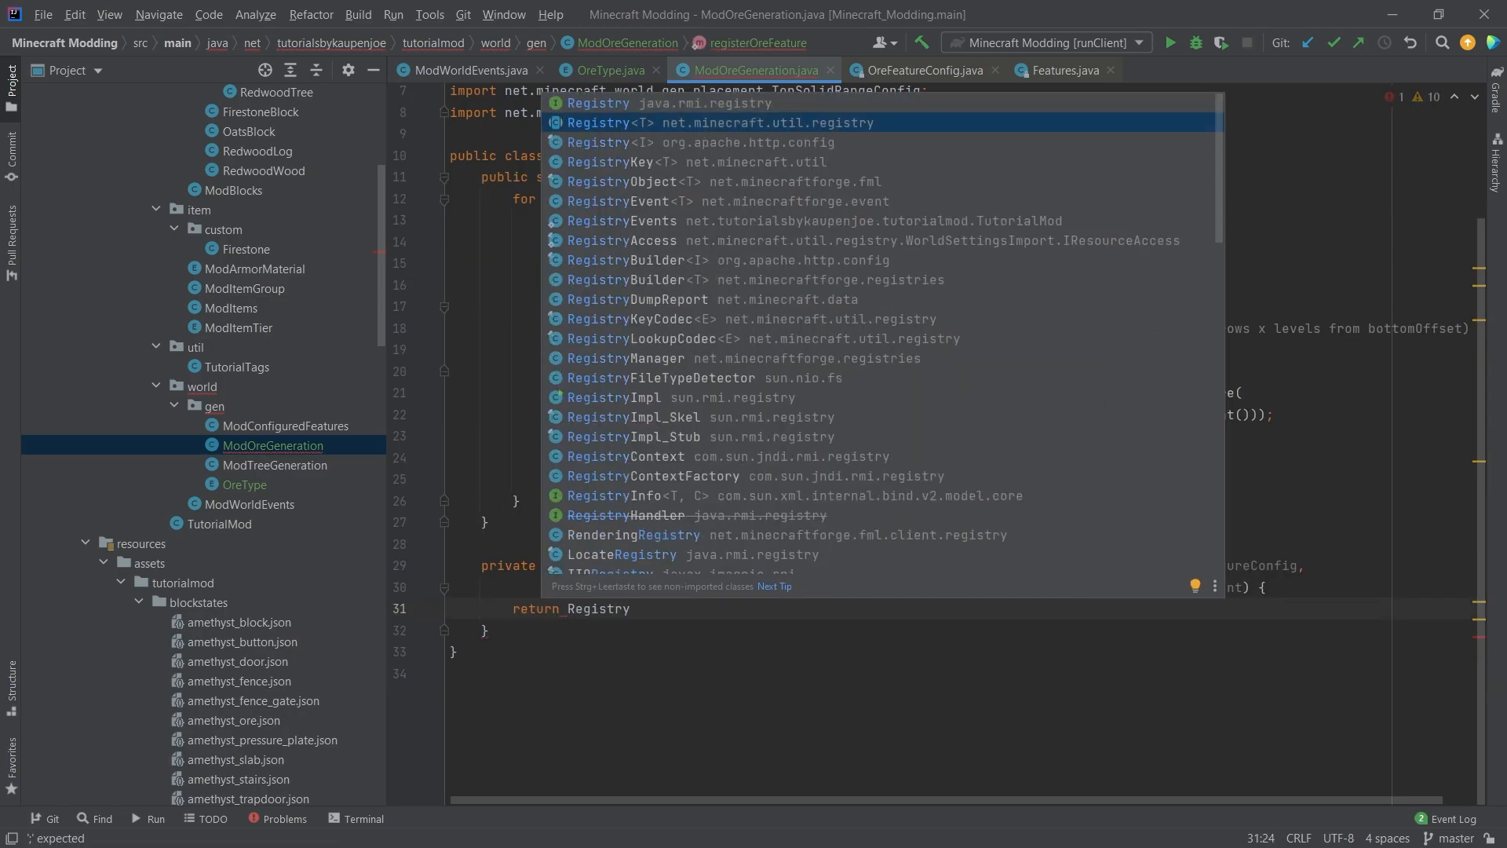
pyautogui.write('.')
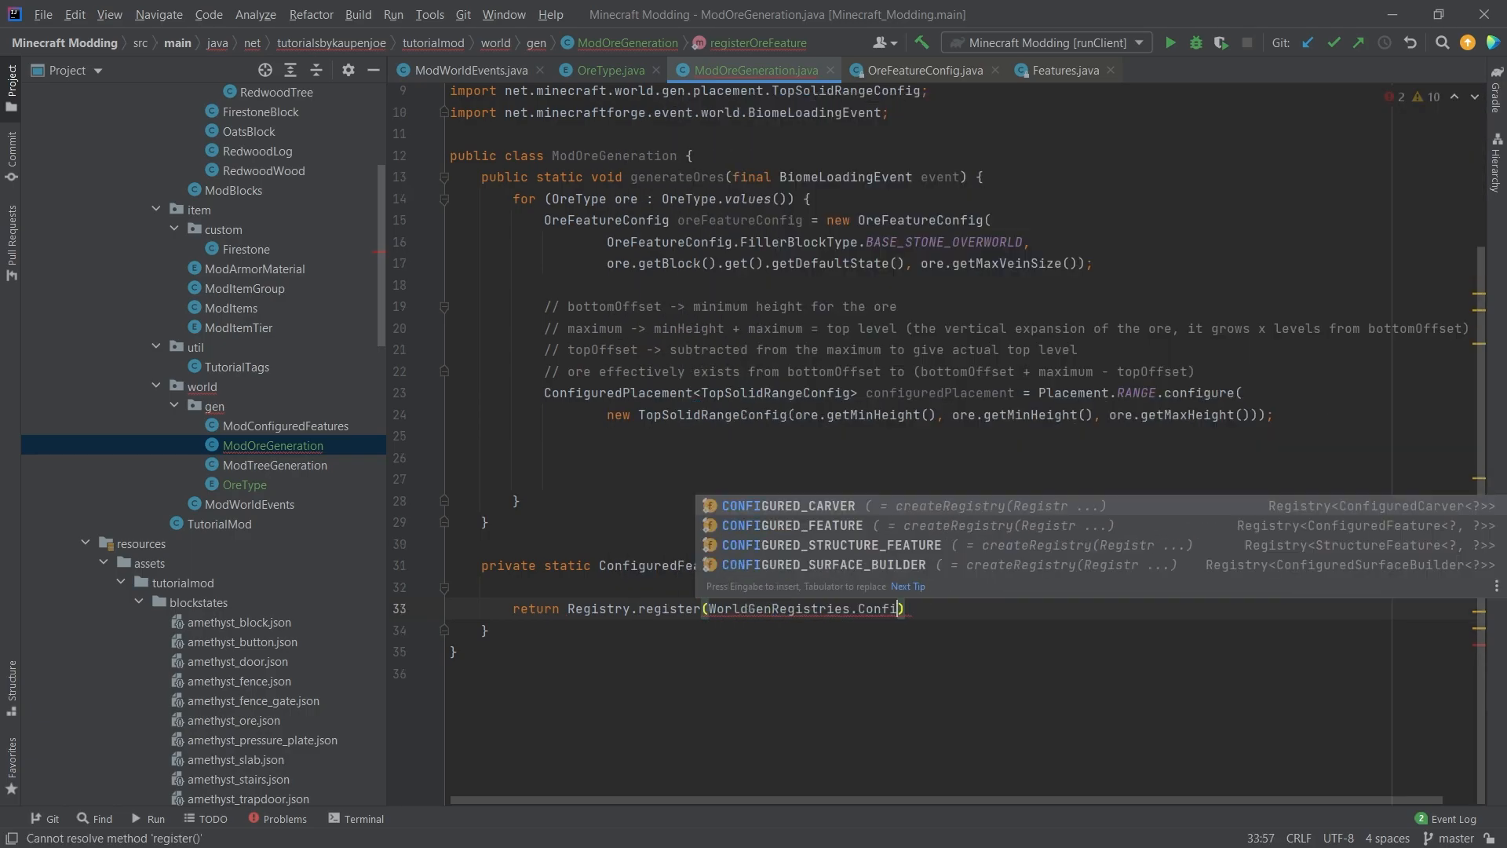
pyautogui.write('CONFIGURED_FEATURE, ore.getBlock(')
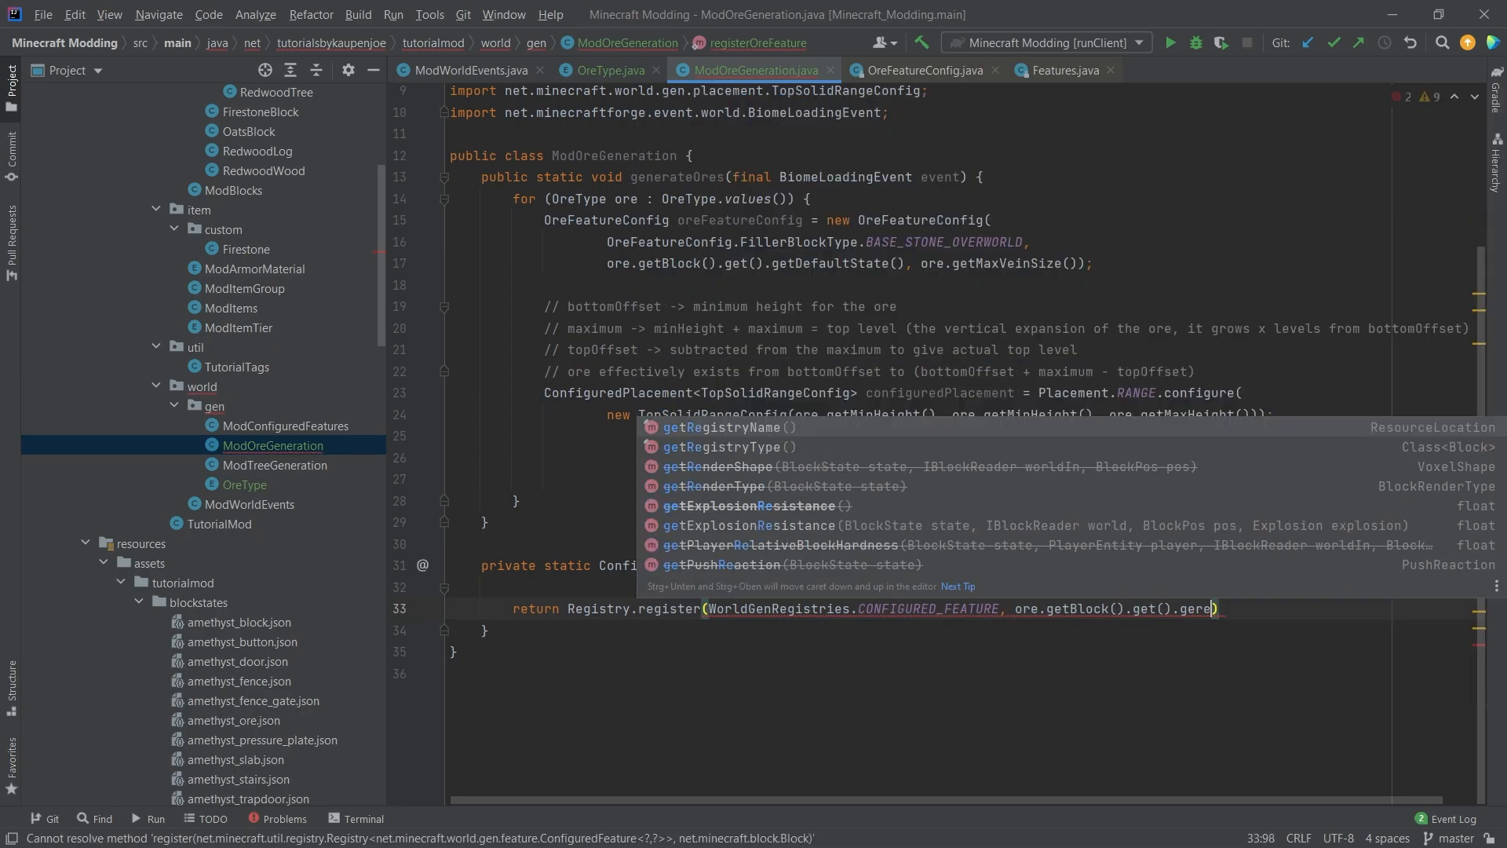
pyautogui.write('Fe')
pyautogui.write('.square().count(')
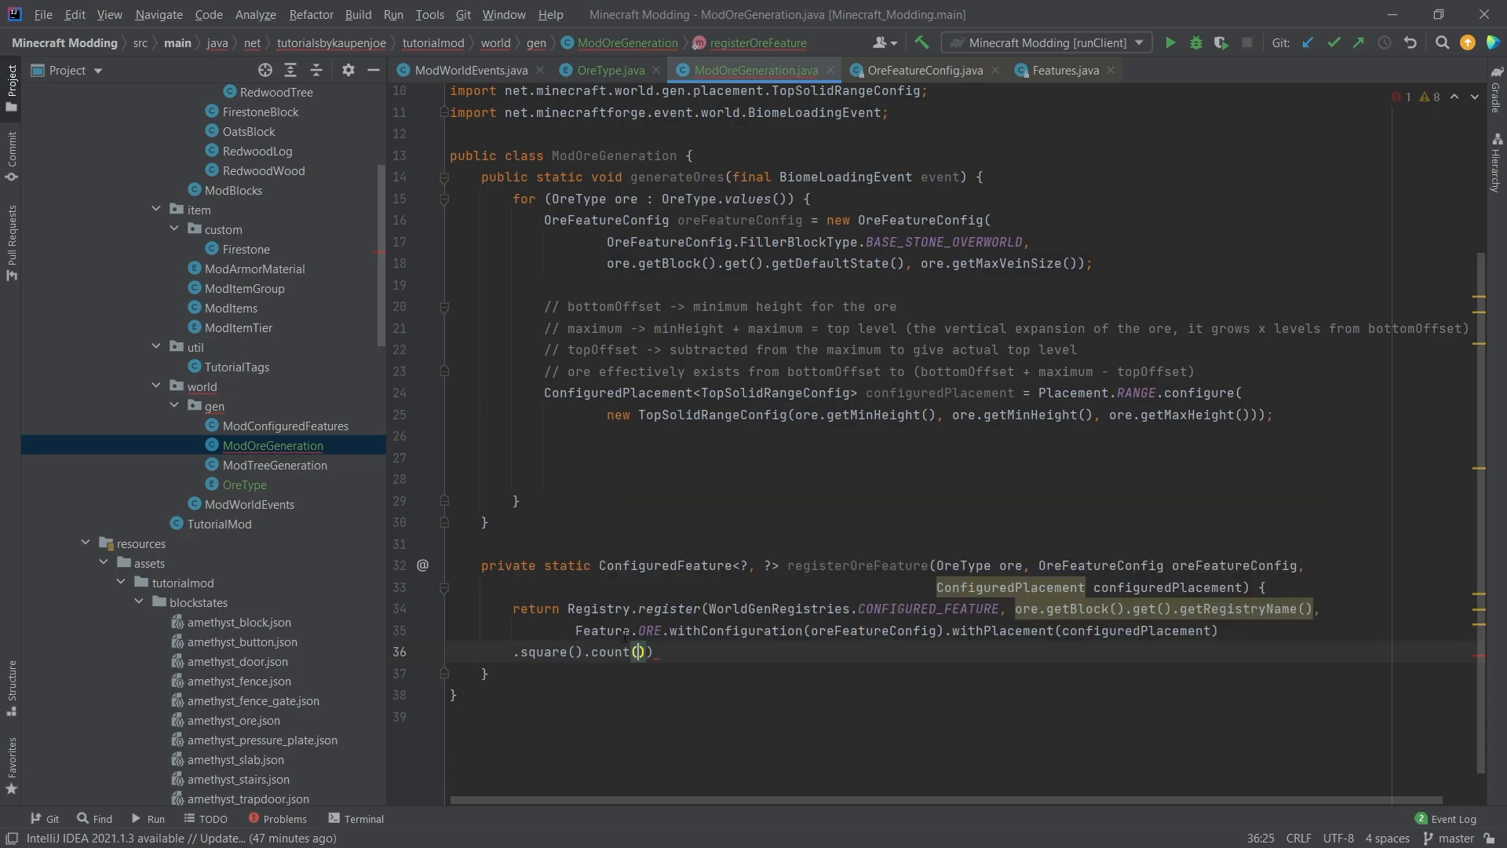
pyautogui.write('ore.getMaxVeinSize()')
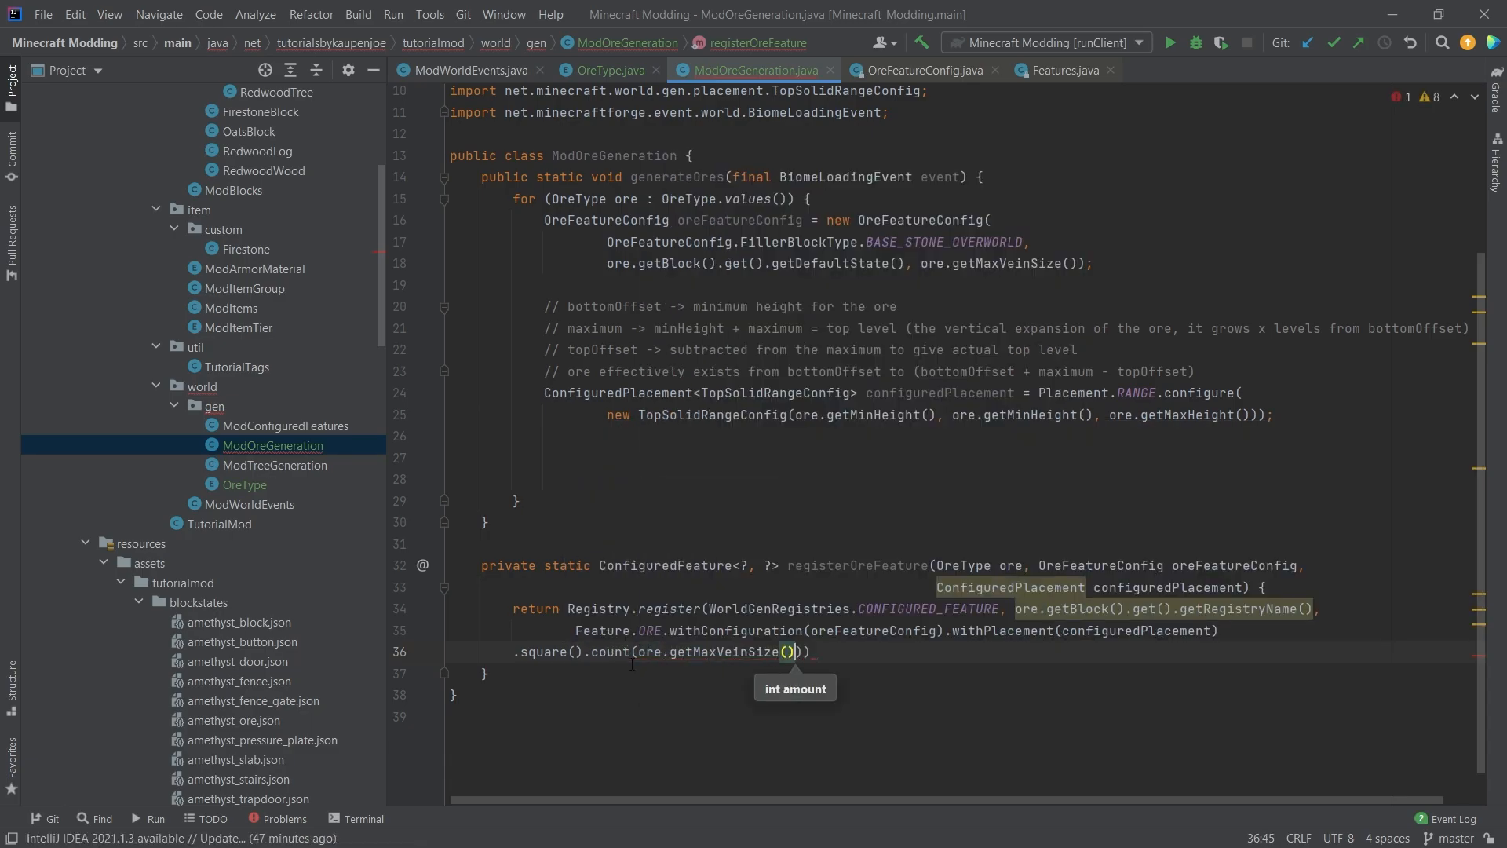
pyautogui.write('2));')
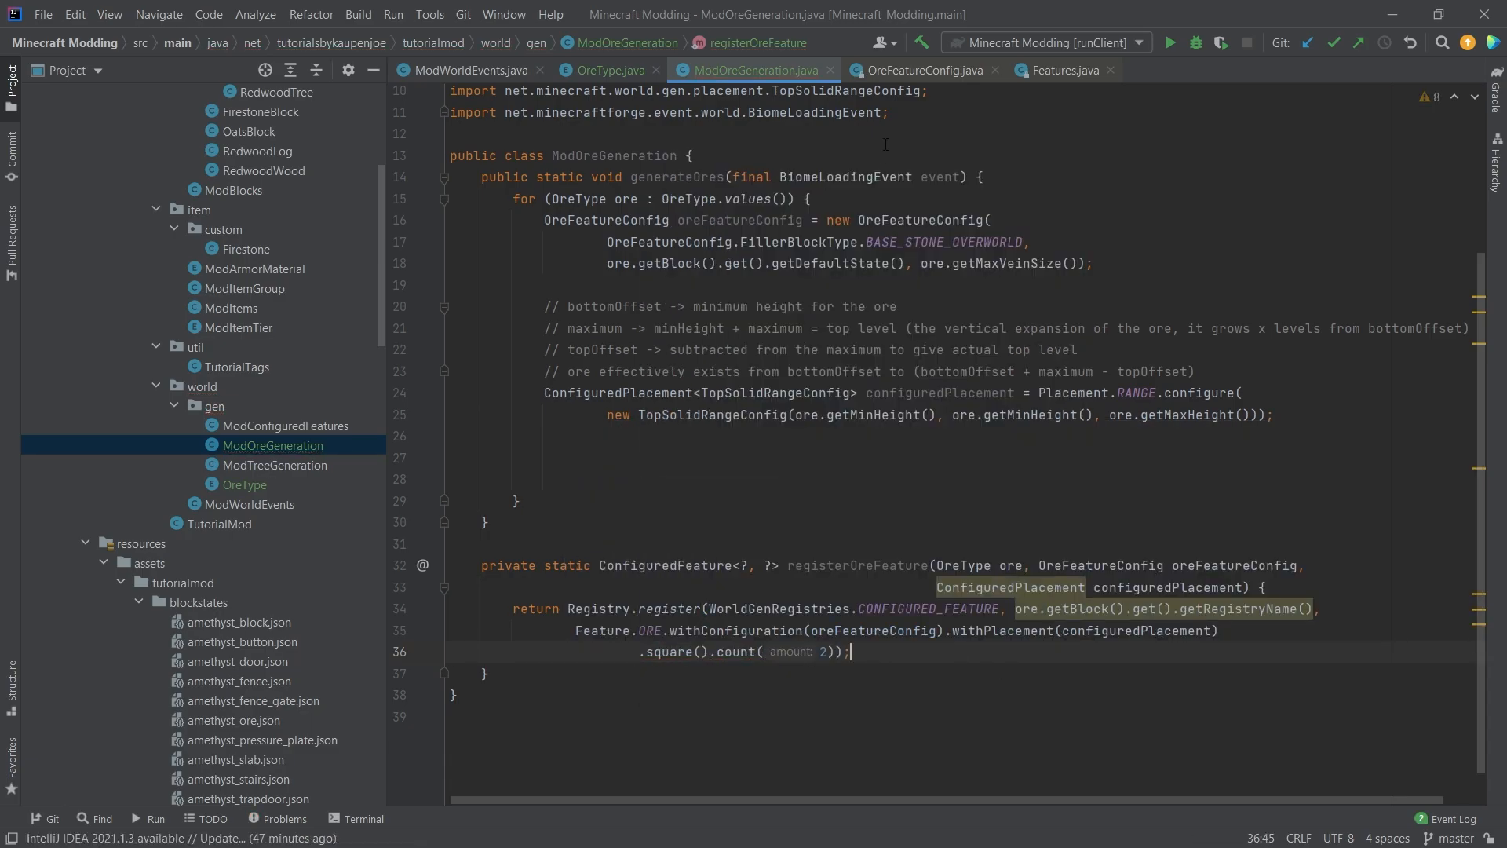
pyautogui.write('ConfiguredFeature<?, >')
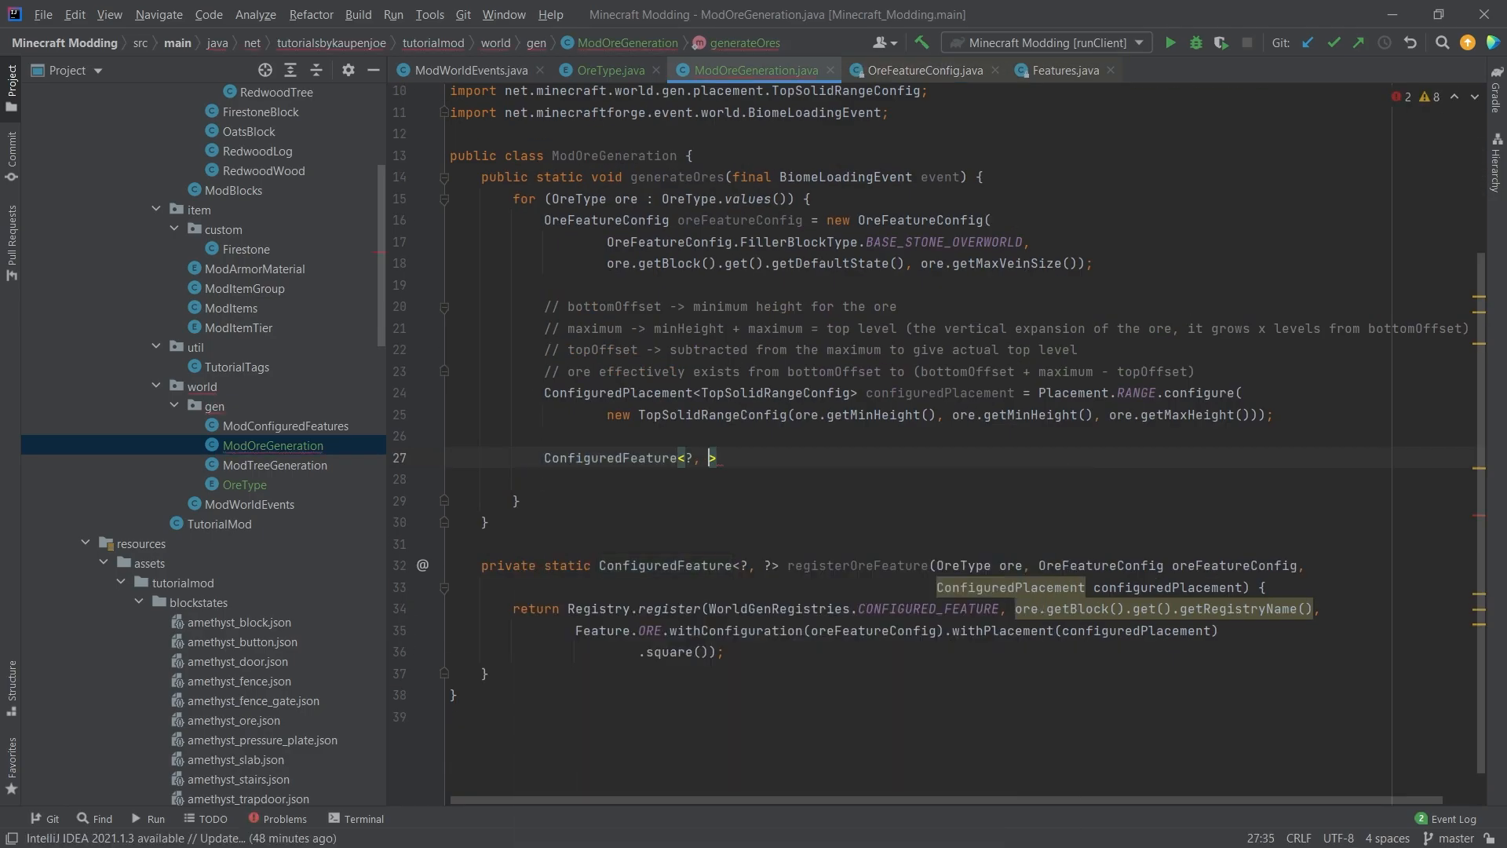
# In generateOres assign oreFeature from registerOreFeature and add it to UNDERGROUND_ORES via event.getGeneration().withFeature
pyautogui.write('oreFeau')
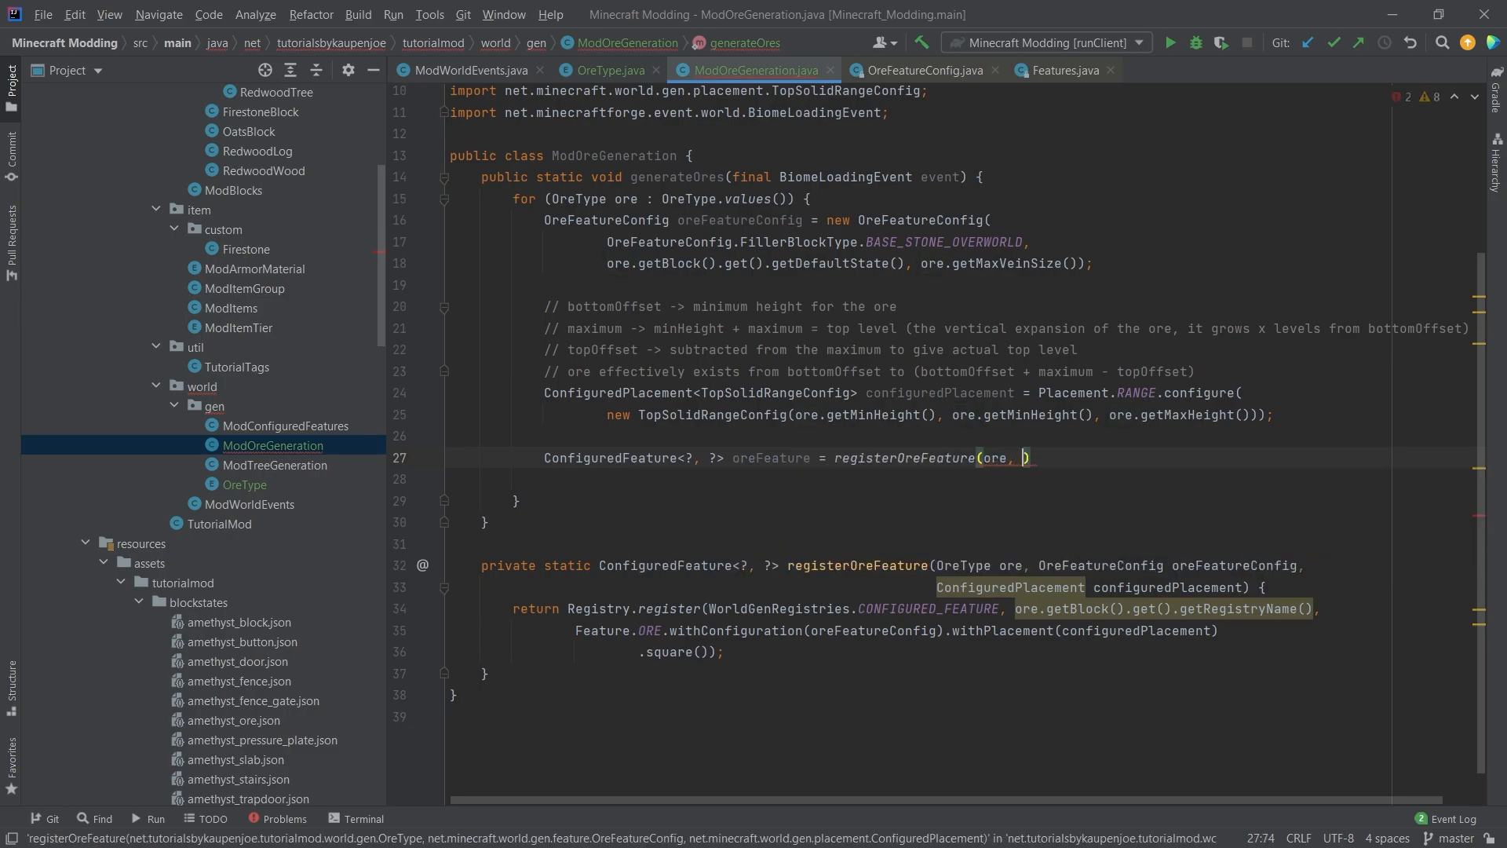
pyautogui.write('oreFeatureConfig, conf')
pyautogui.write('event.getGeneration().with')
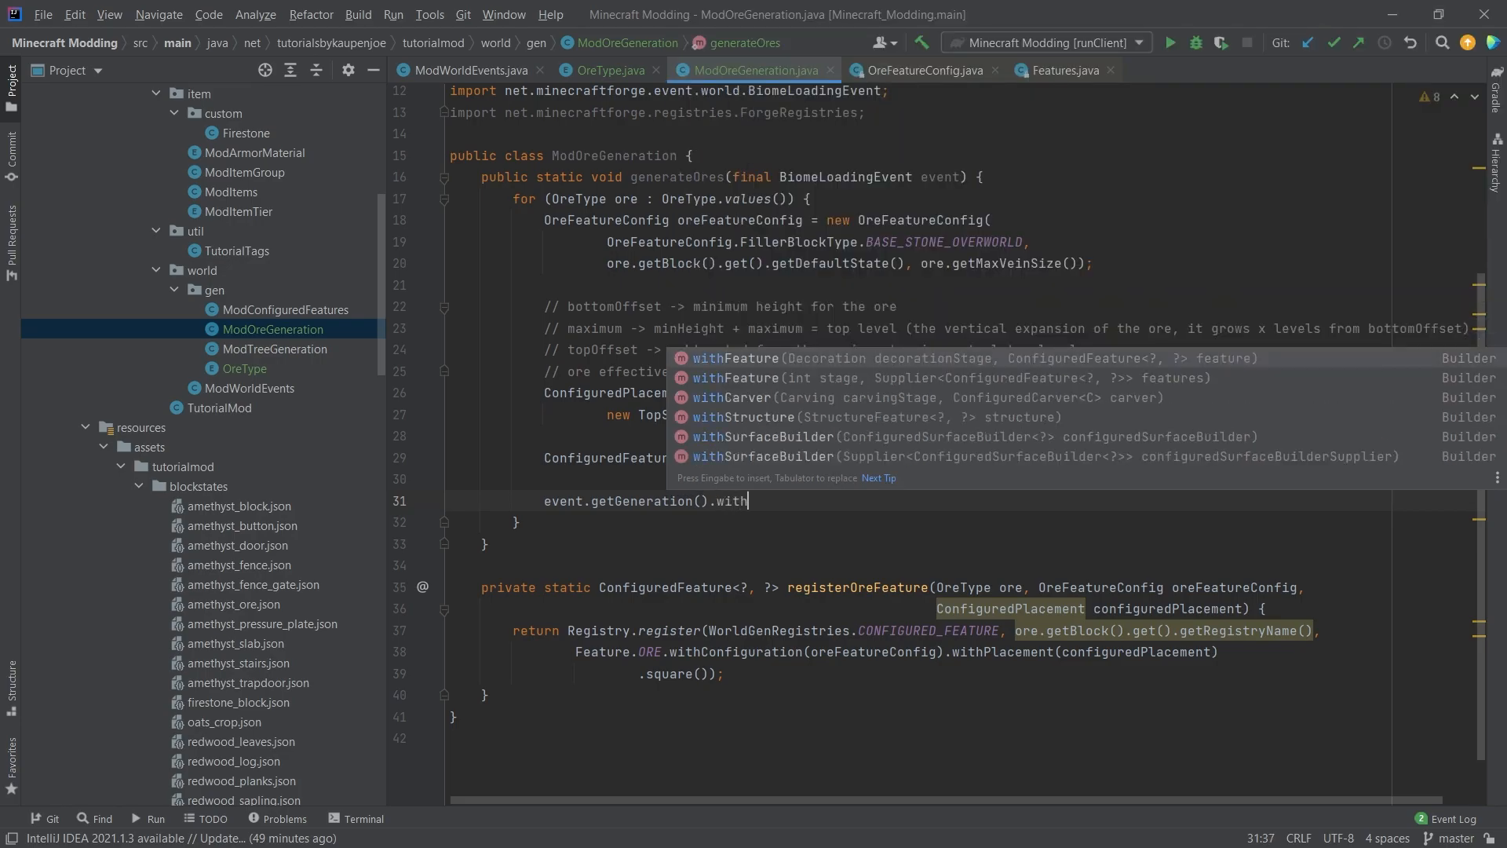
pyautogui.write('Feature(GEnerationStage.Decoration.UNDERGROUND_ORES, oreFeature);')
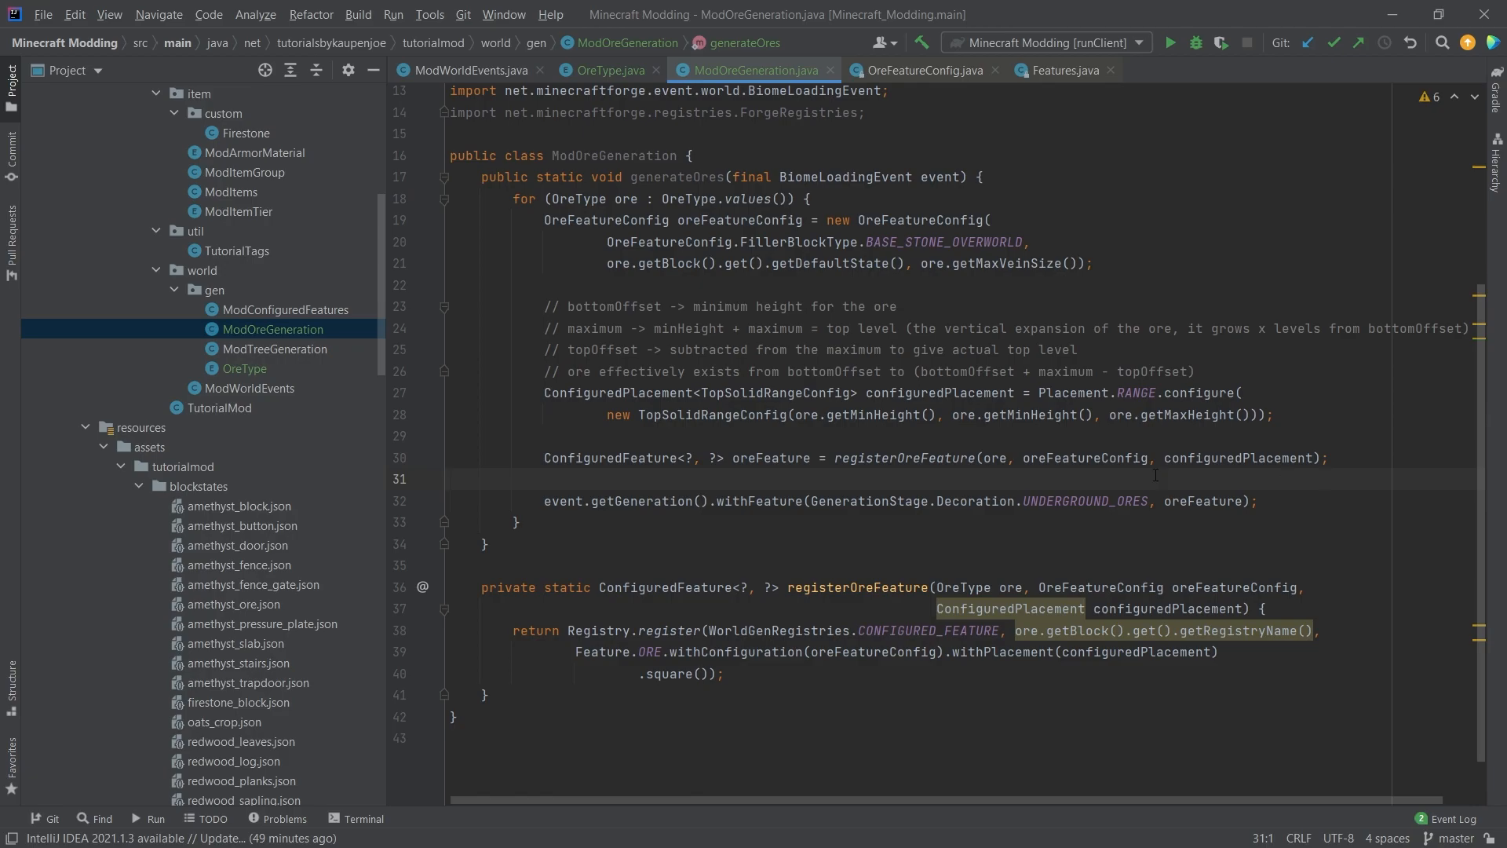
pyautogui.click(469, 69)
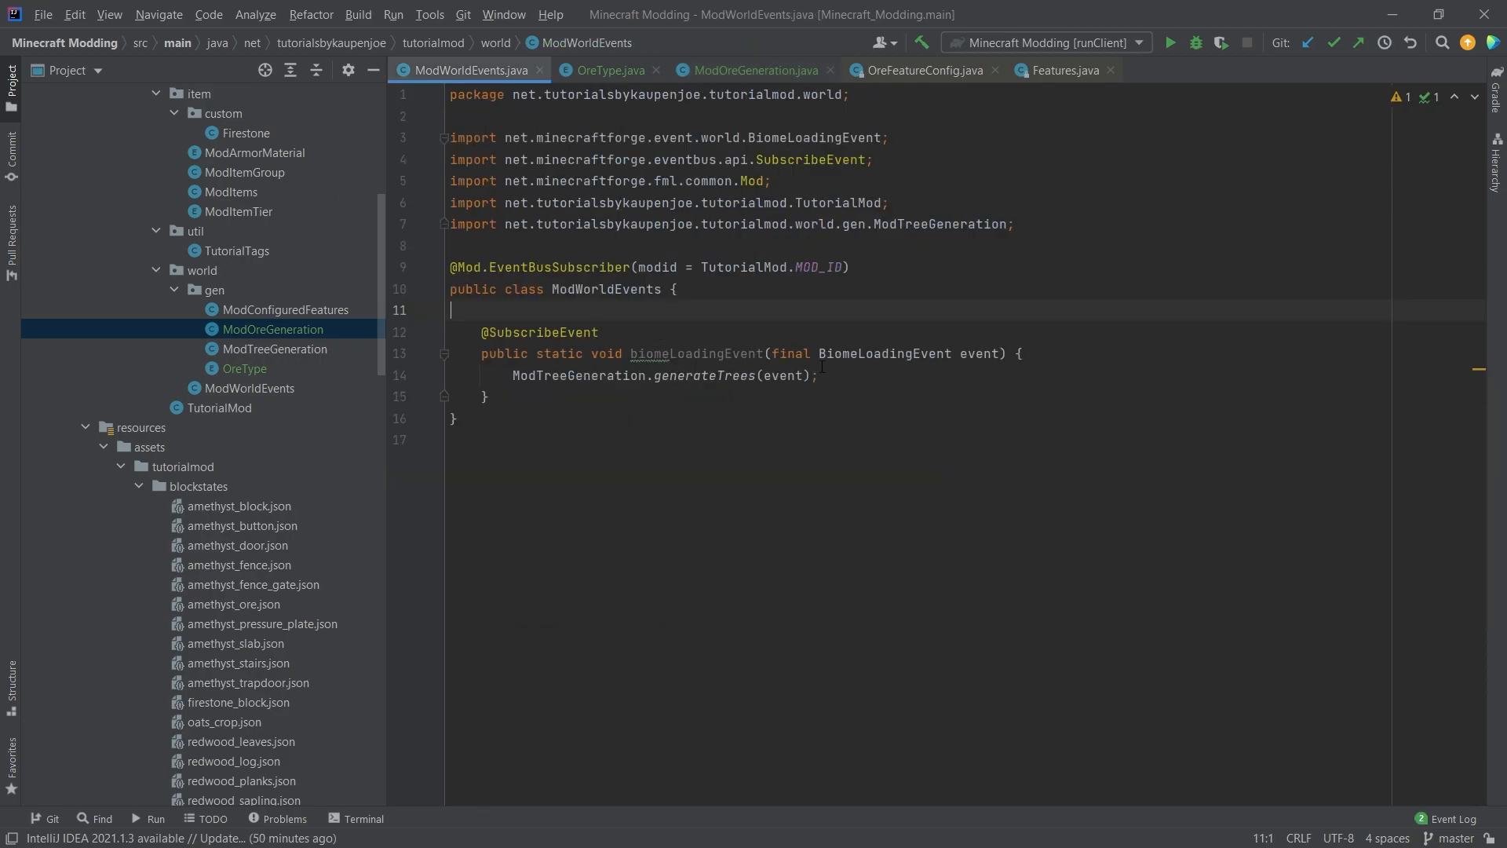
# Call ModOreGeneration.generateOres(event) in biomeLoadingEvent beside generateTrees, then return to ModOreGeneration
pyautogui.write('Mo')
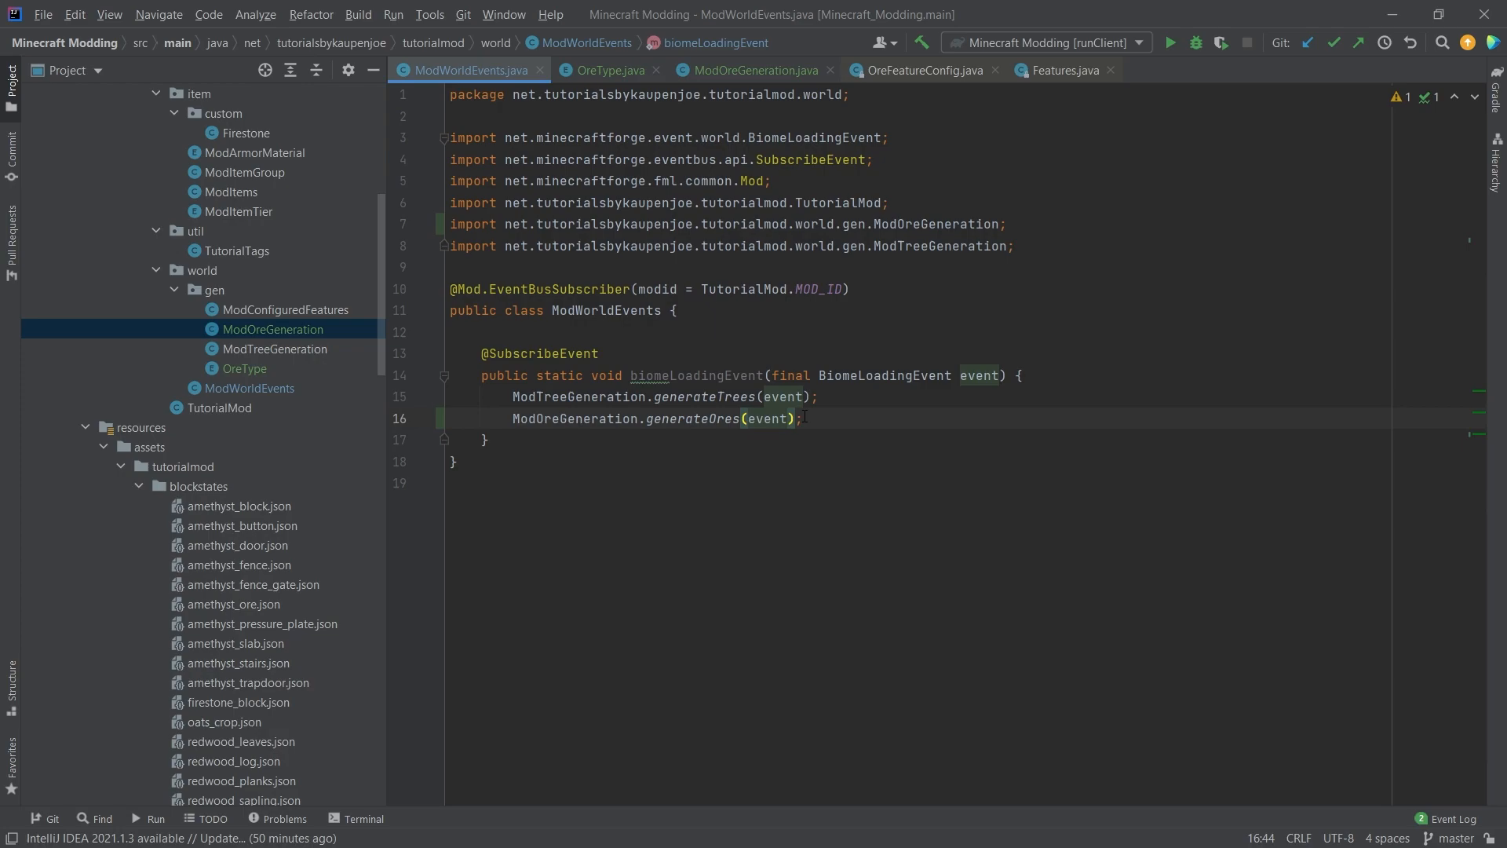
pyautogui.click(758, 69)
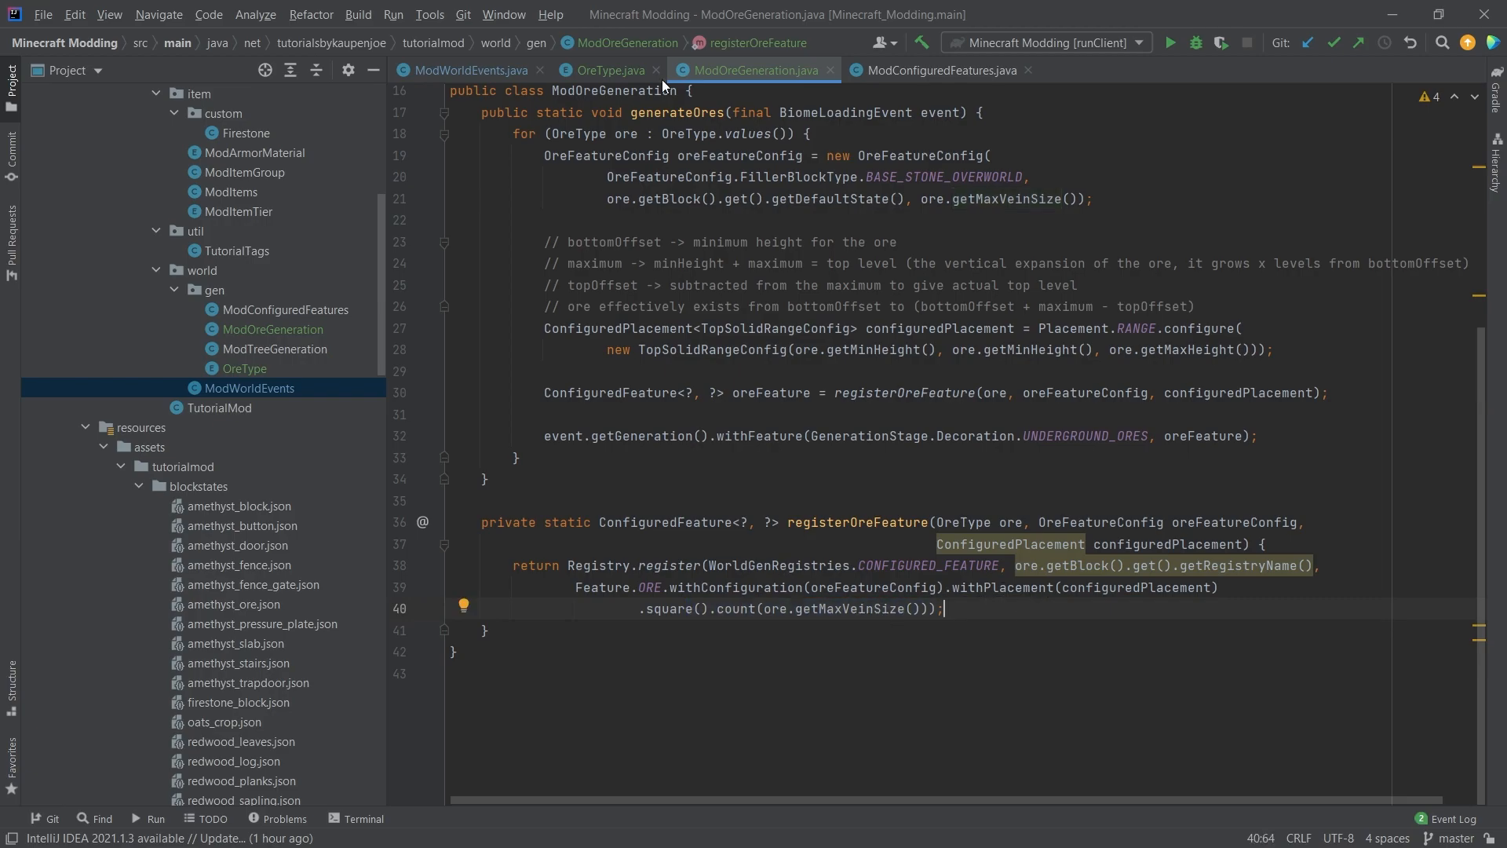
# Move ModOreGeneration.generateOres(event) above the generateTrees call in ModWorldEvents
pyautogui.click(466, 69)
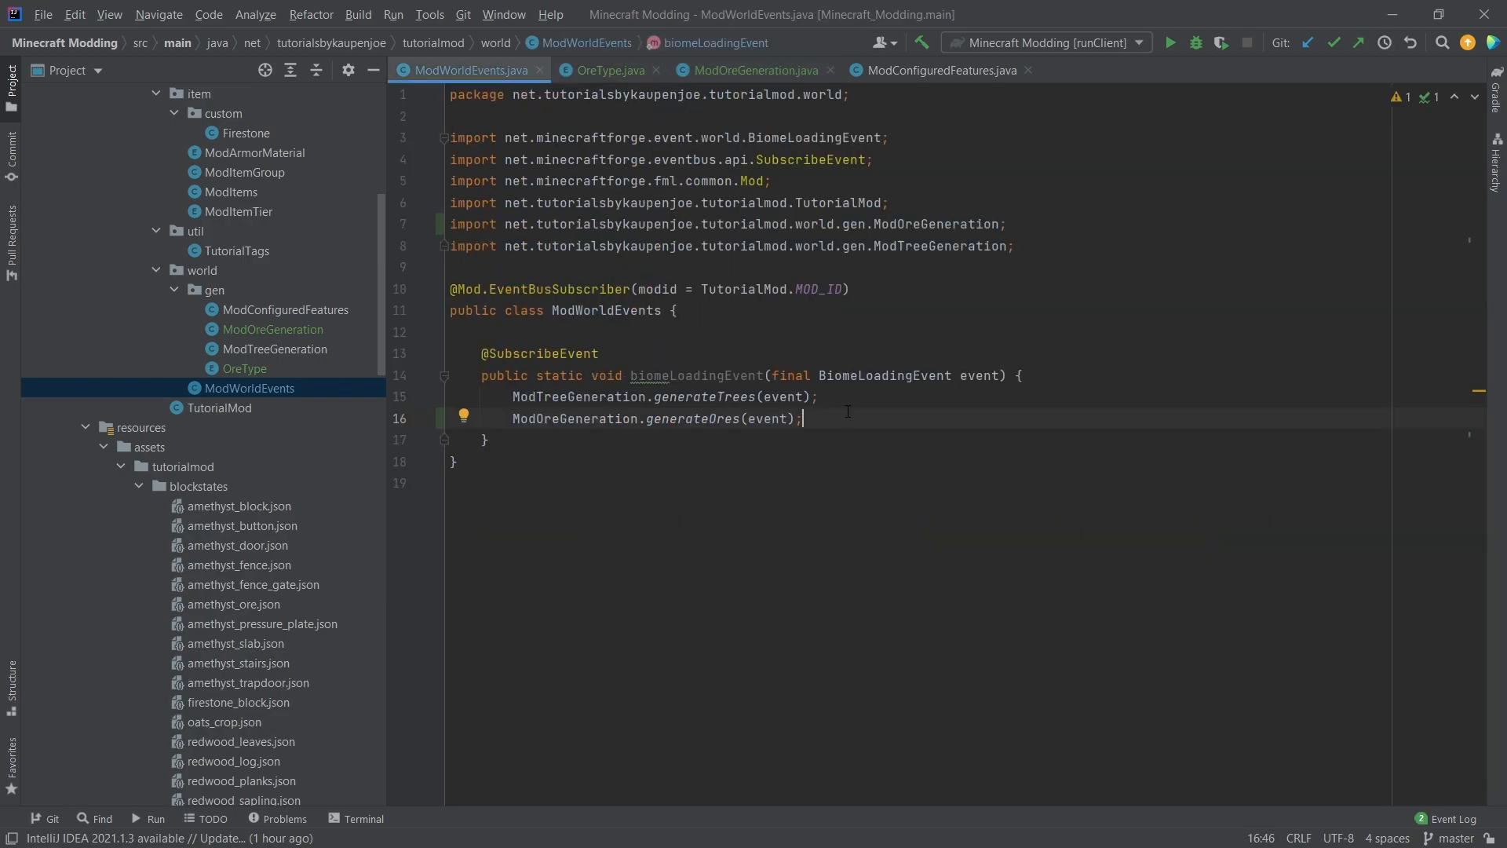
pyautogui.moveTo(838, 421)
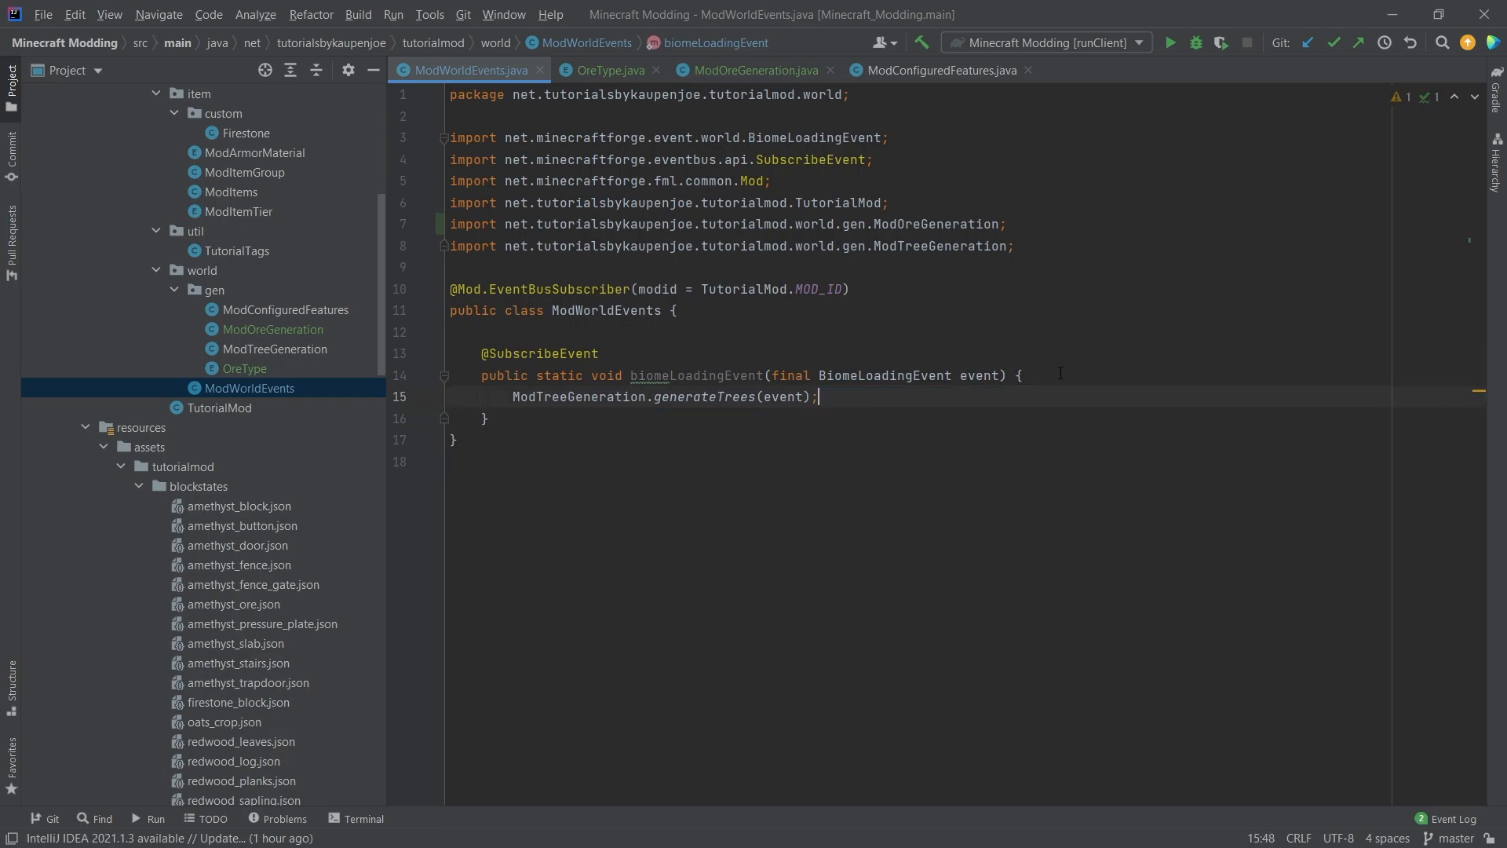
pyautogui.write('ModOreGeneration.generateOres(event);')
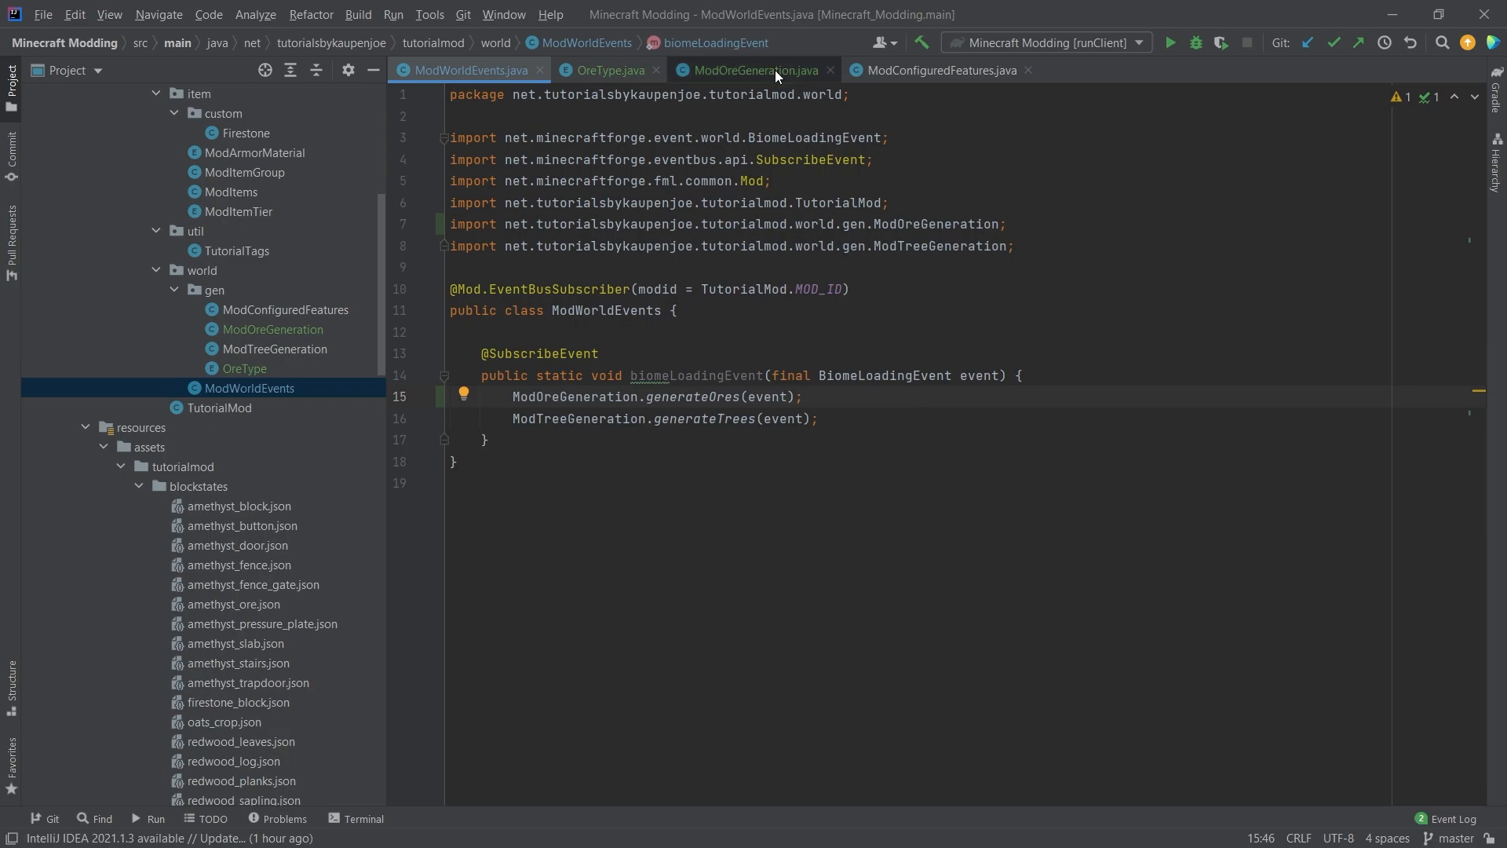
pyautogui.click(753, 69)
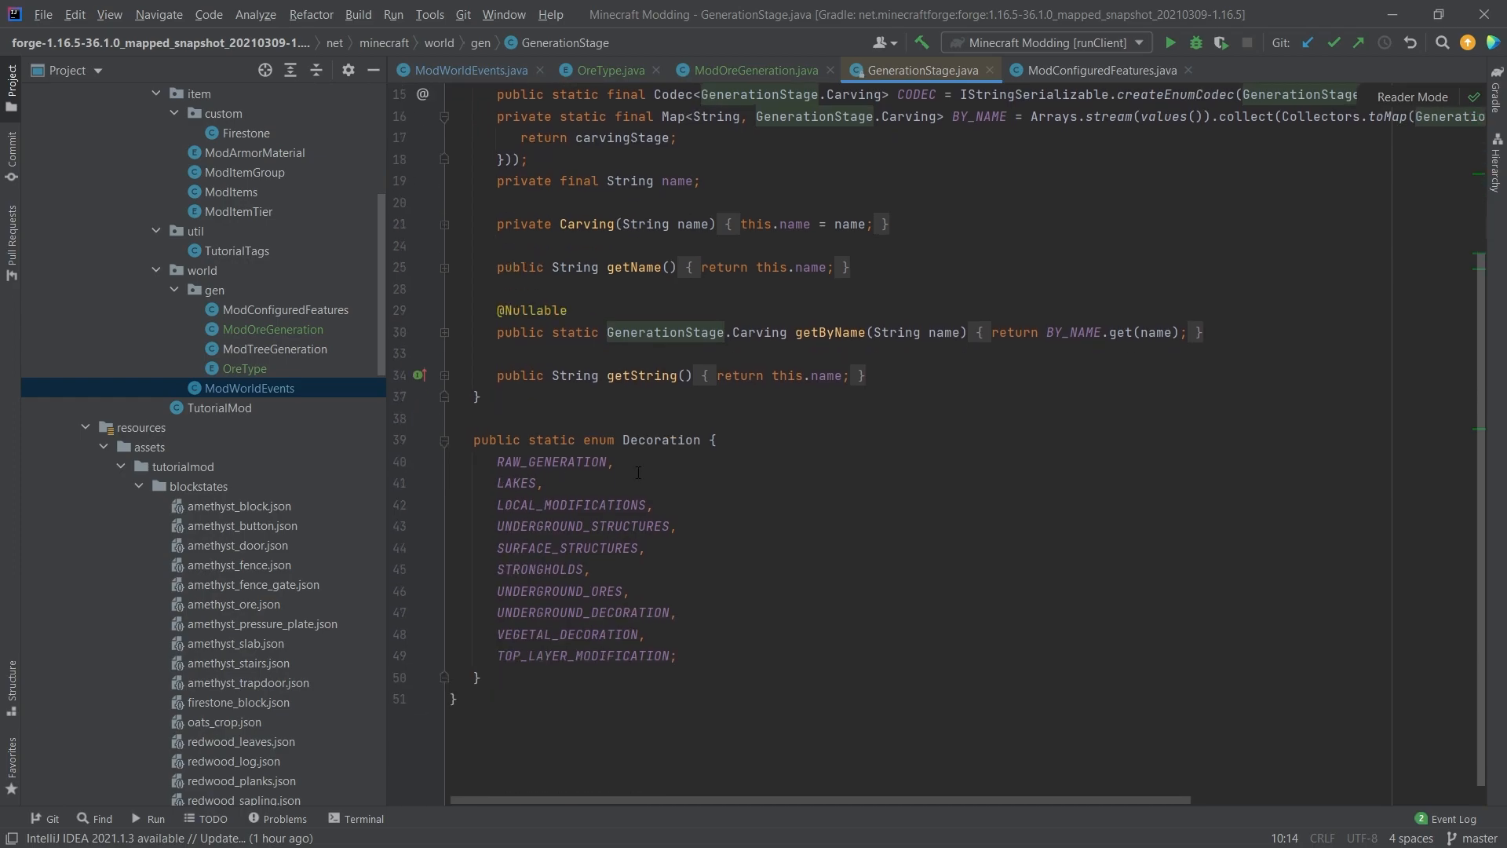
# Review the GenerationStage.Decoration stages, launch the client and create the new creative world
pyautogui.click(613, 461)
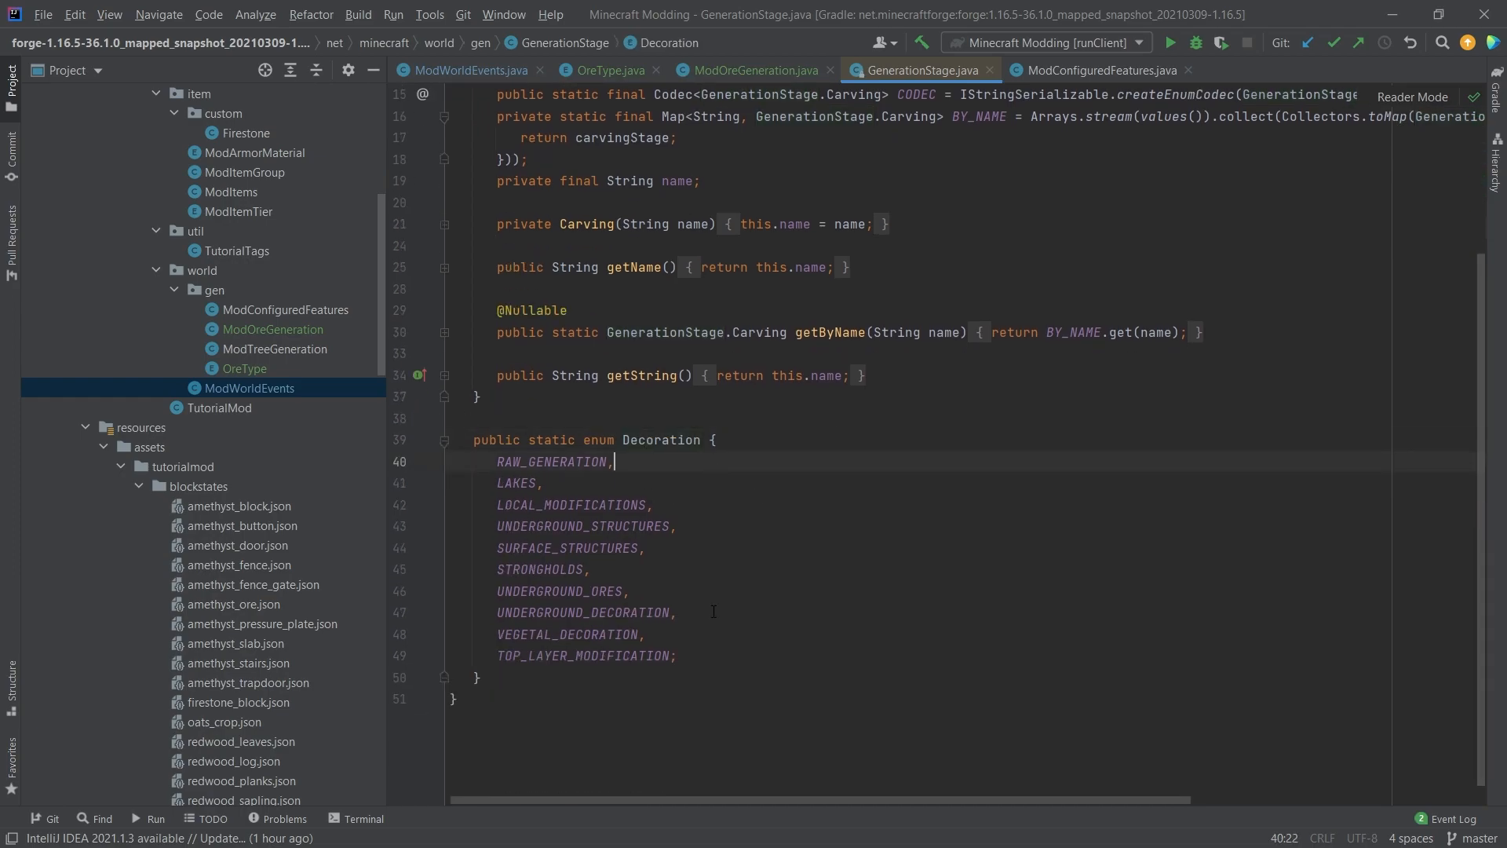
pyautogui.click(466, 69)
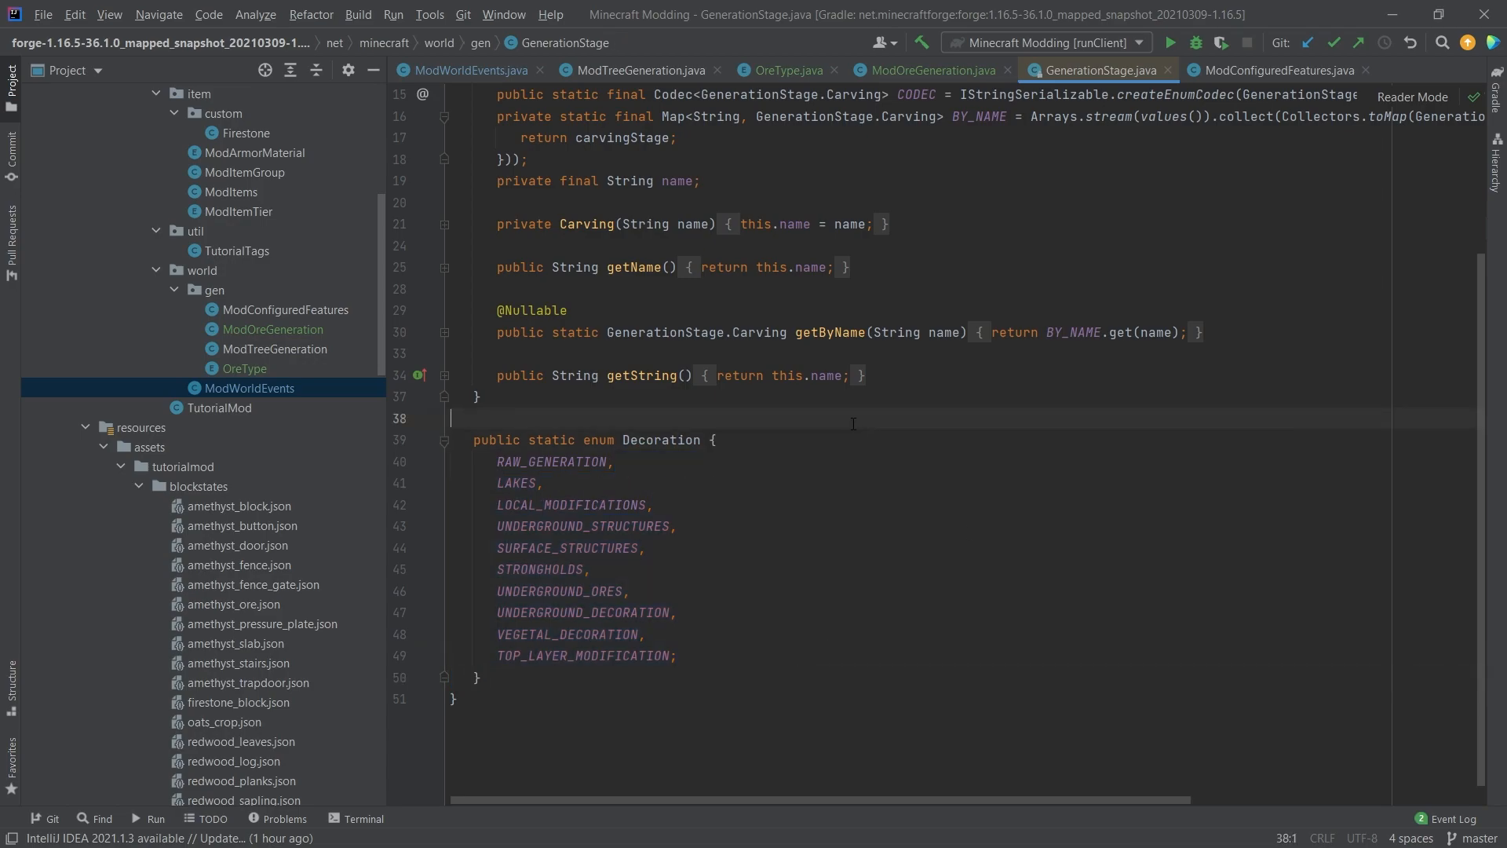
pyautogui.click(467, 69)
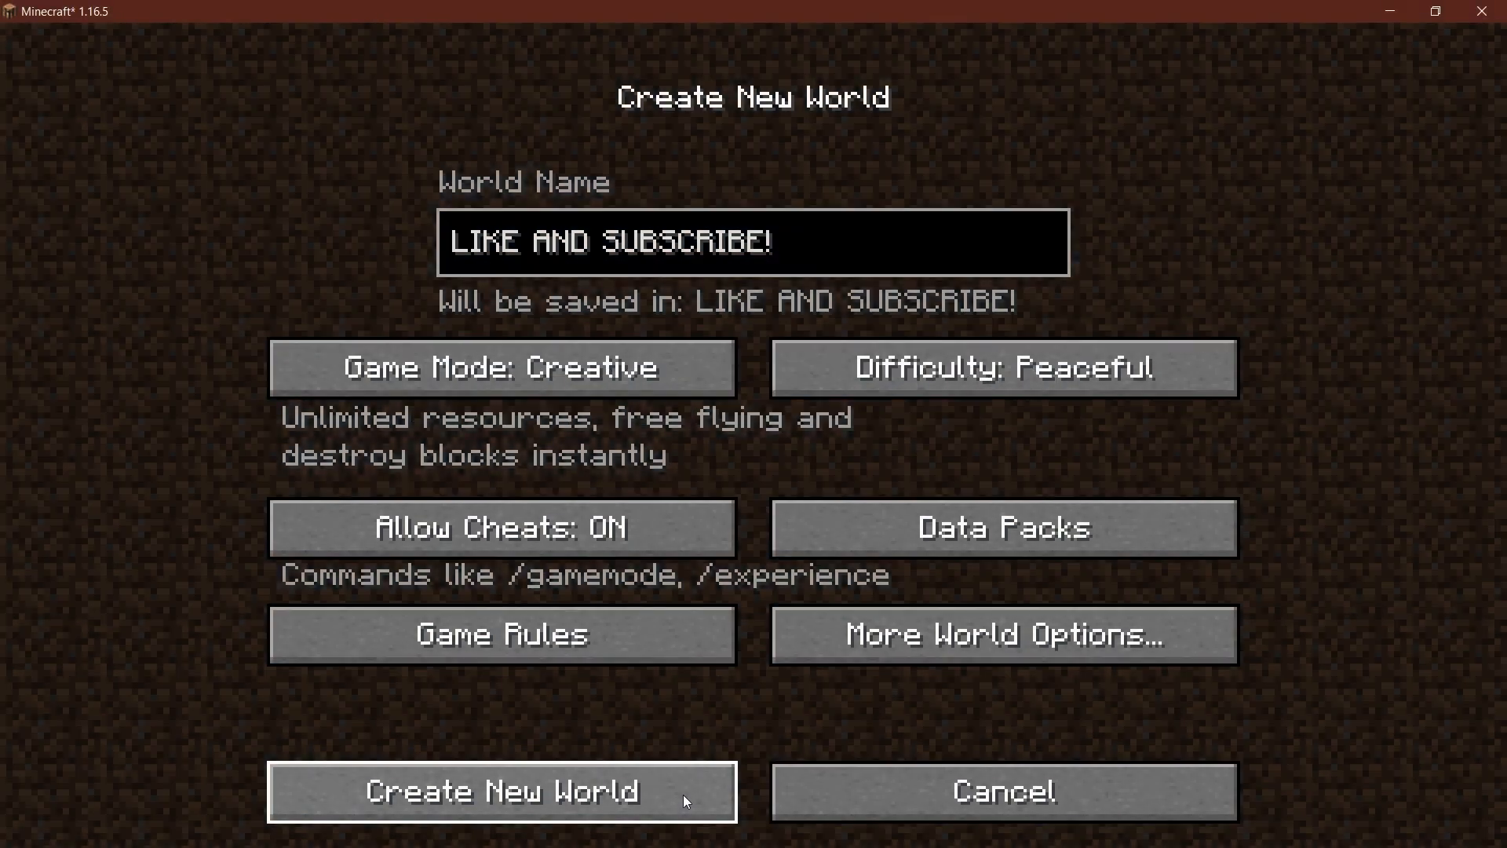
pyautogui.moveTo(700, 781)
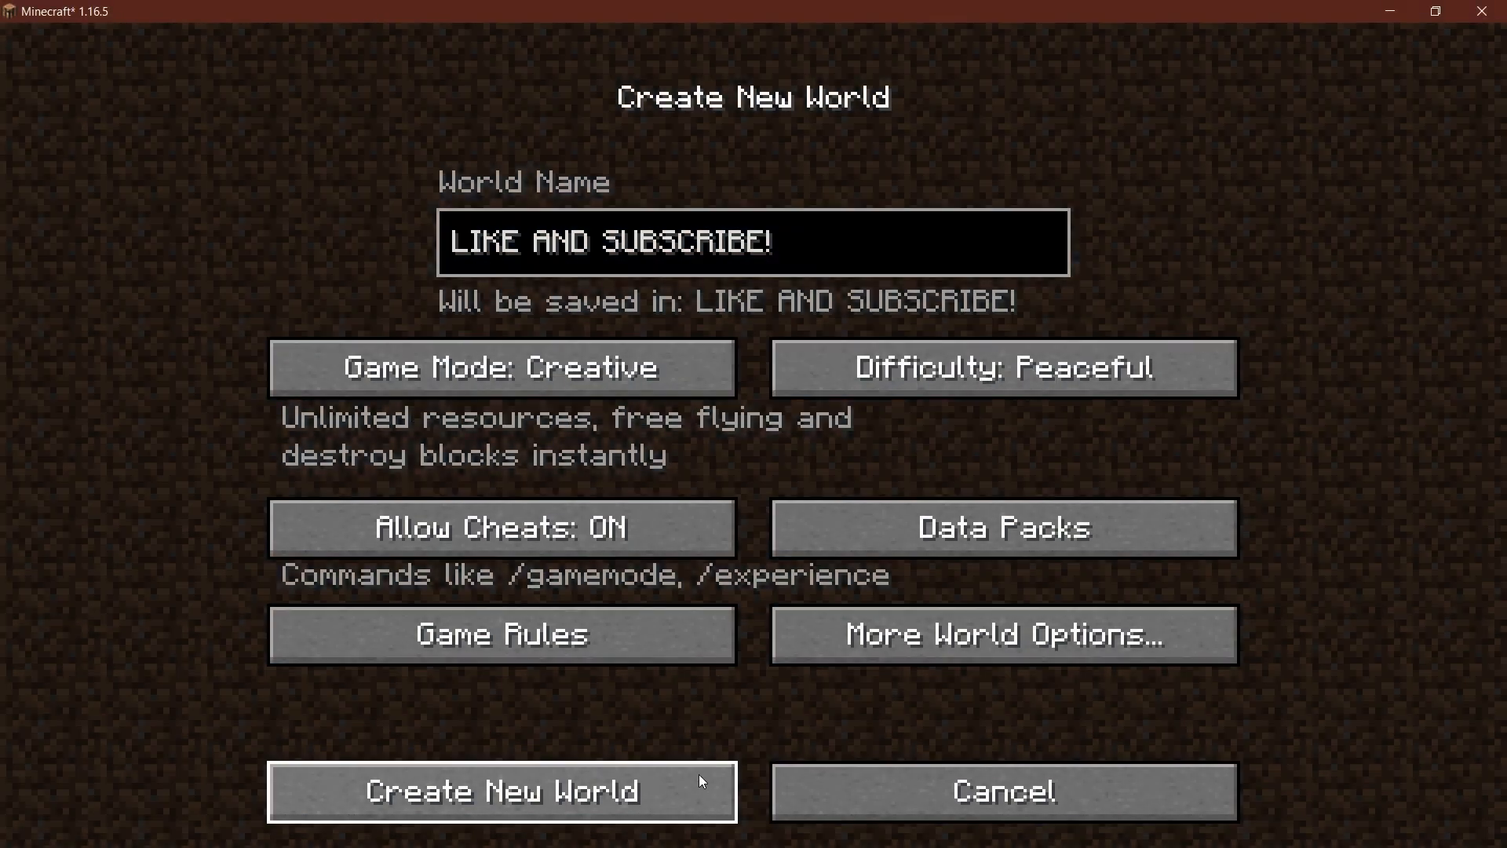
pyautogui.moveTo(703, 813)
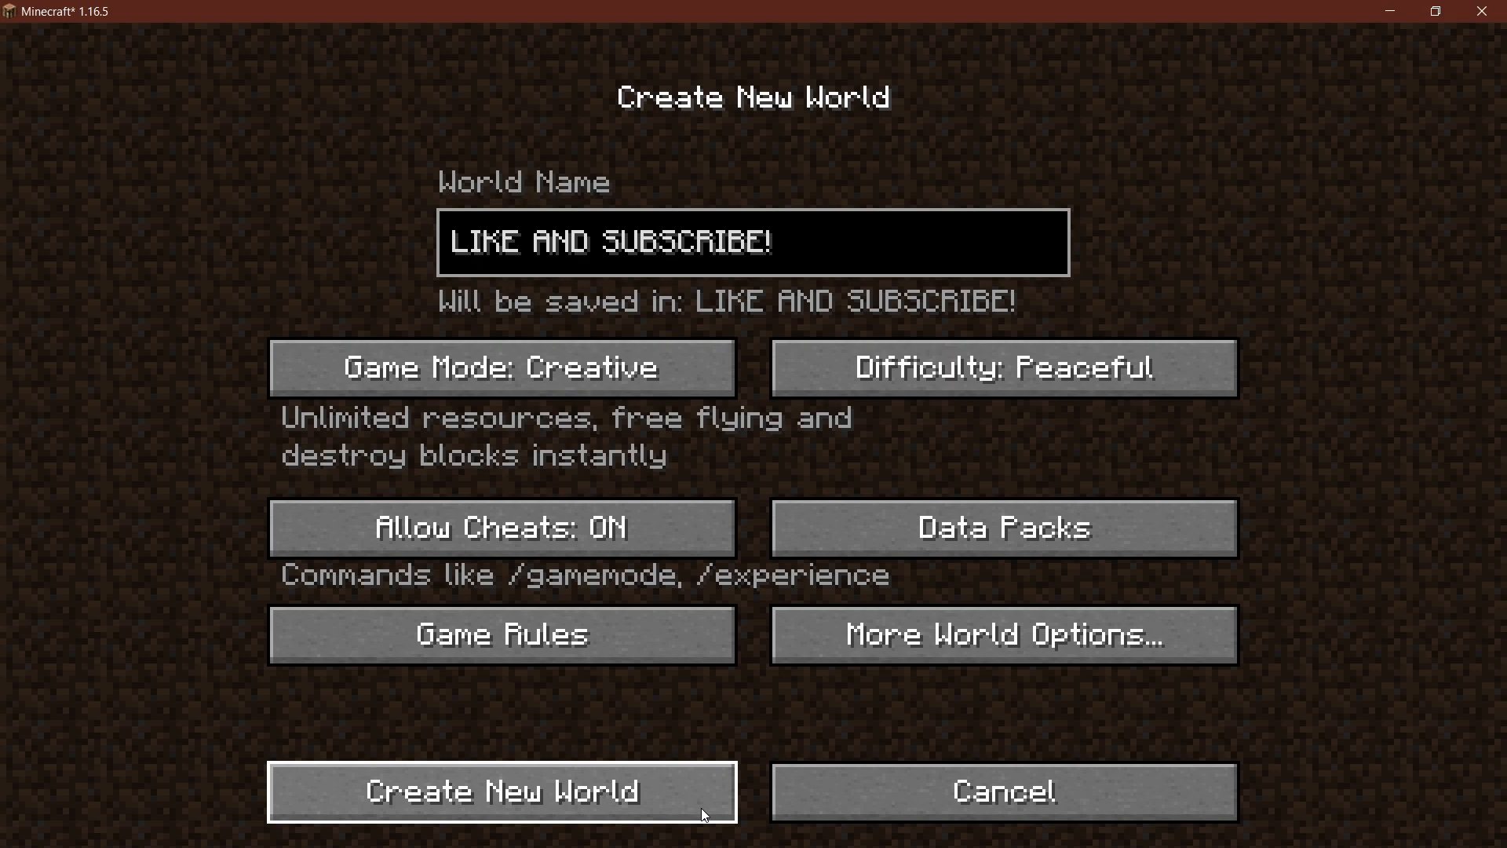
pyautogui.click(499, 791)
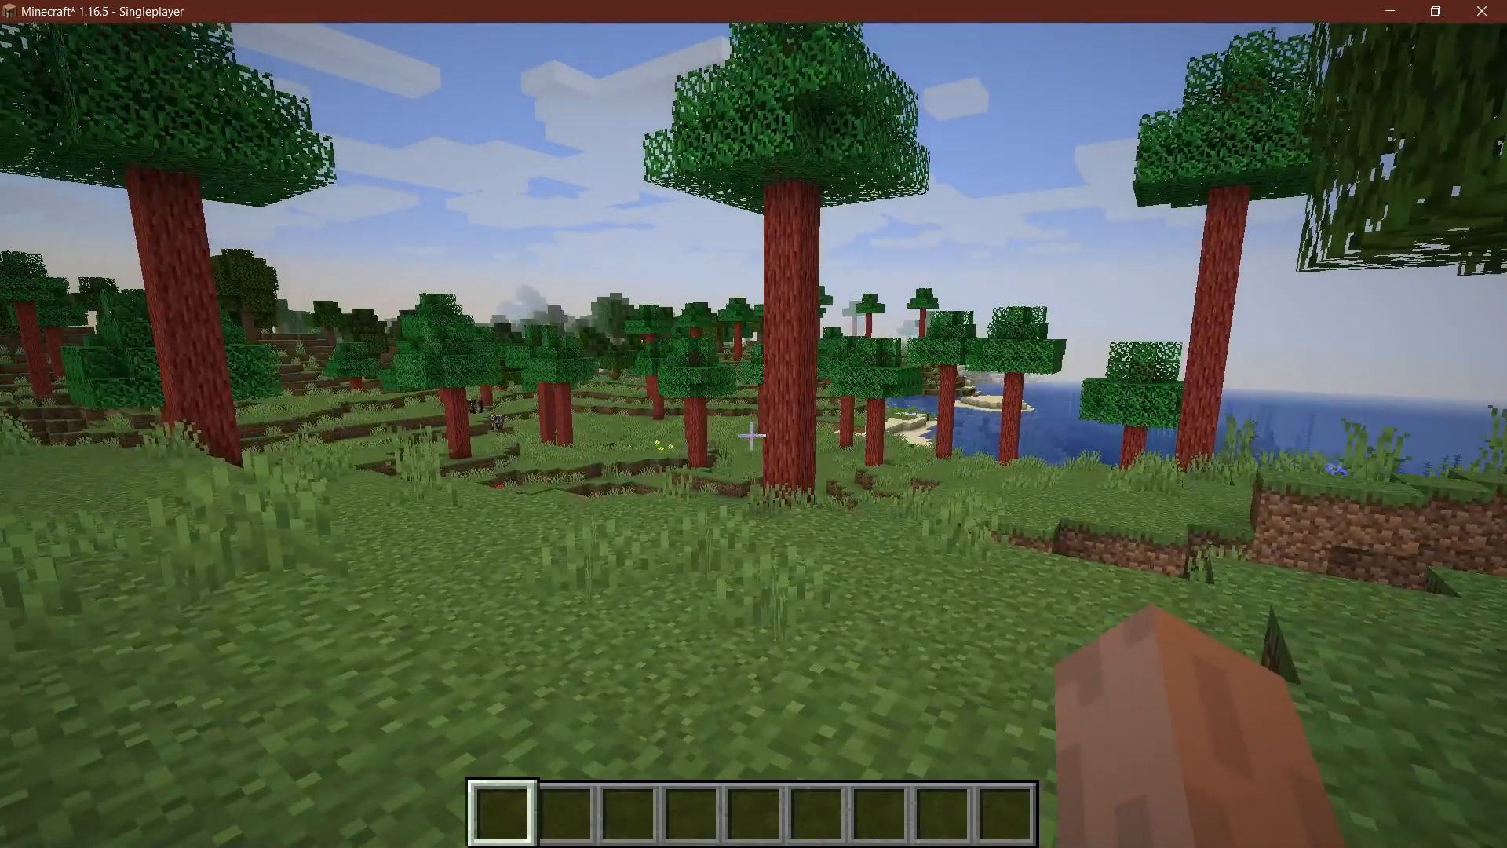
# Look around the generated world, then leave Minecraft for the ModWorldEvents code
pyautogui.press('F4')
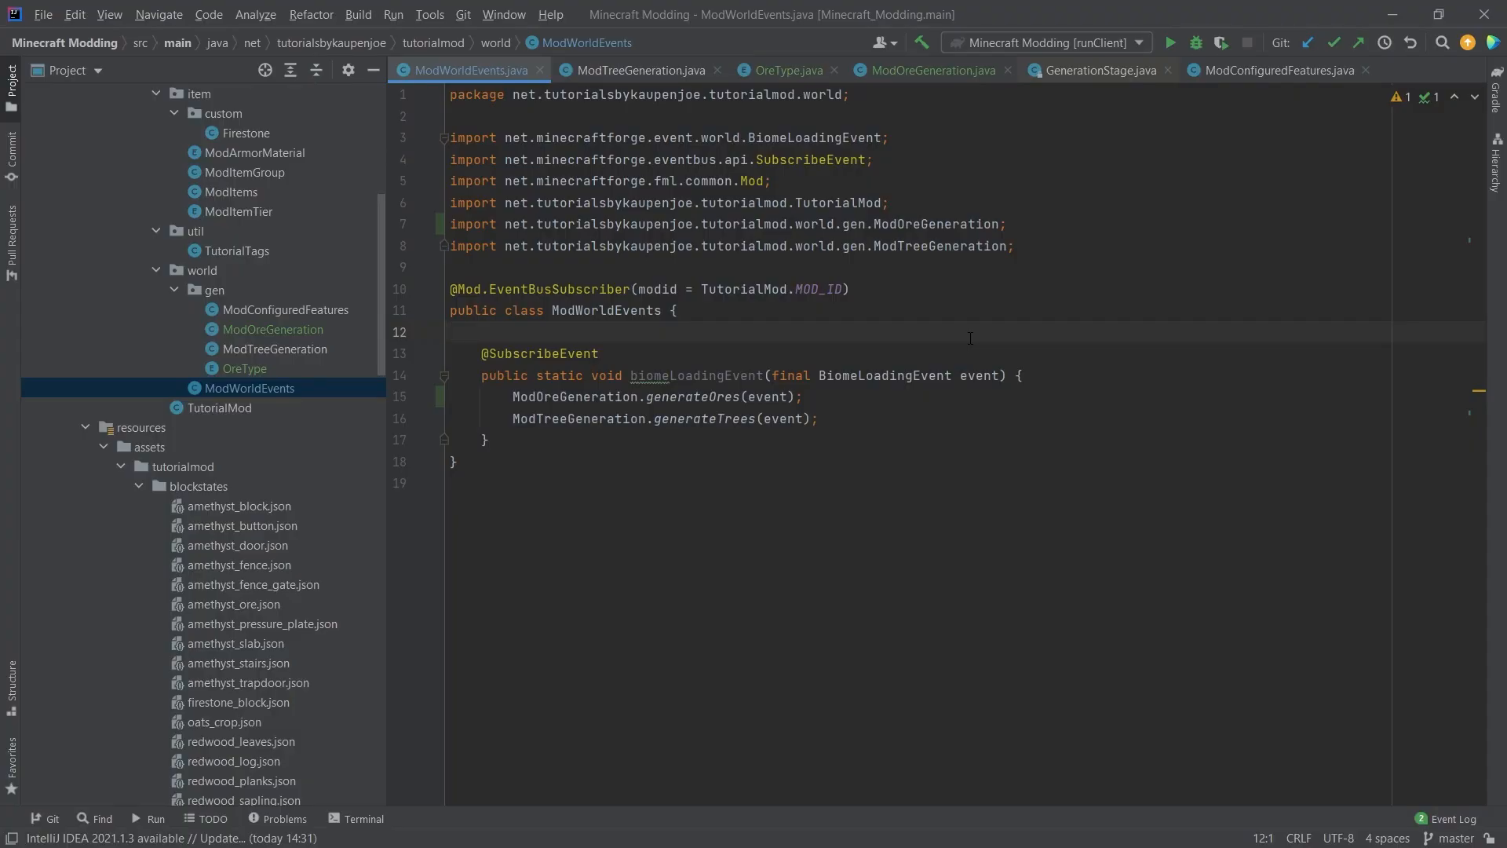
# Bring ModOreGeneration back into view to review generateOres adding features to underground ores
pyautogui.click(926, 71)
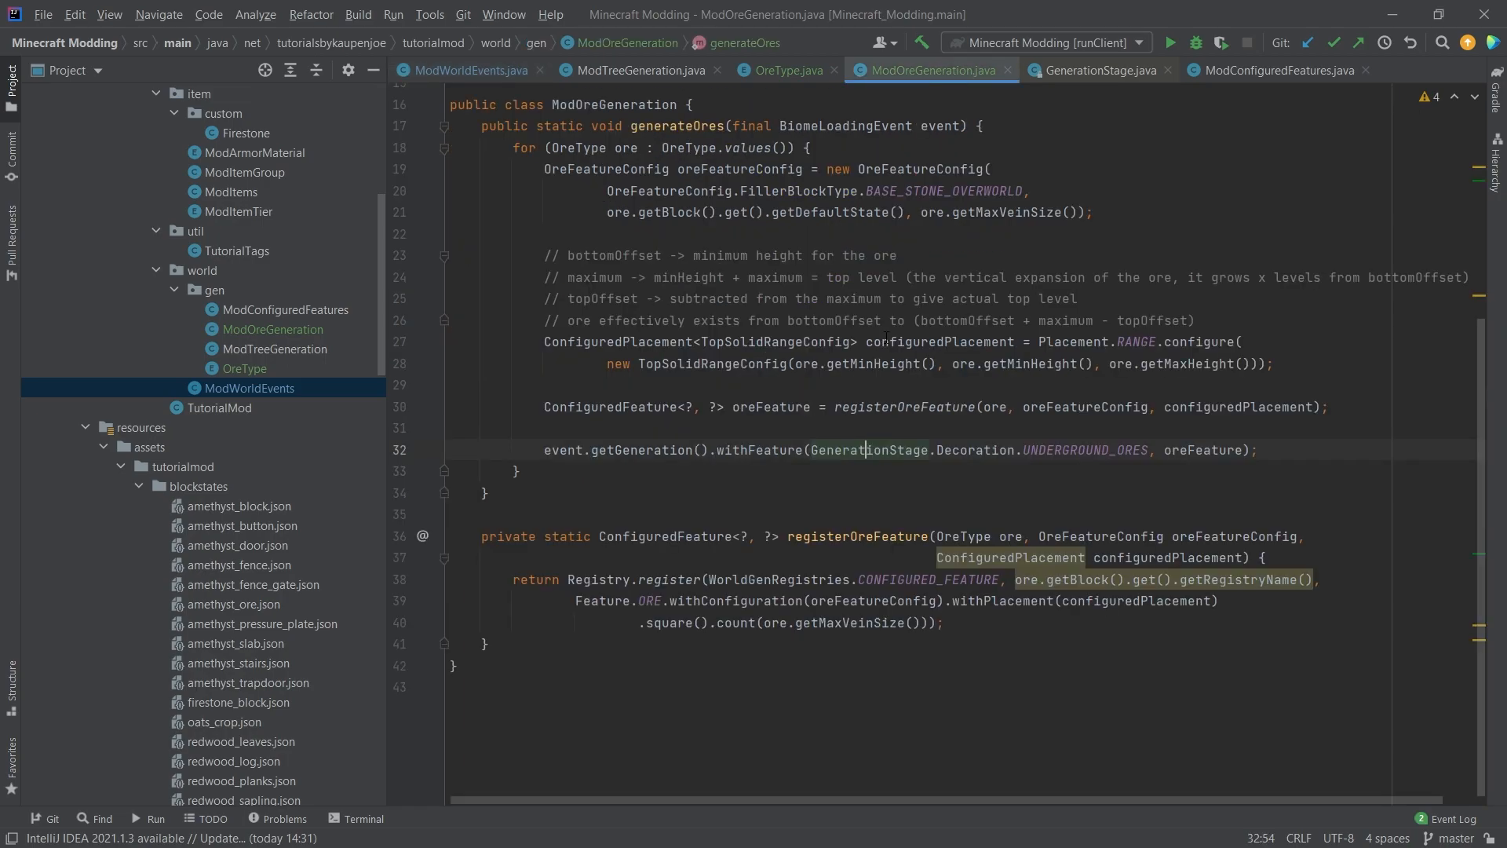